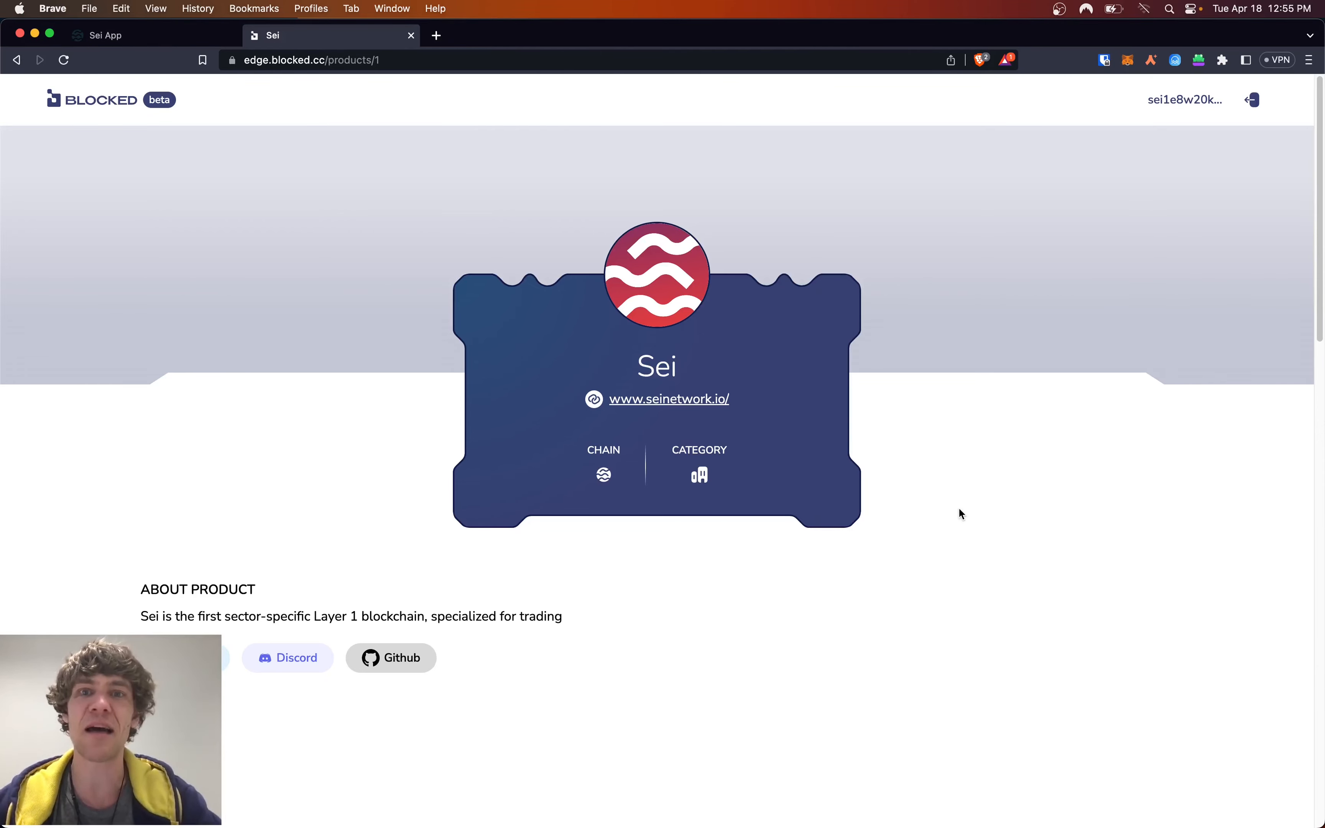
Join Sei Testnet Mission 4 and pass its intro, SEI and USDC balance checks
scroll("down", 3)
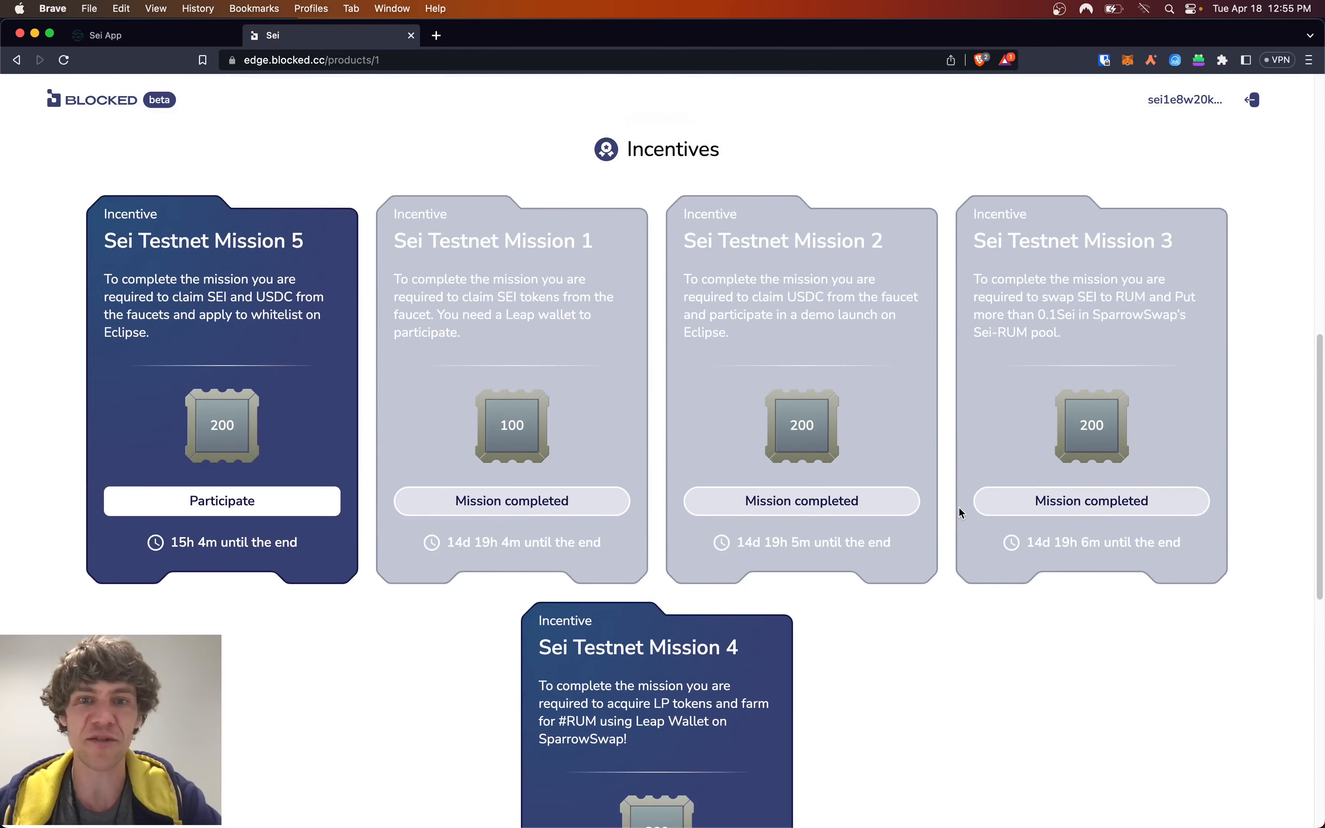
mouse_move(579, 460)
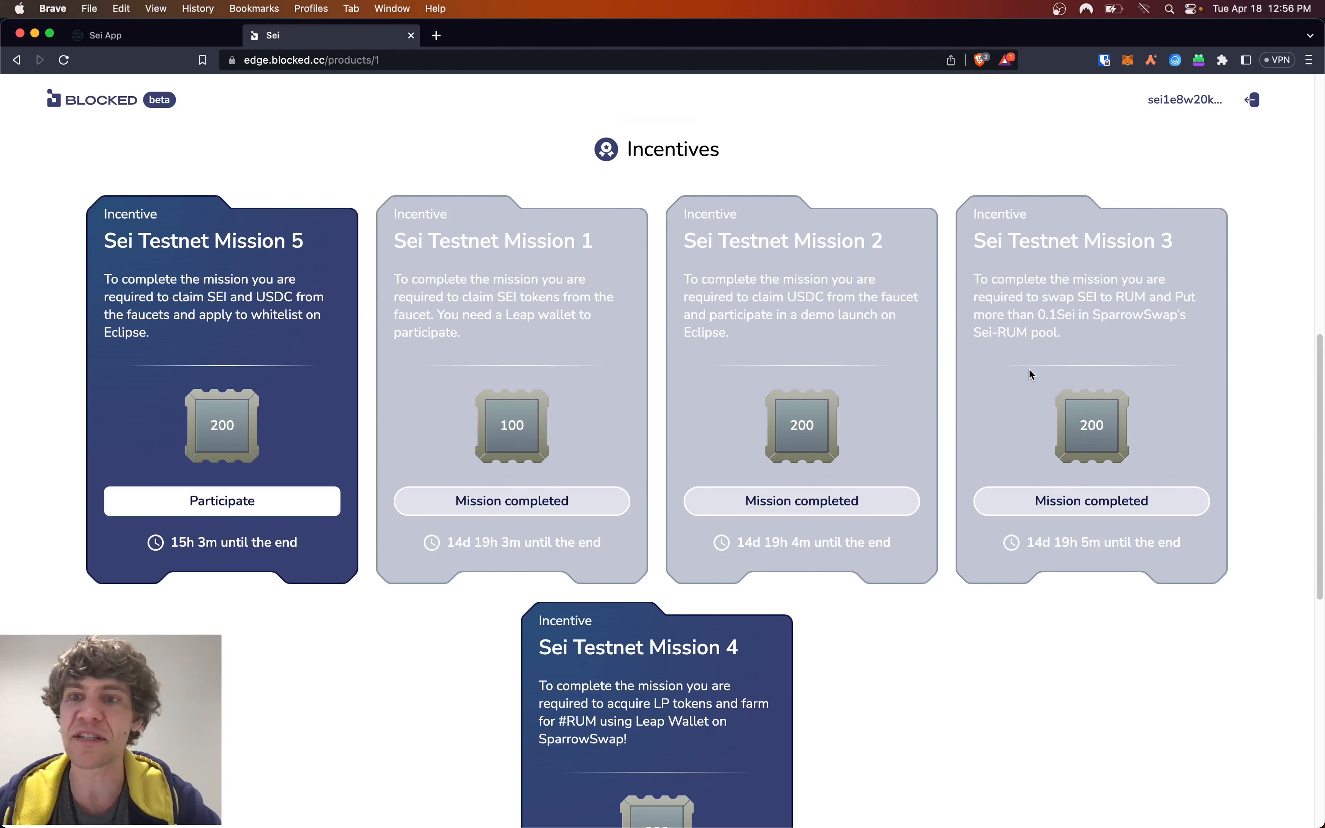
mouse_move(1089, 297)
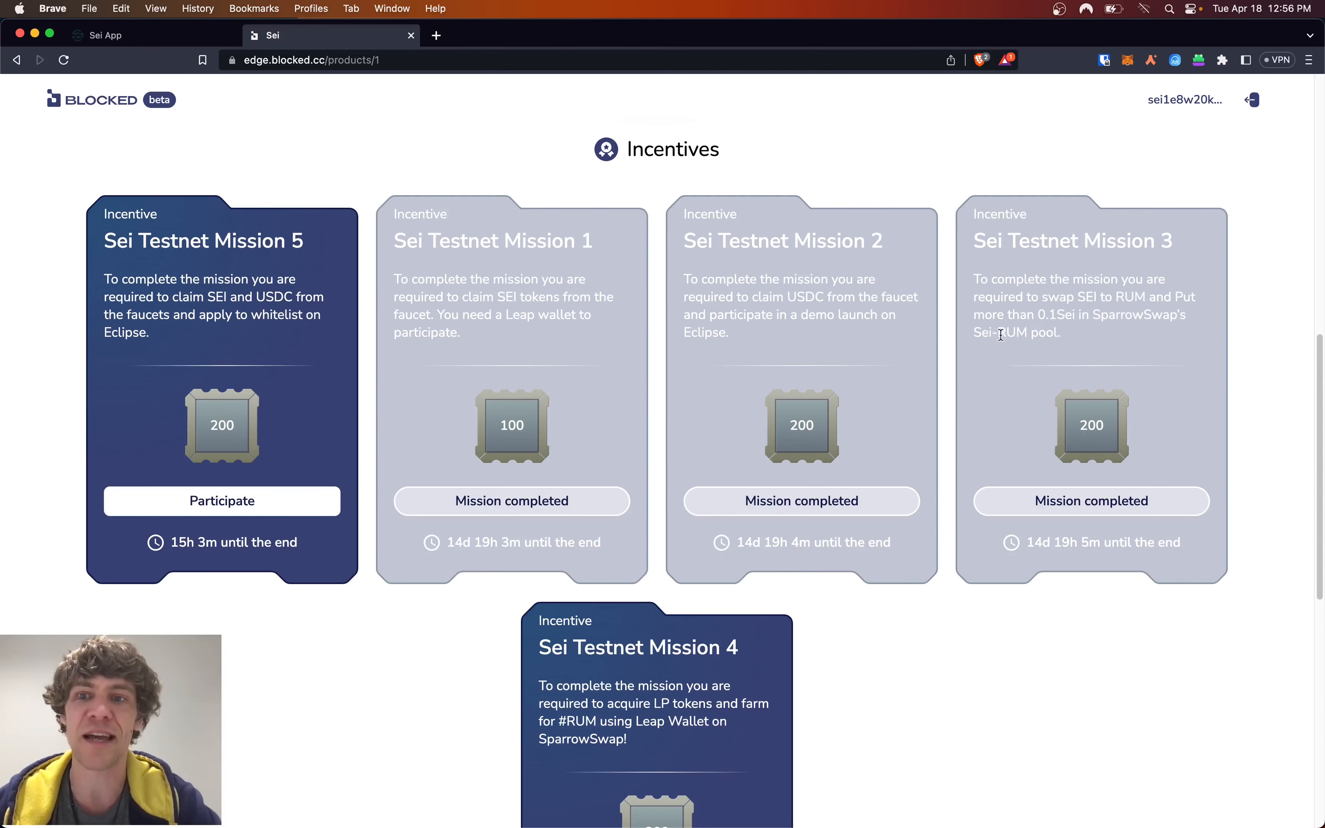
scroll("down", 3)
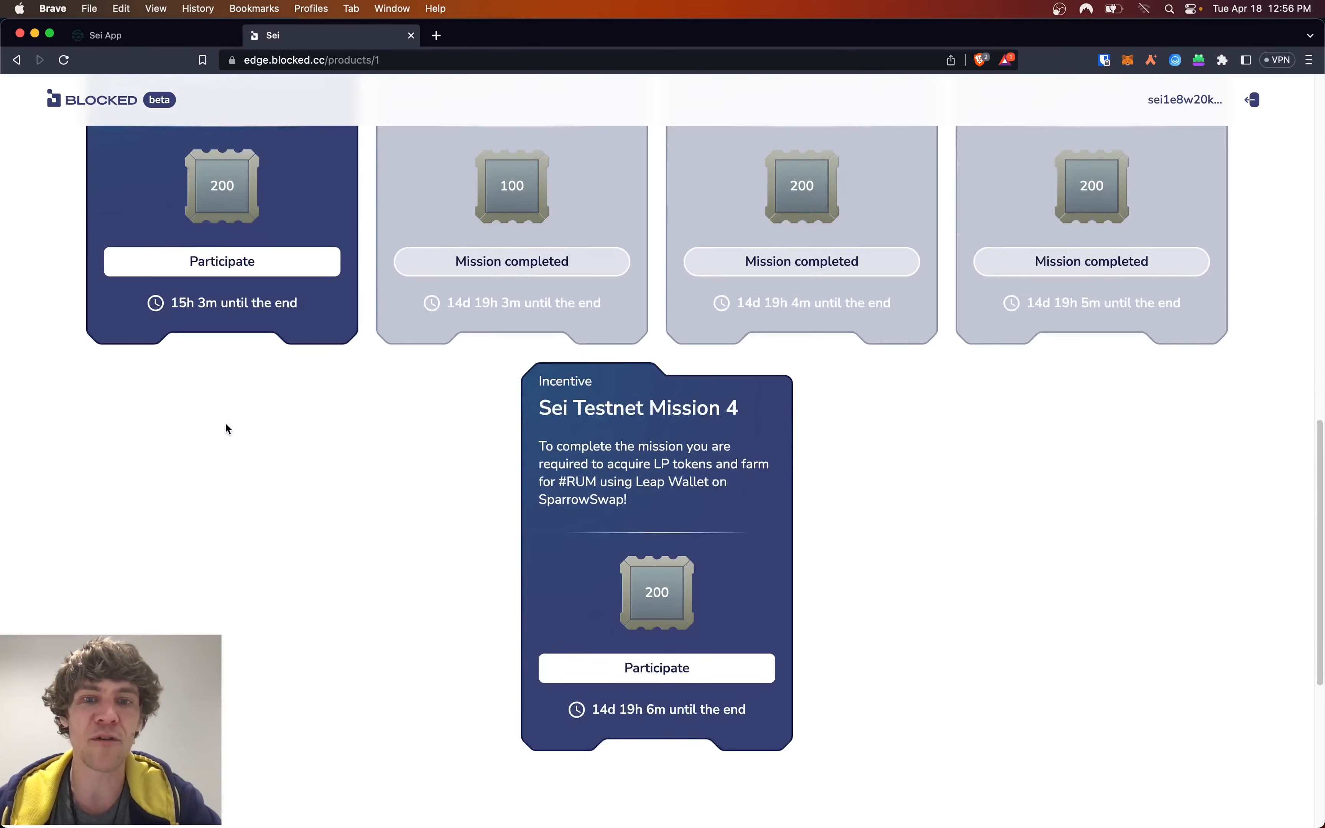
scroll("down", 3)
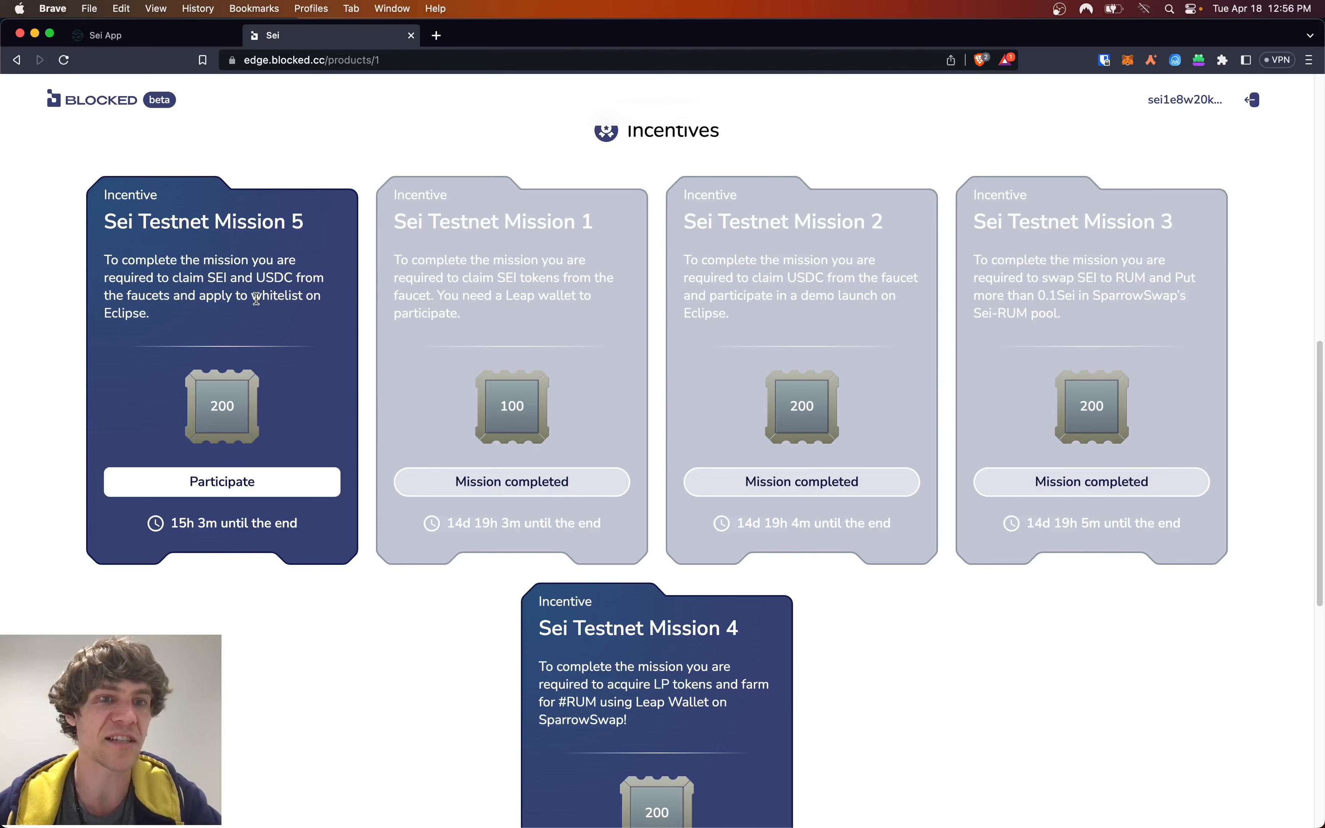
scroll("down", 3)
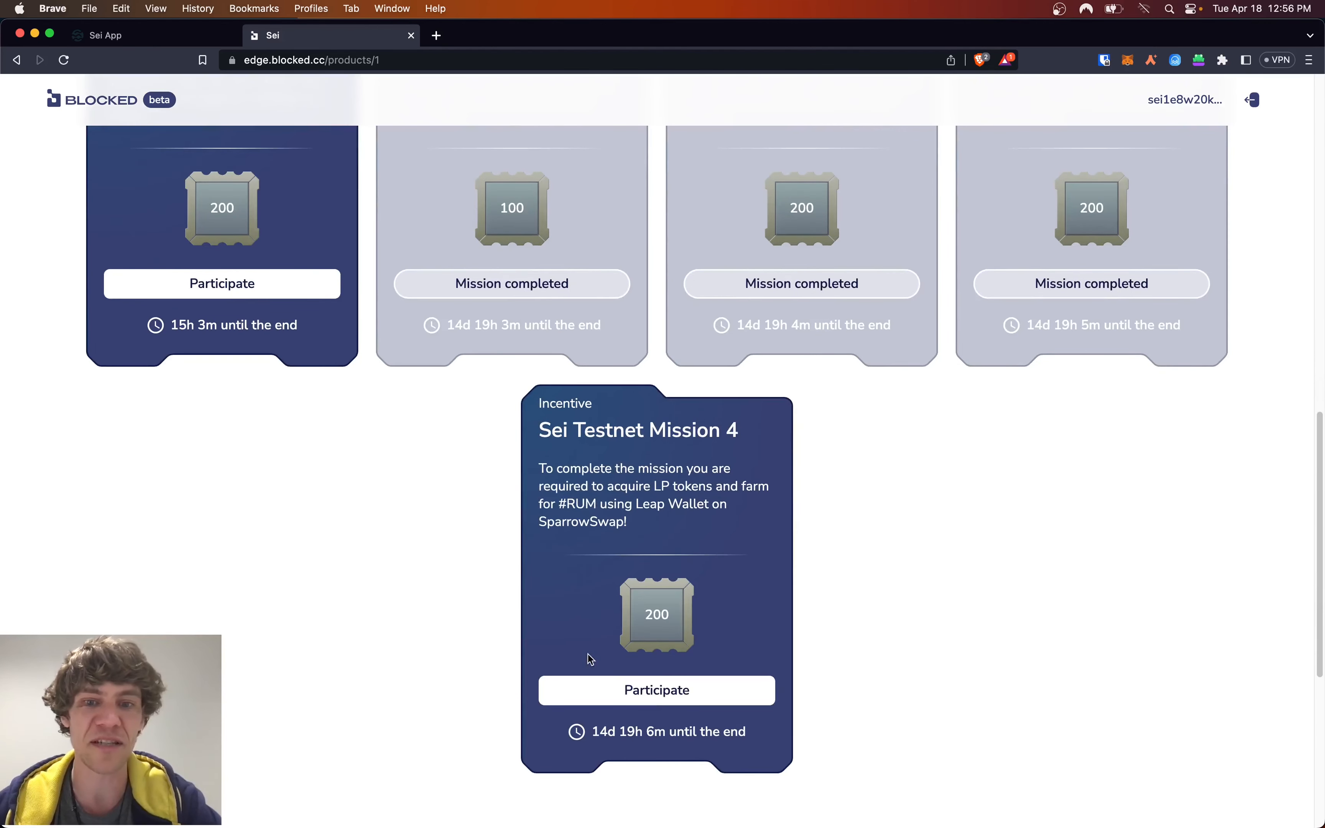
left_click(656, 690)
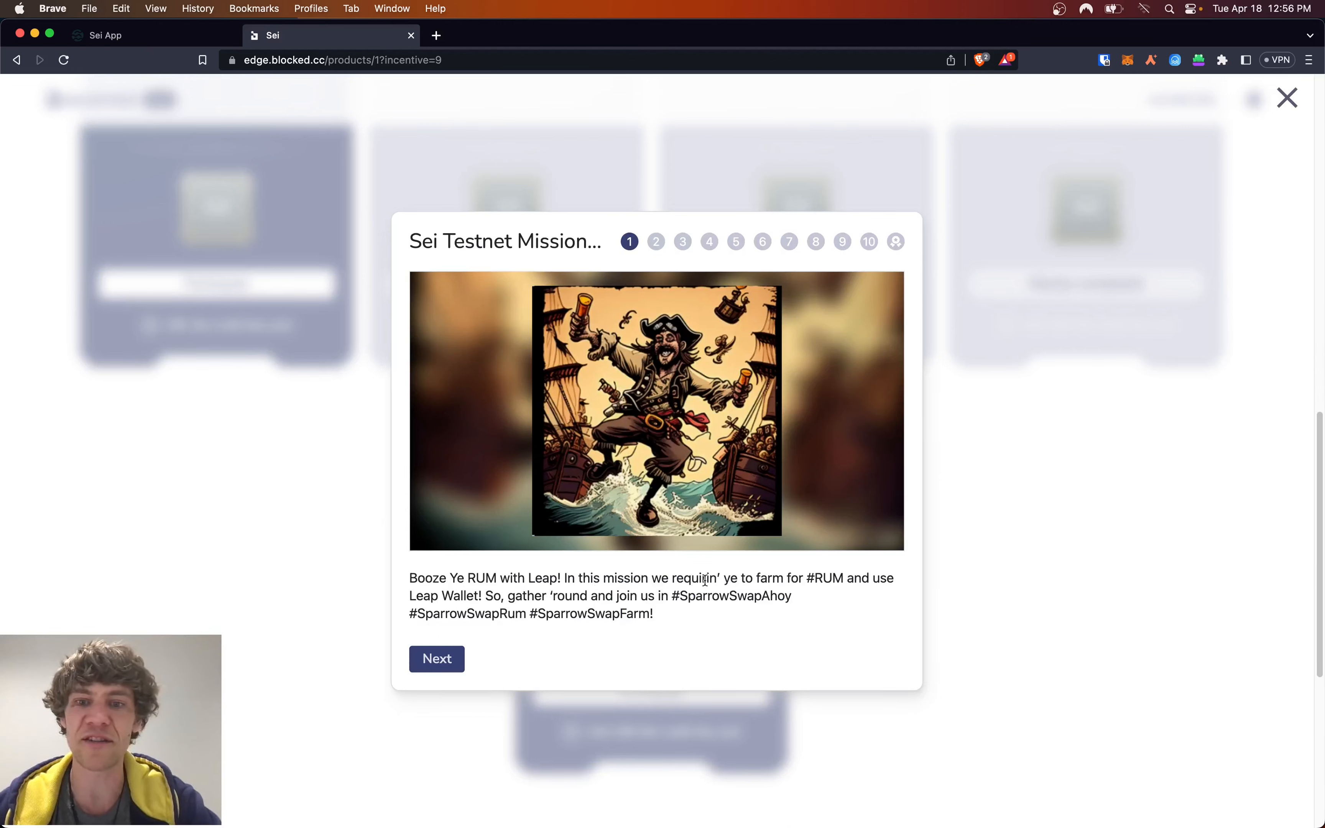
left_click(437, 658)
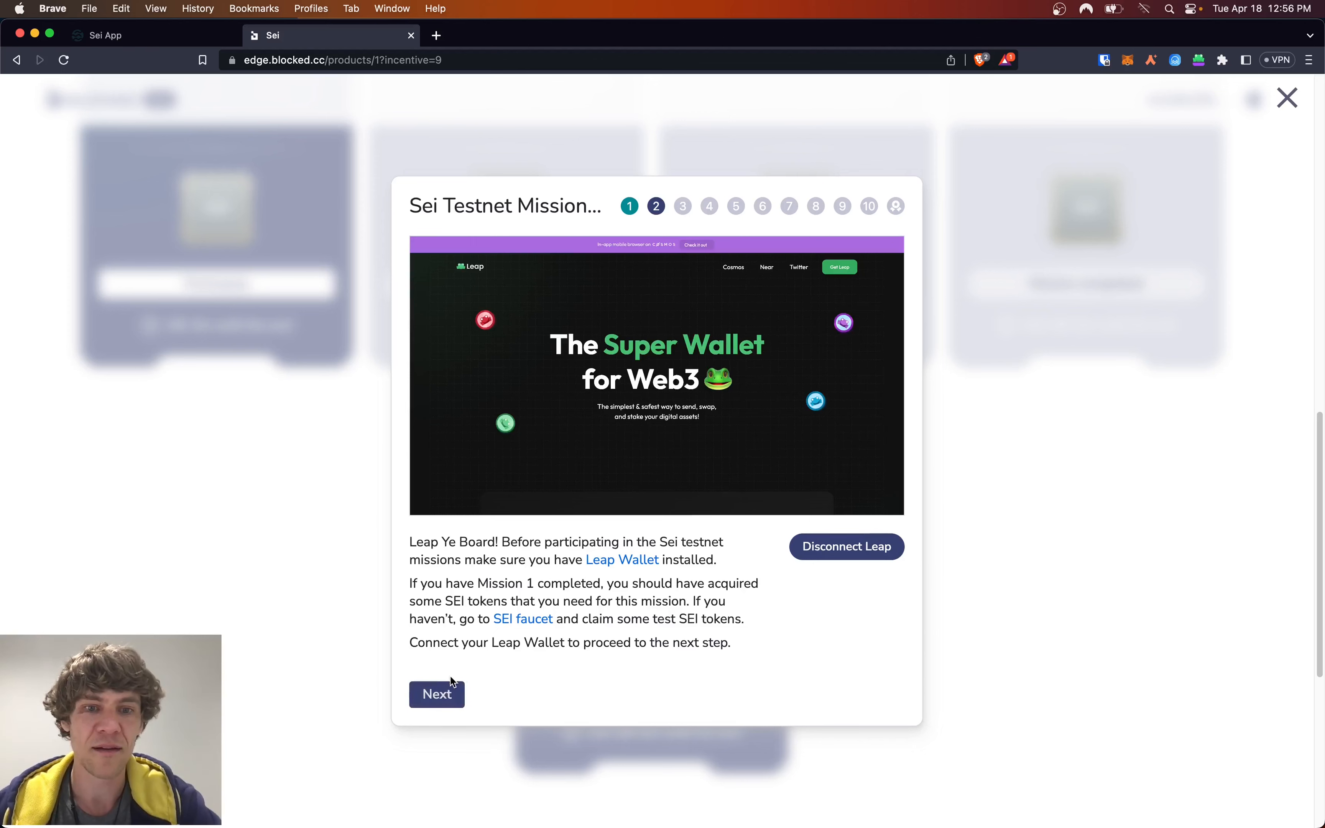
left_click(436, 694)
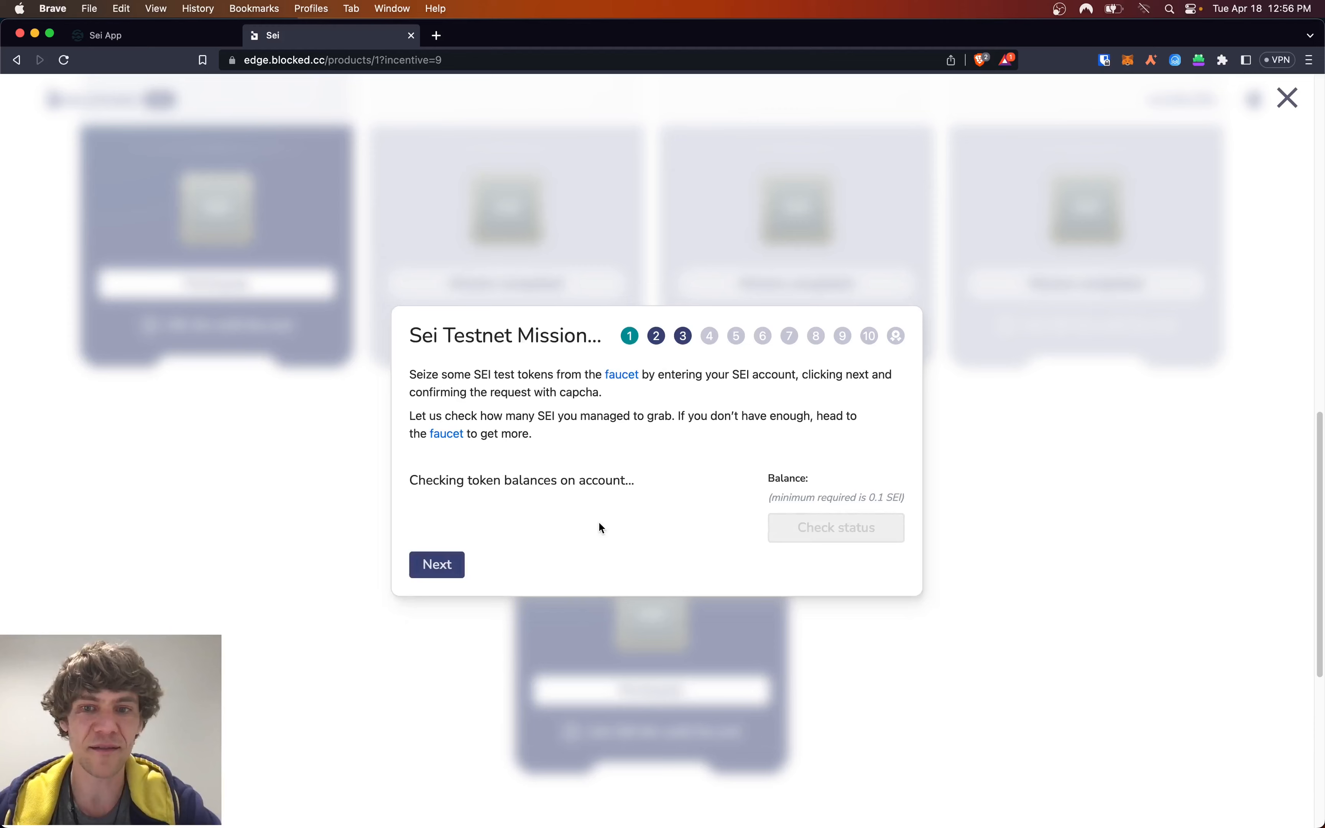
left_click(437, 563)
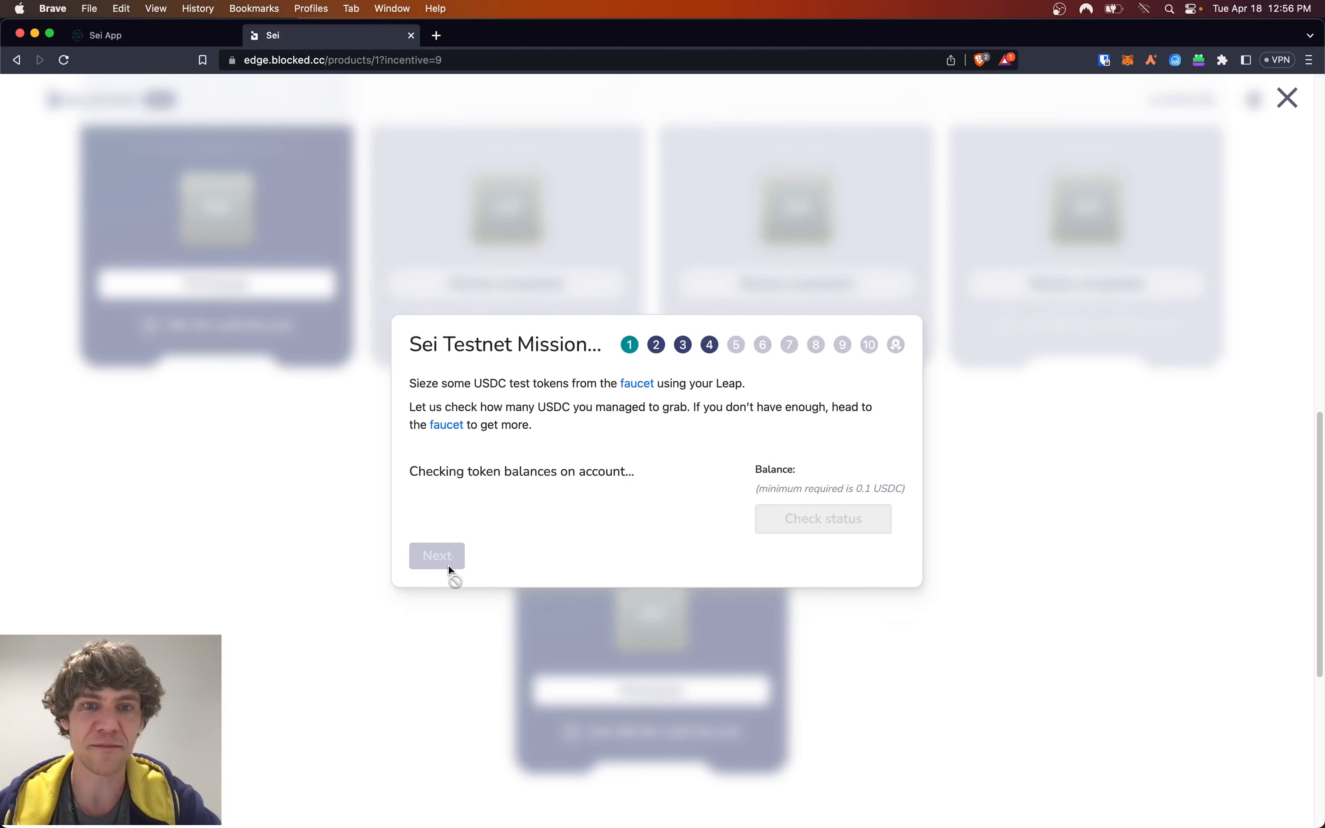
Recheck the USDC balance and advance through the liquidity and SEIRUM-LP steps to the SEIUSDC-LP check
left_click(822, 519)
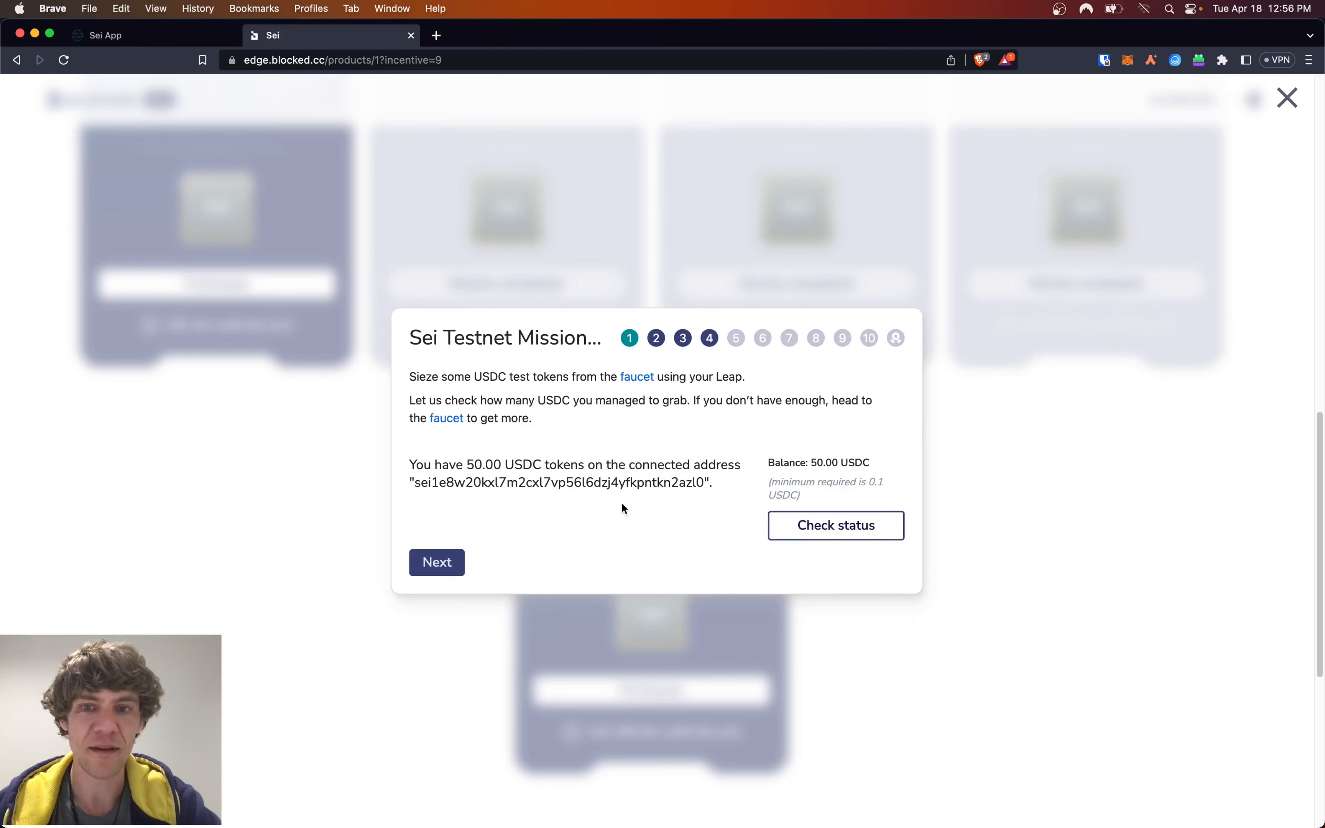
left_click(834, 524)
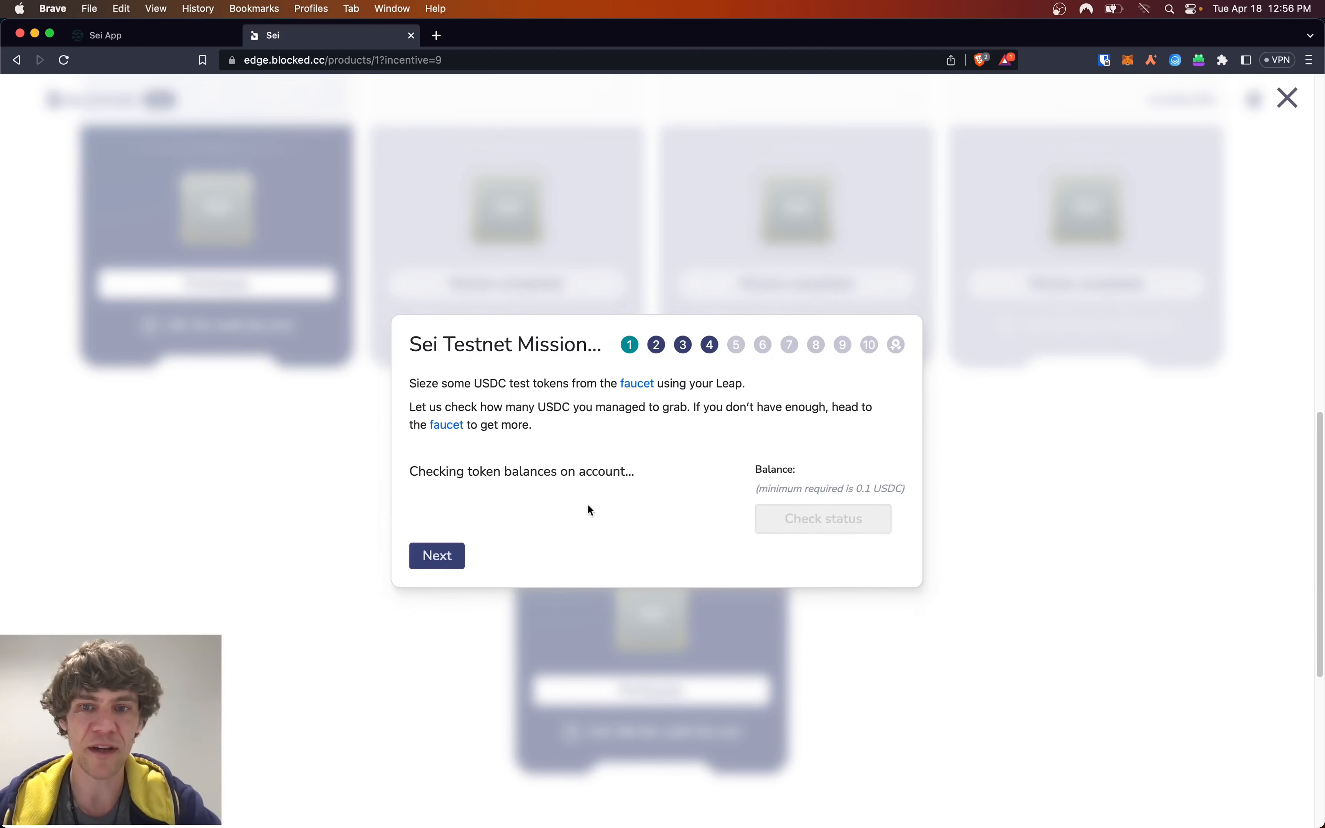
left_click(820, 519)
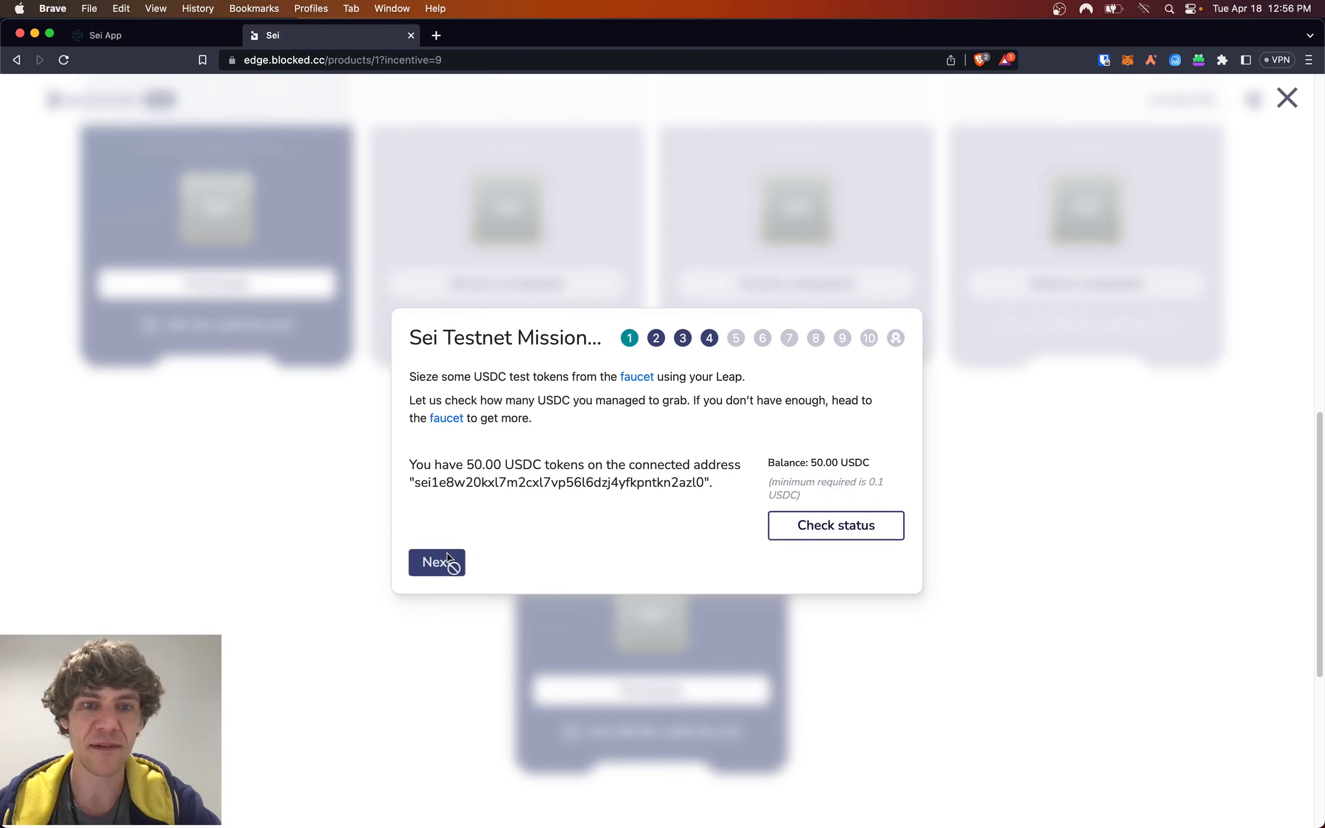
left_click(437, 562)
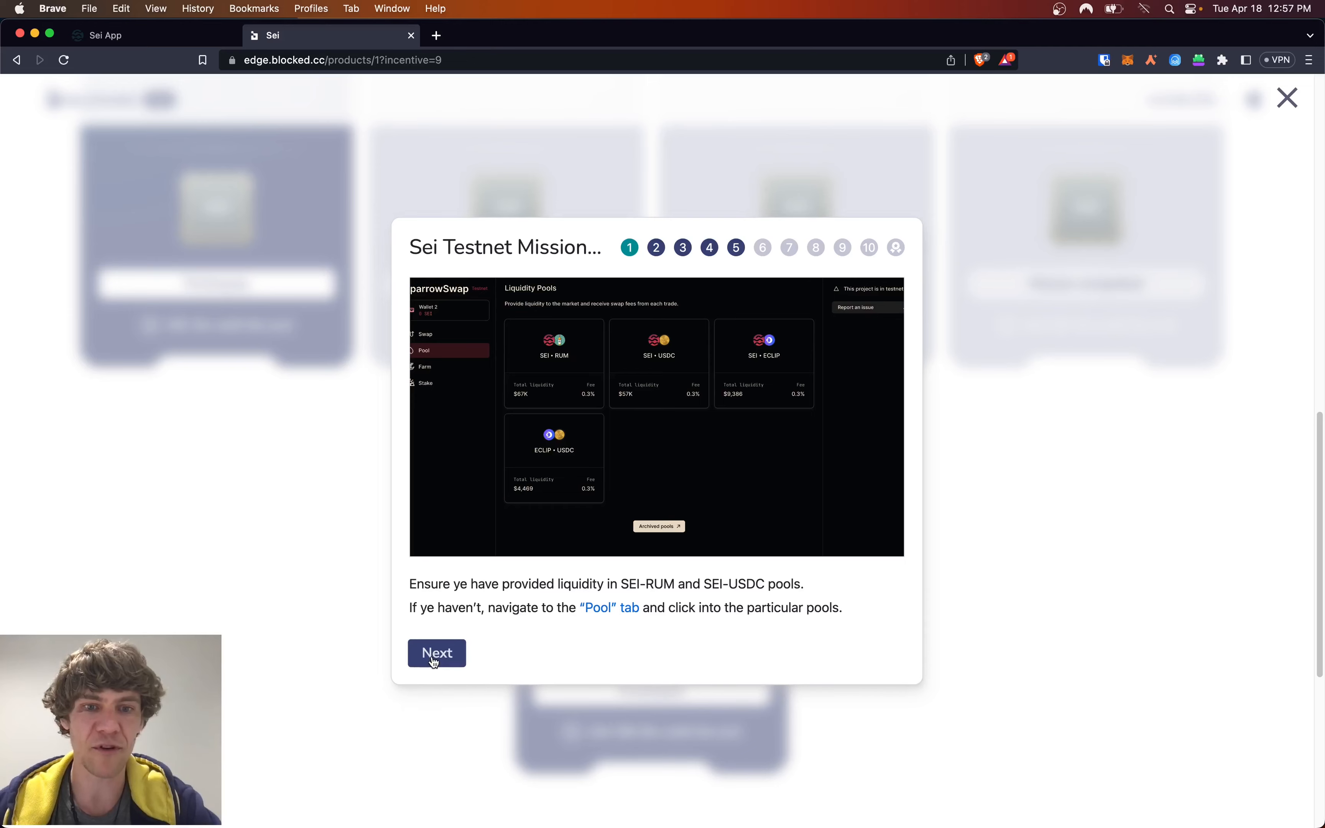
left_click(436, 653)
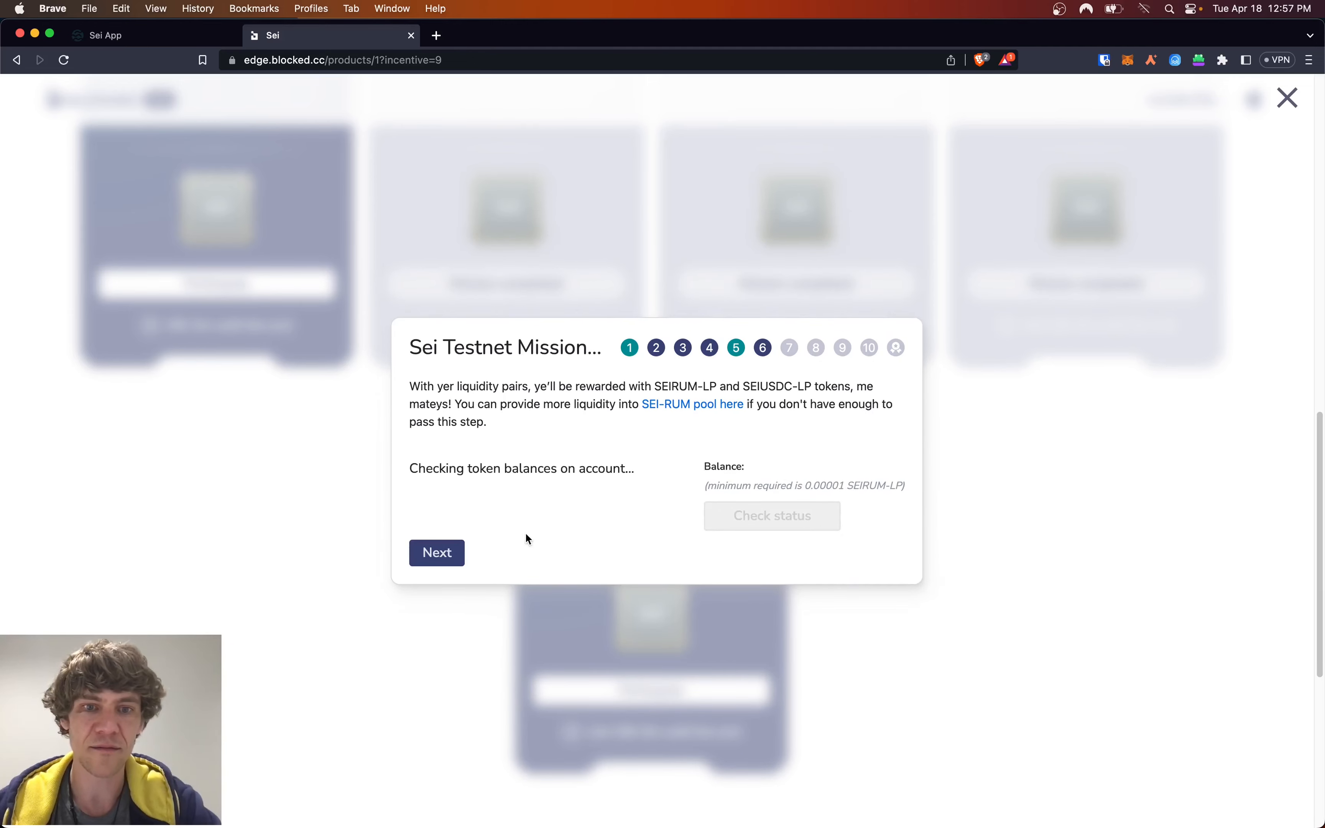
left_click(771, 515)
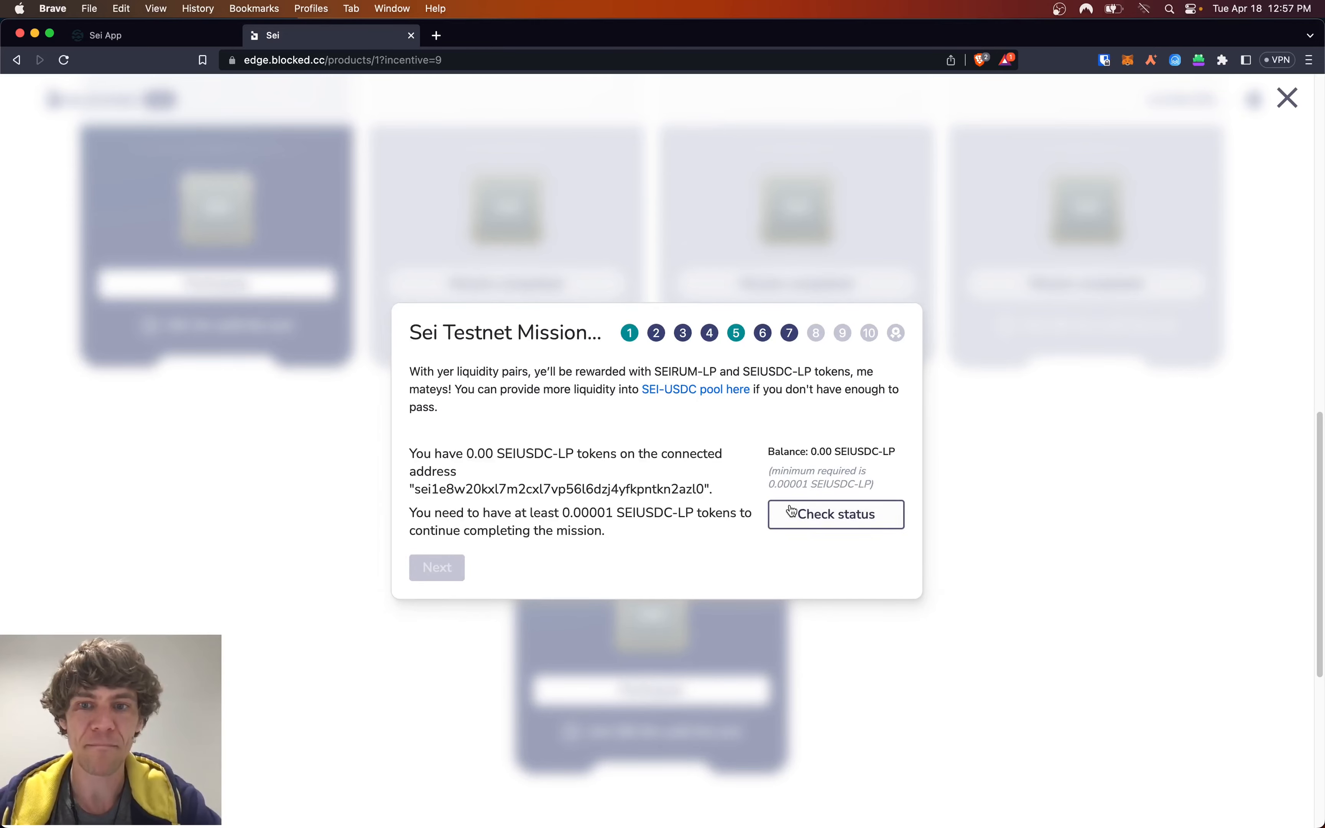
mouse_move(687, 395)
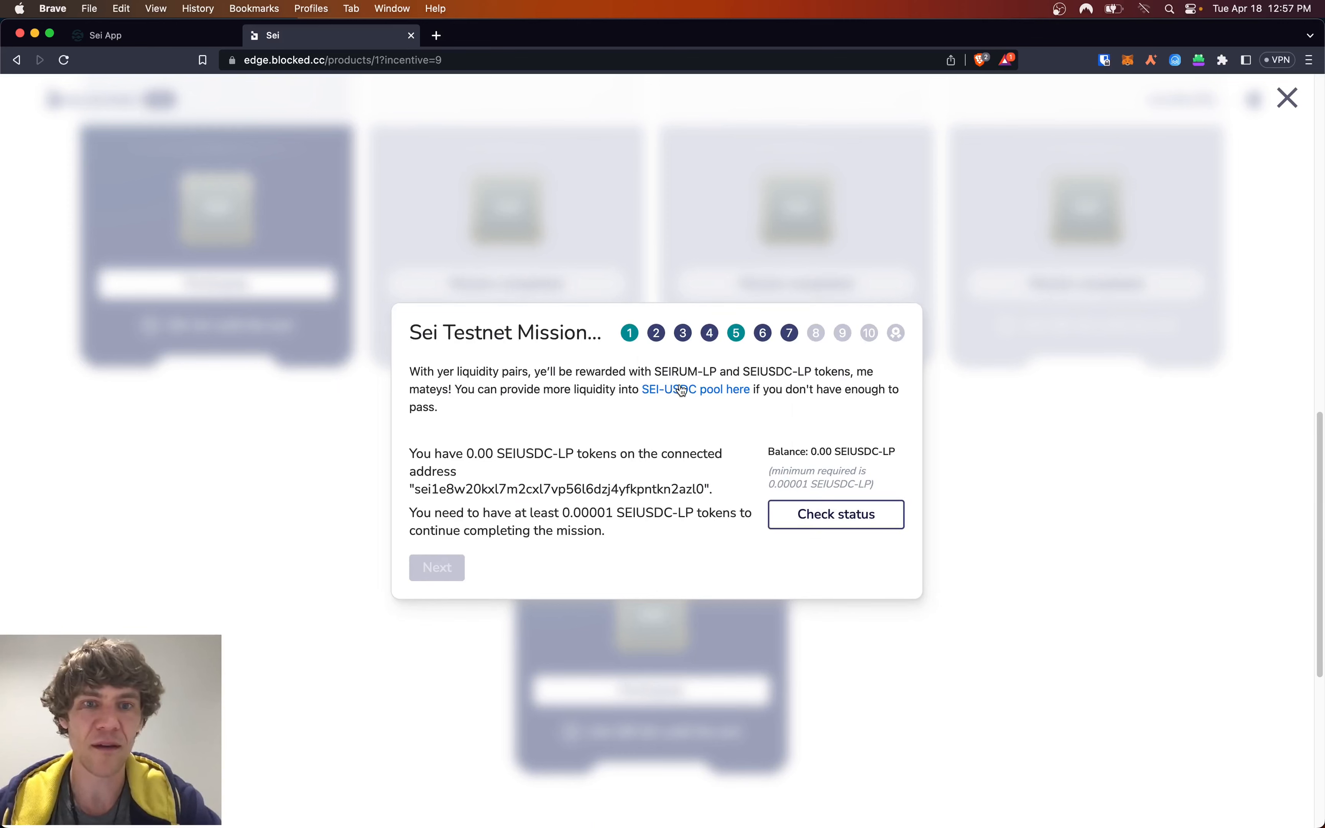
mouse_move(750, 431)
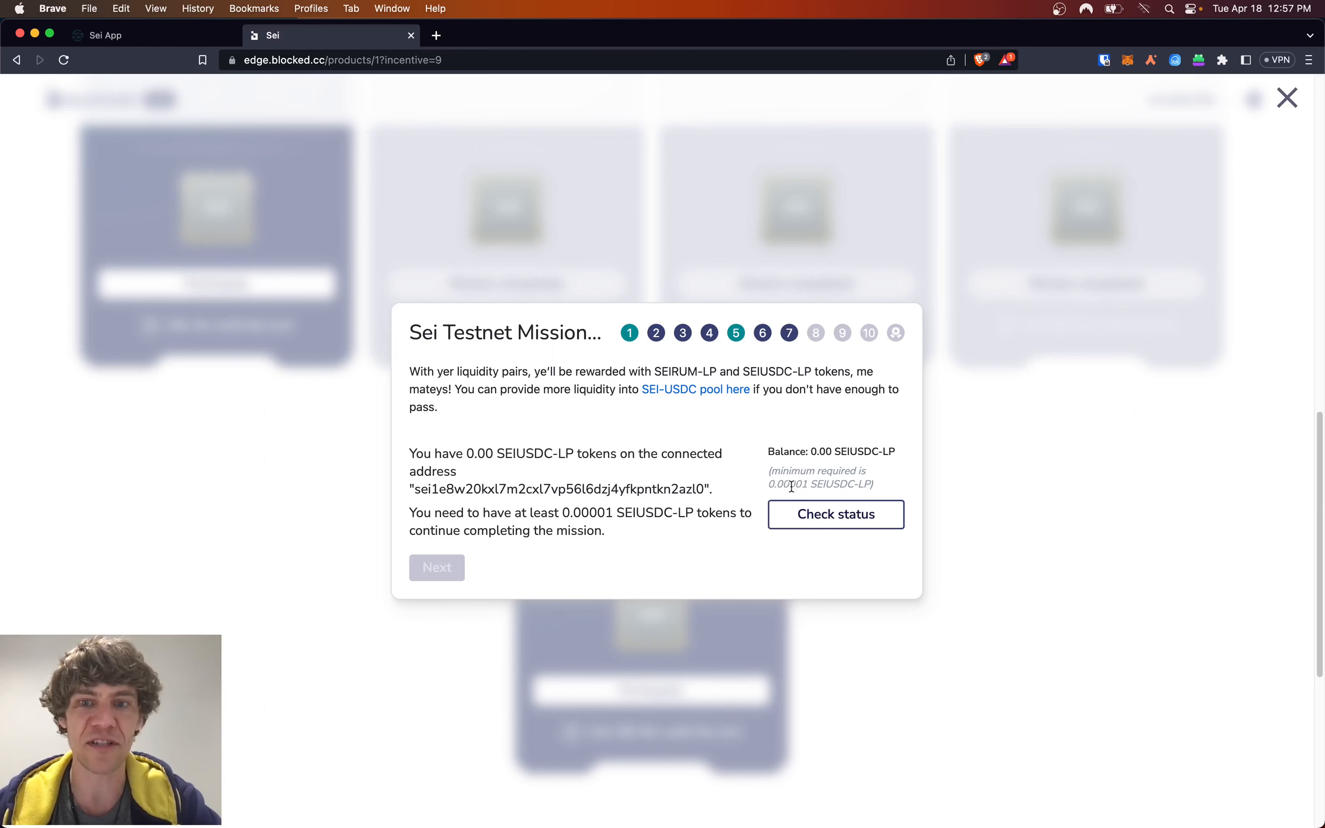
Follow the SEI-USDC pool link to SparrowSwap, unlock the Keplr wallet and enter the app past the demo warning
left_click(695, 390)
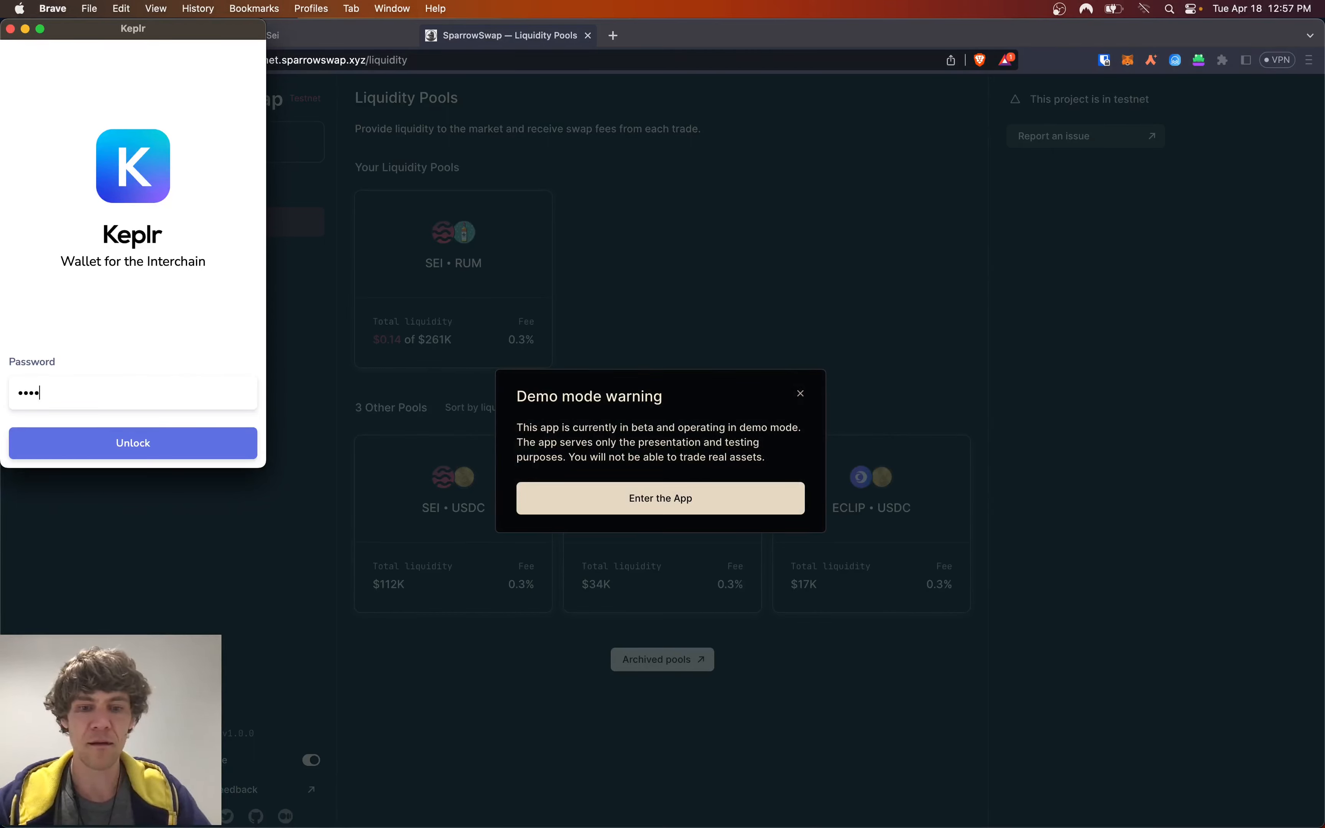
type("•")
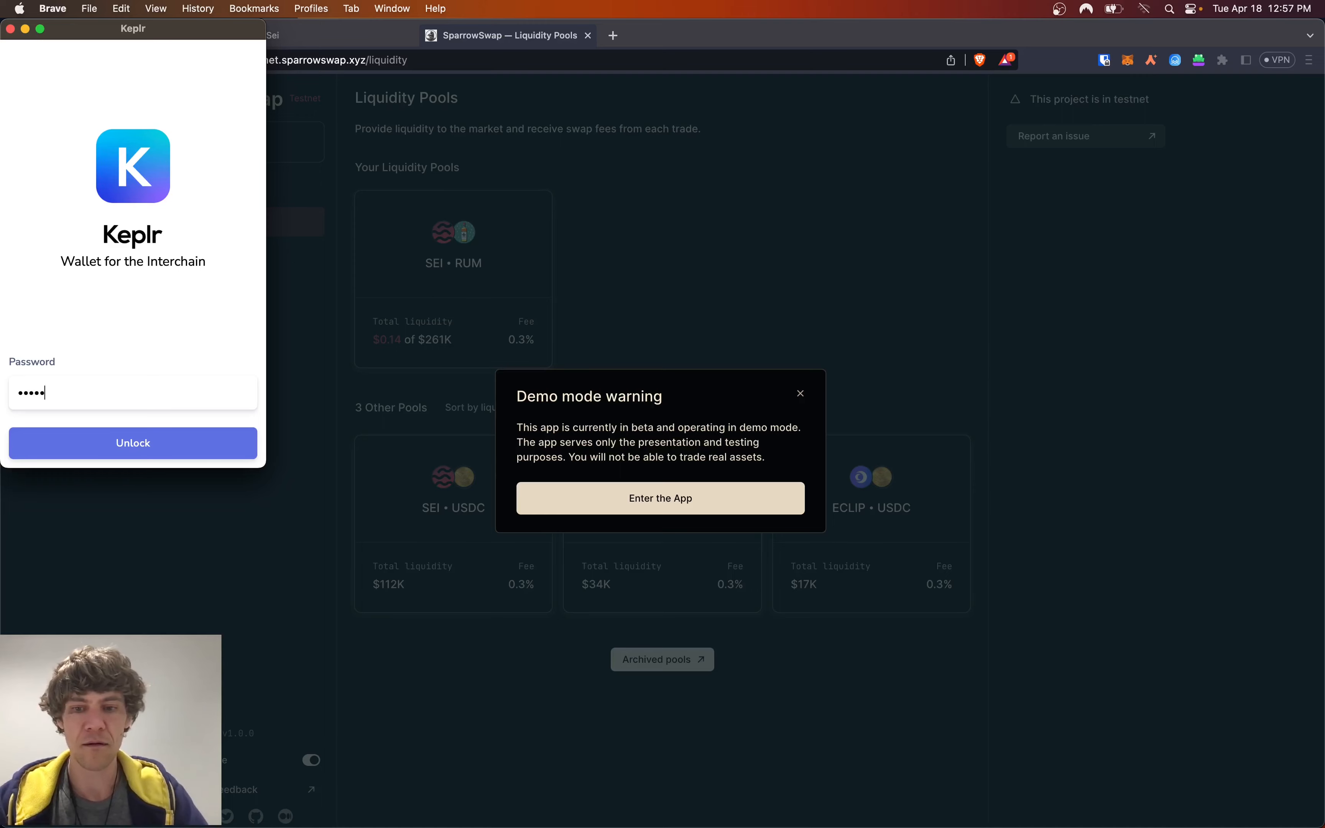
left_click(133, 442)
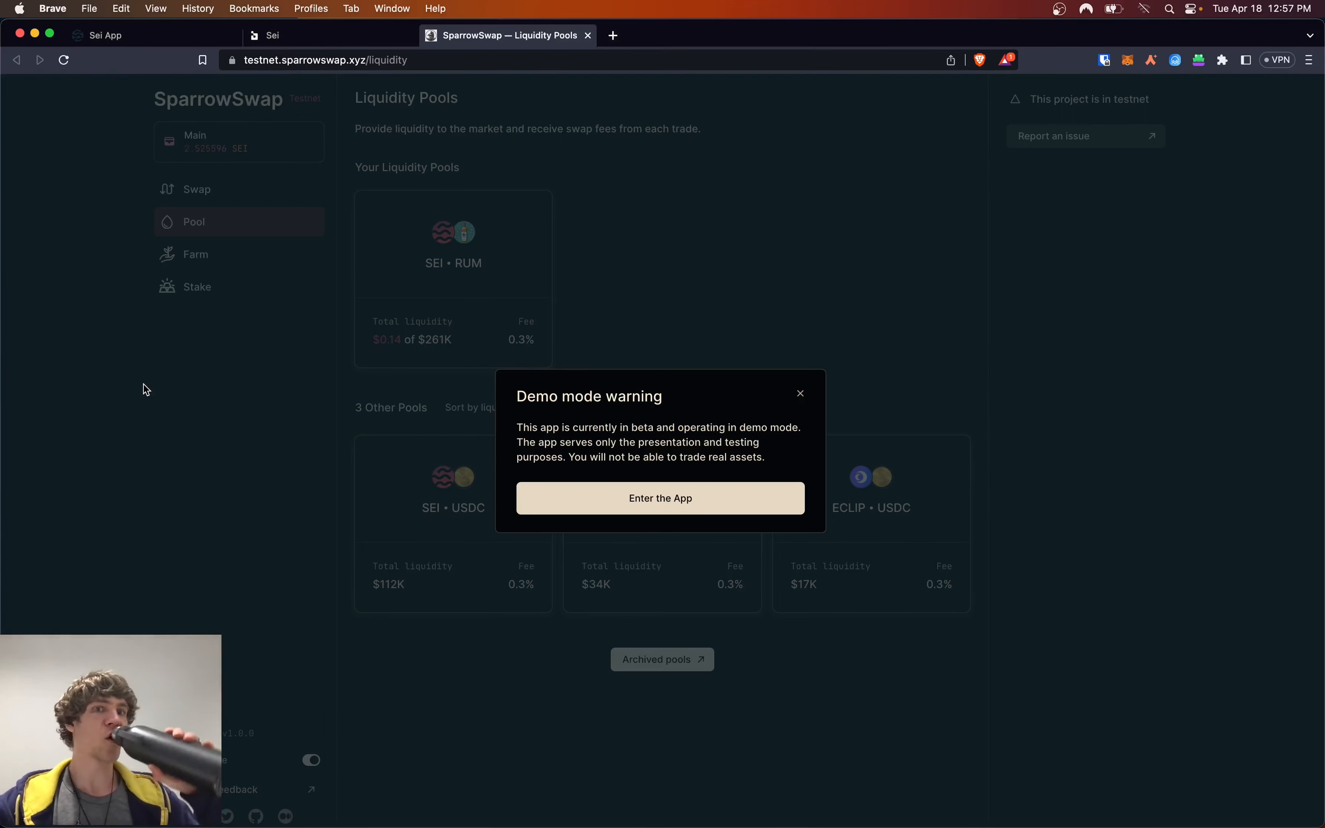
left_click(660, 497)
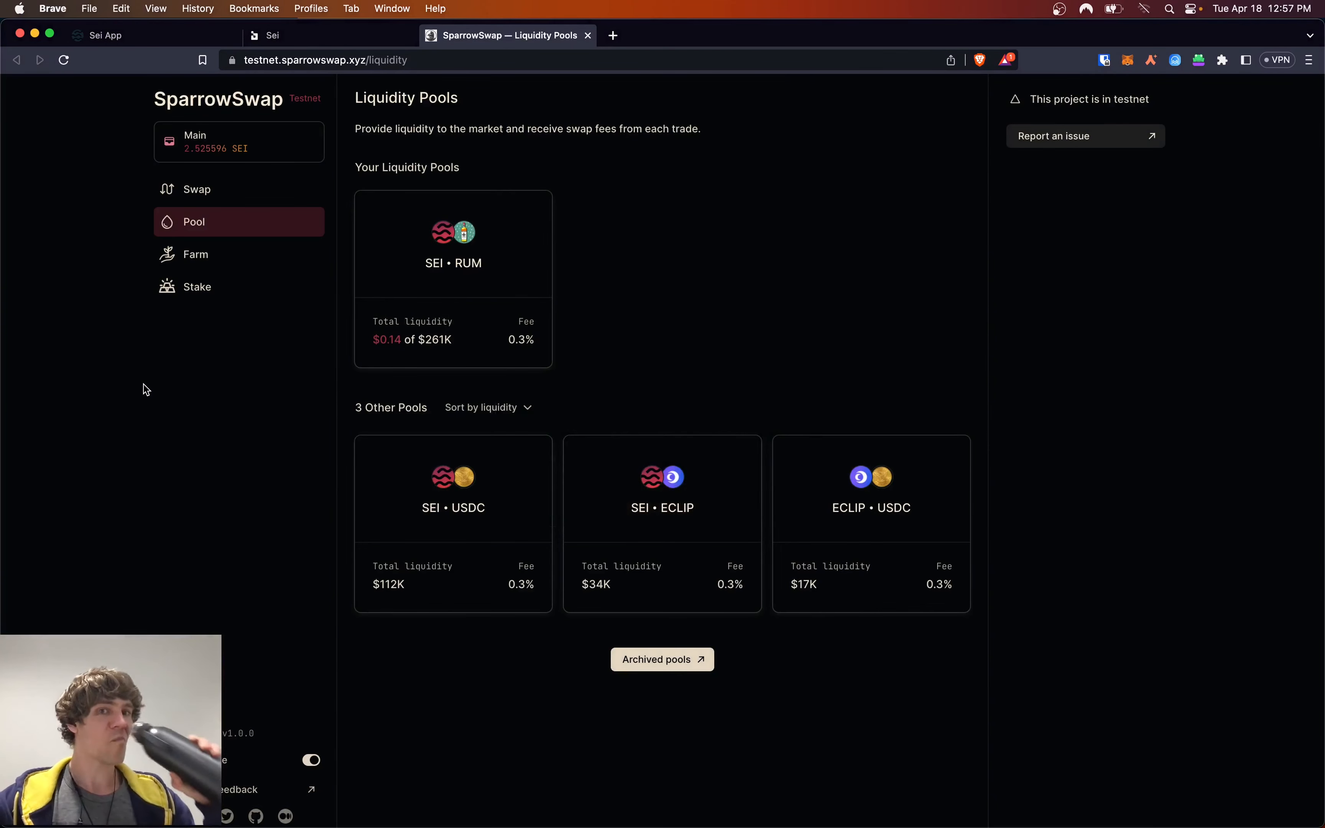
mouse_move(955, 144)
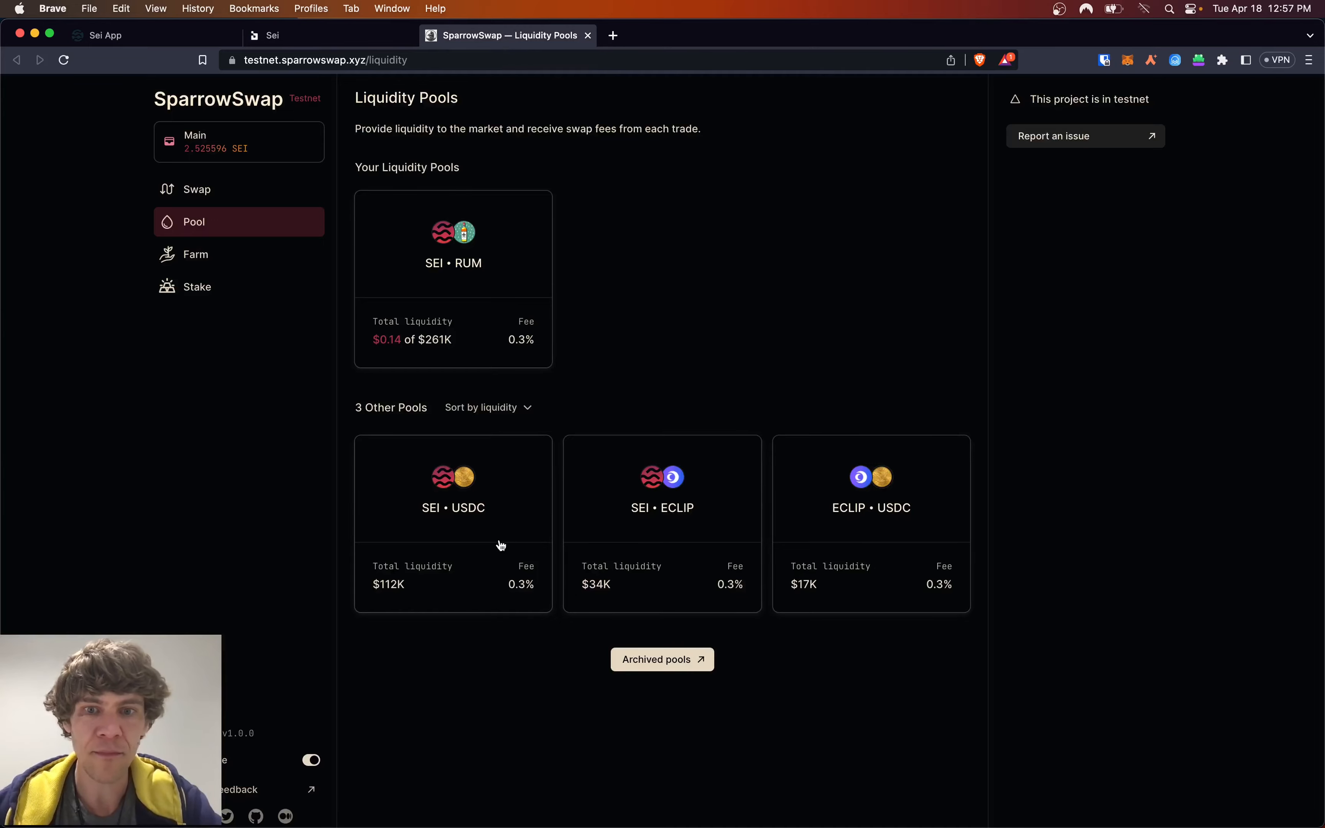
In the SEI/USDC pool's Manage Liquidity dialog, set the SEI amount to 0.01
left_click(453, 489)
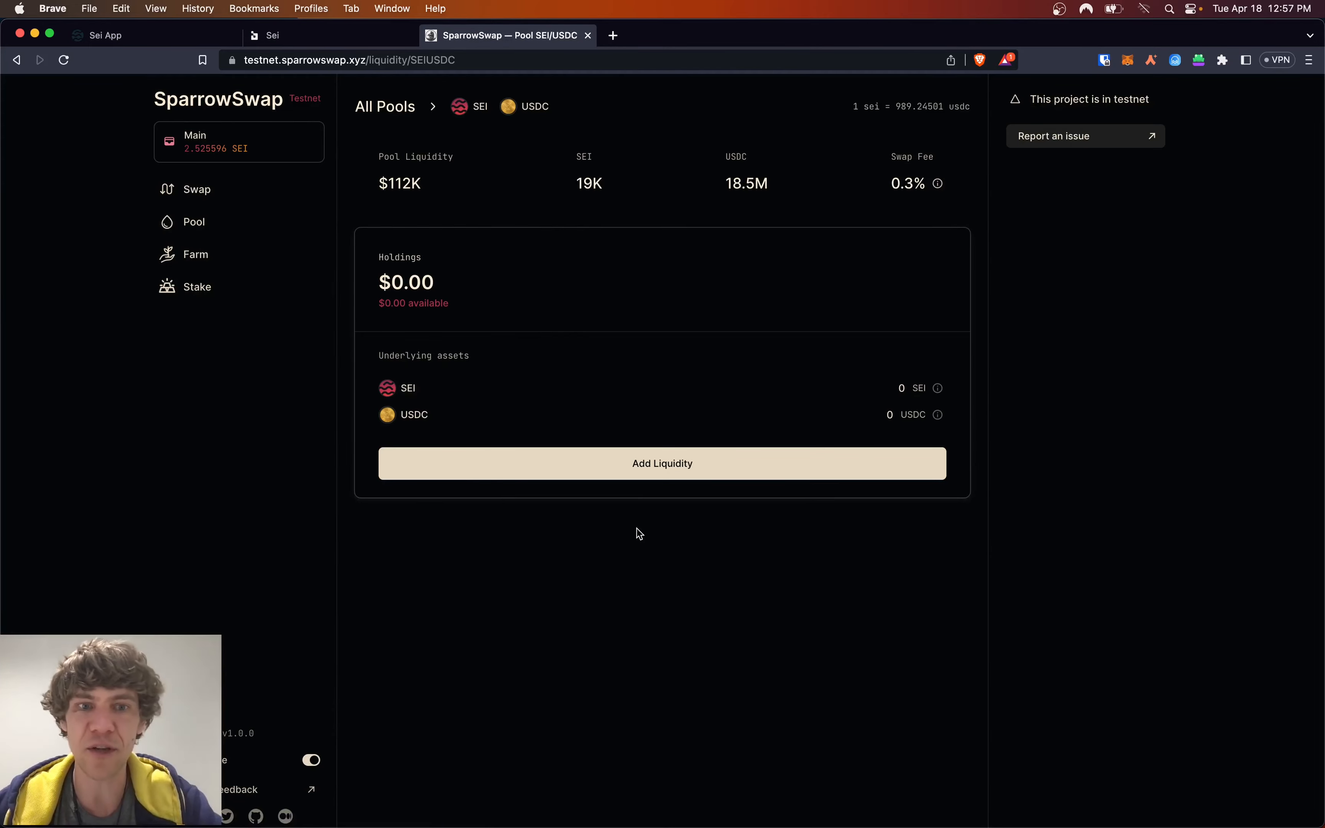
left_click(662, 463)
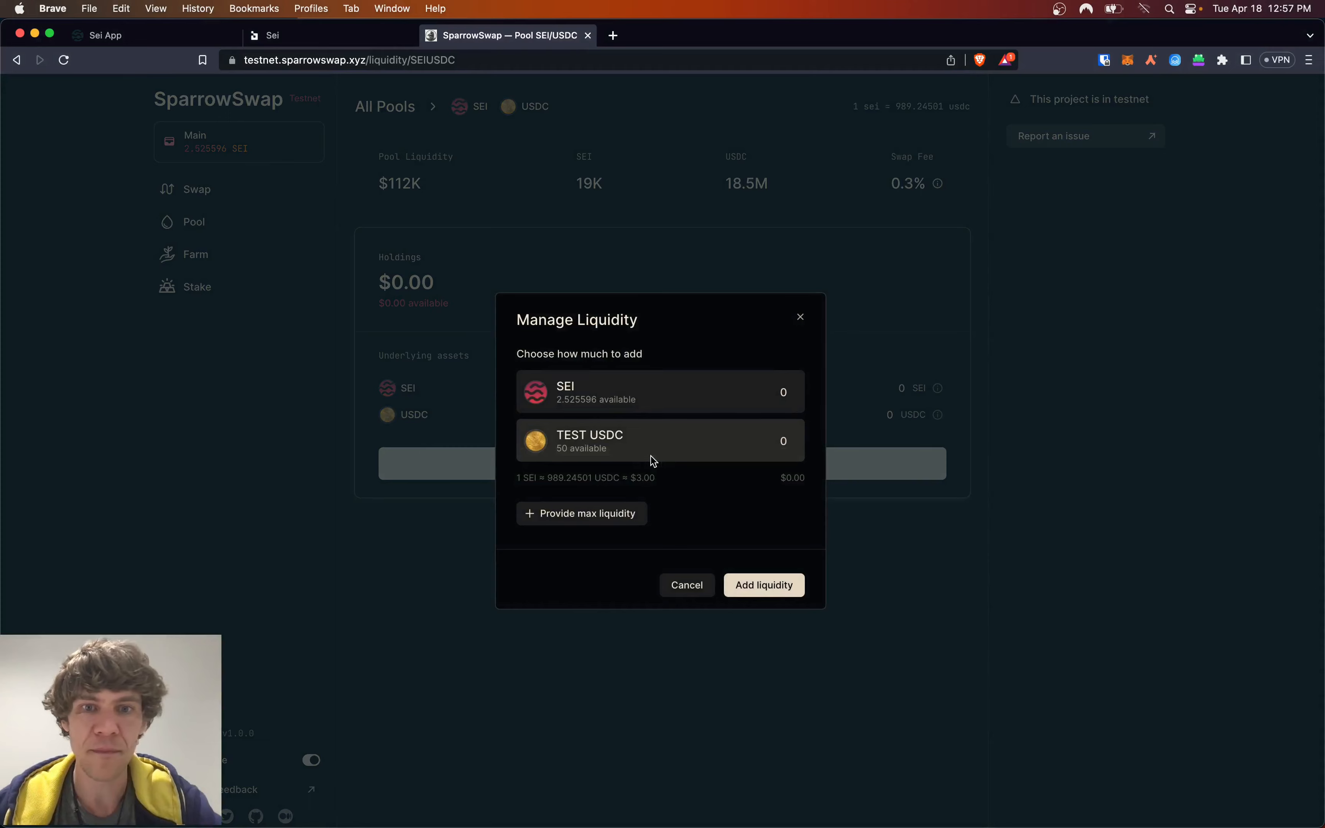
left_click(777, 392)
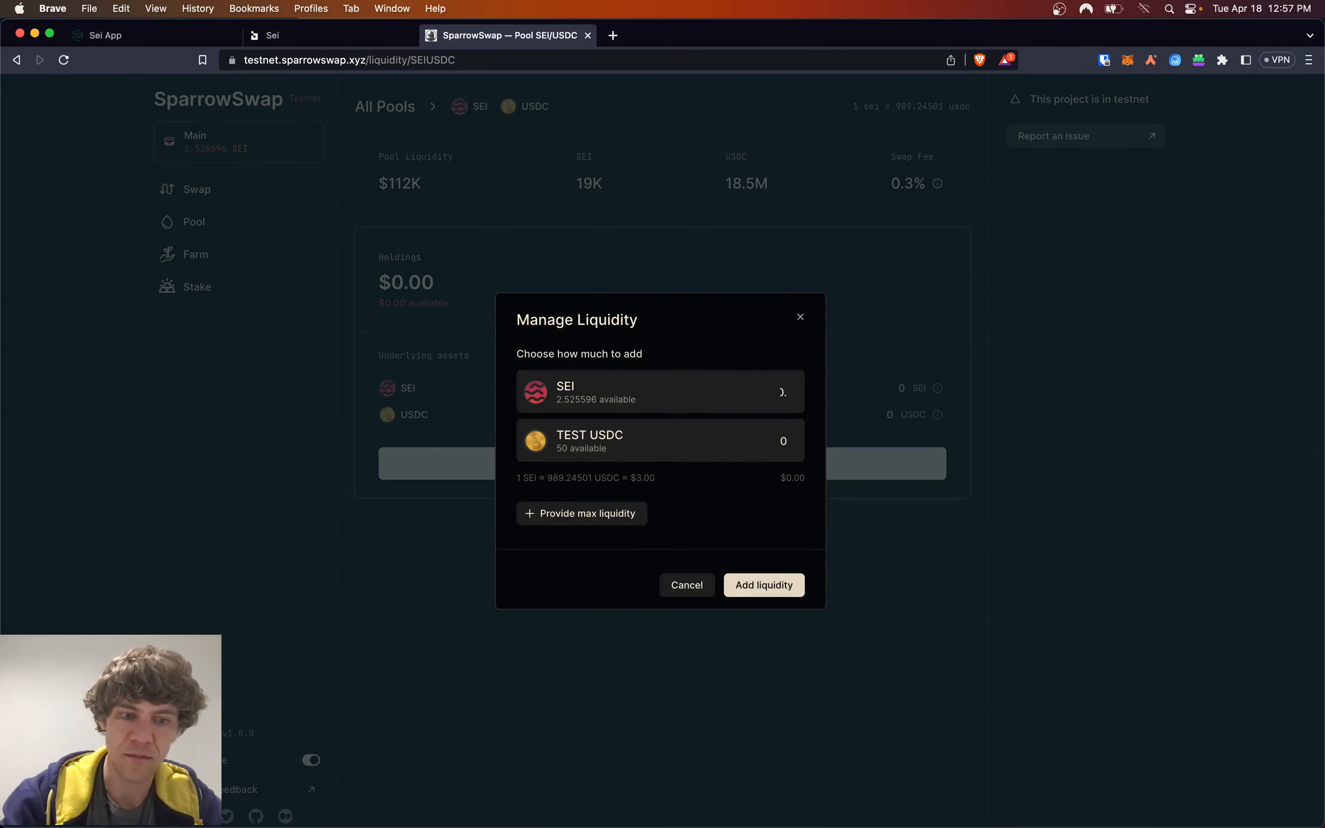
type("0.050407")
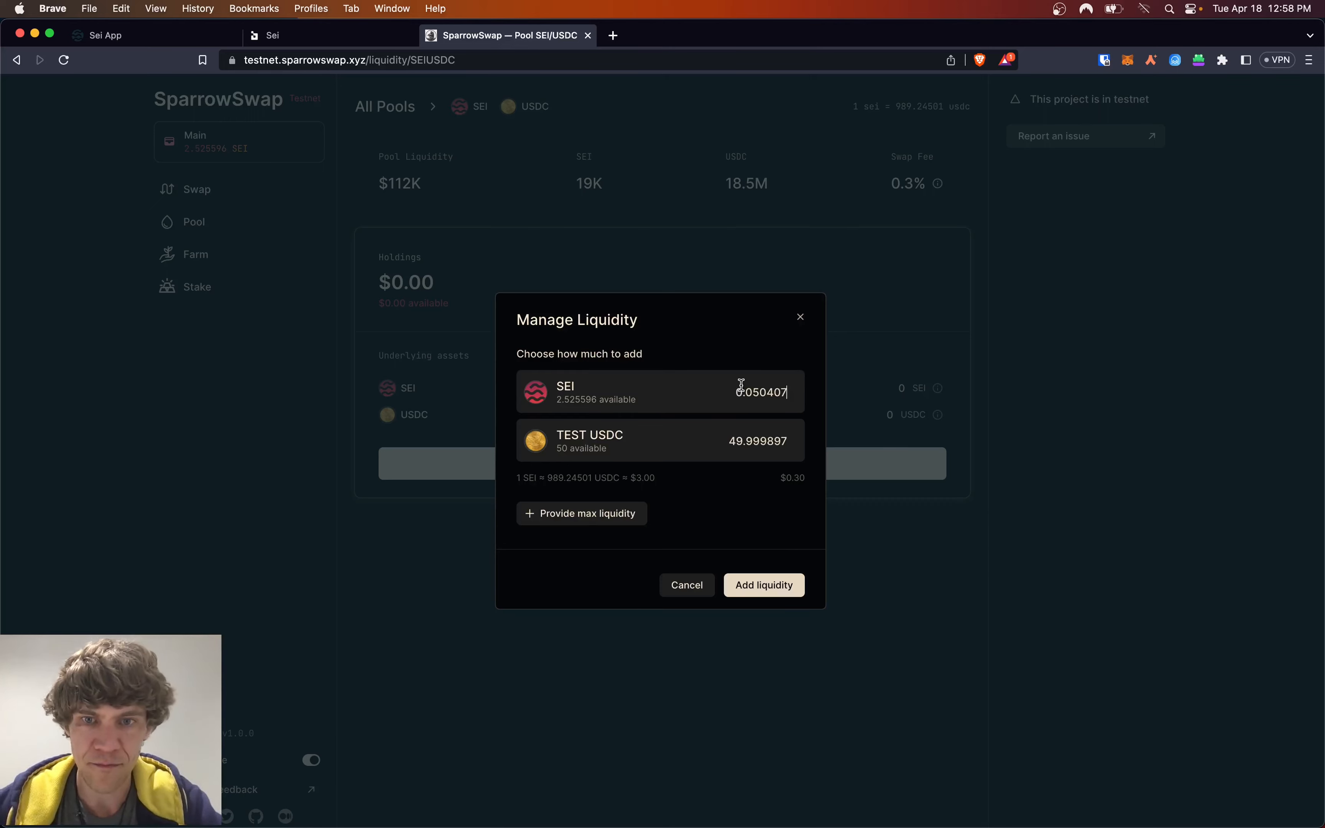
type("0.0")
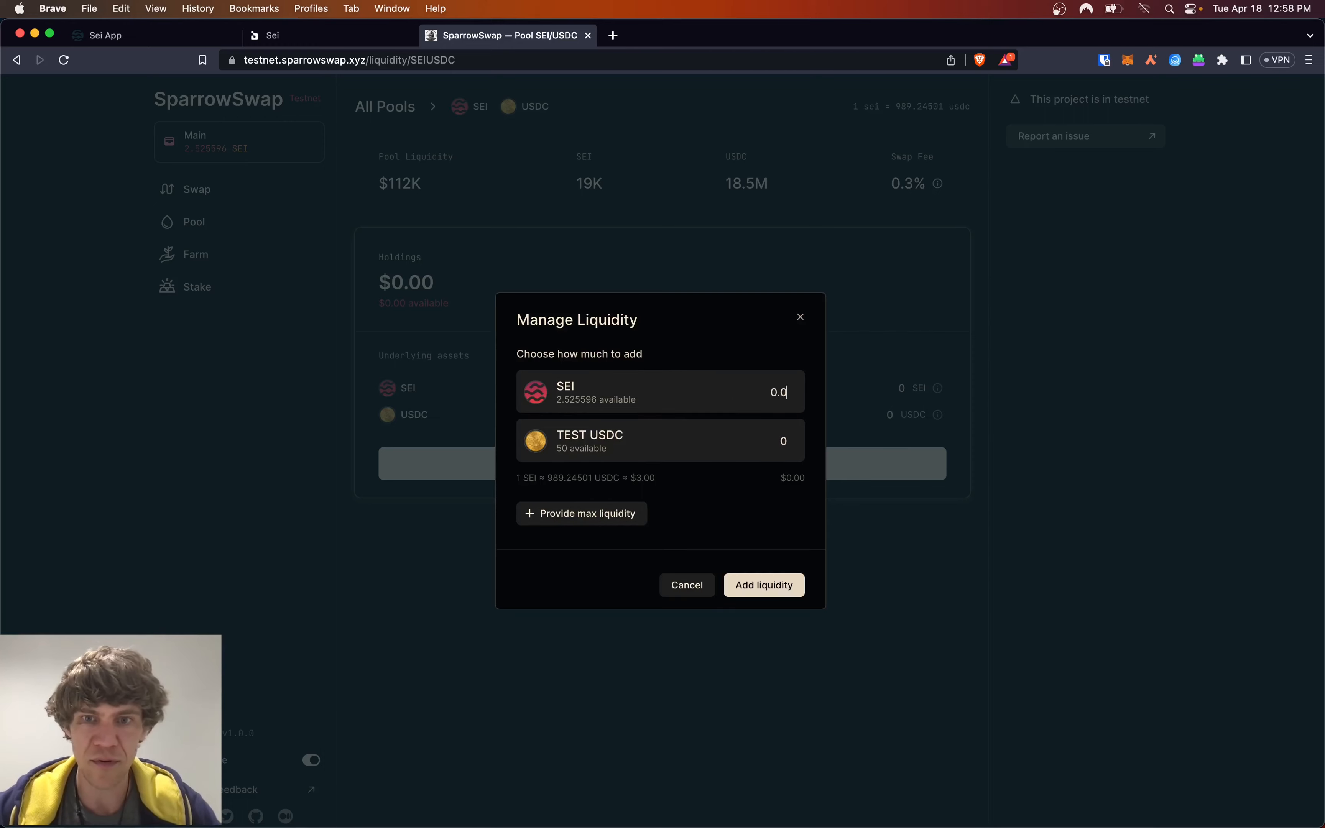
Add the 0.01 SEI and ~9.92 USDC liquidity and approve it in Keplr until 'Add successful' shows
left_click(762, 585)
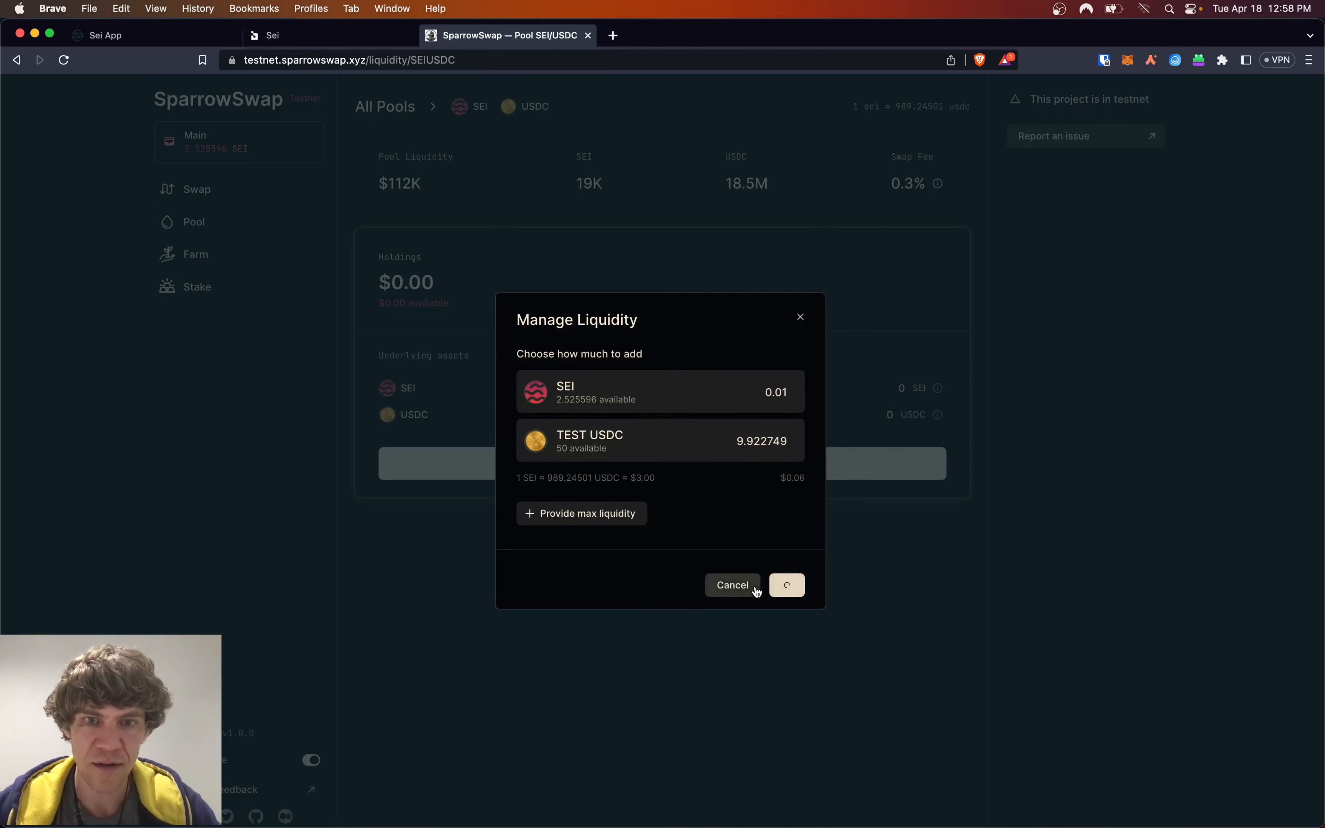
left_click(785, 585)
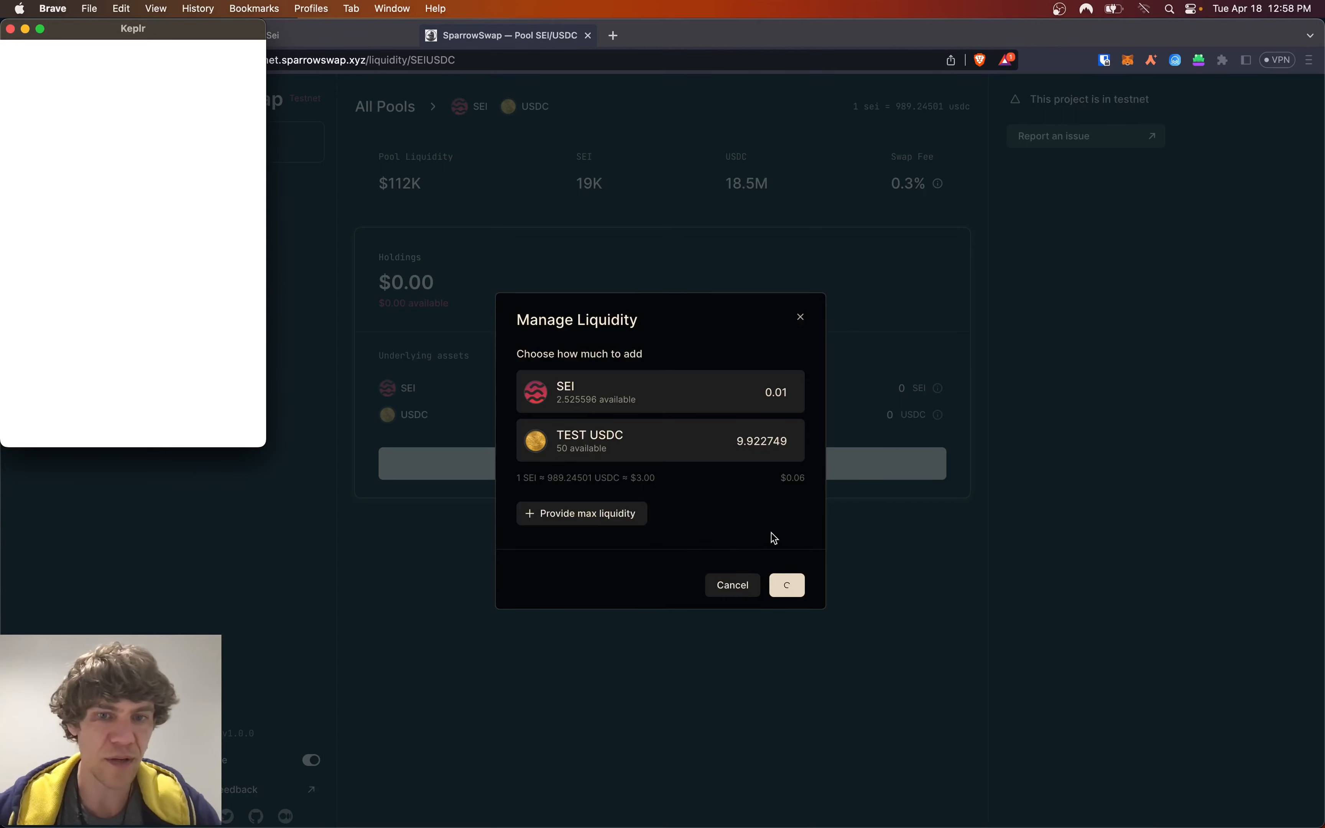
left_click(786, 585)
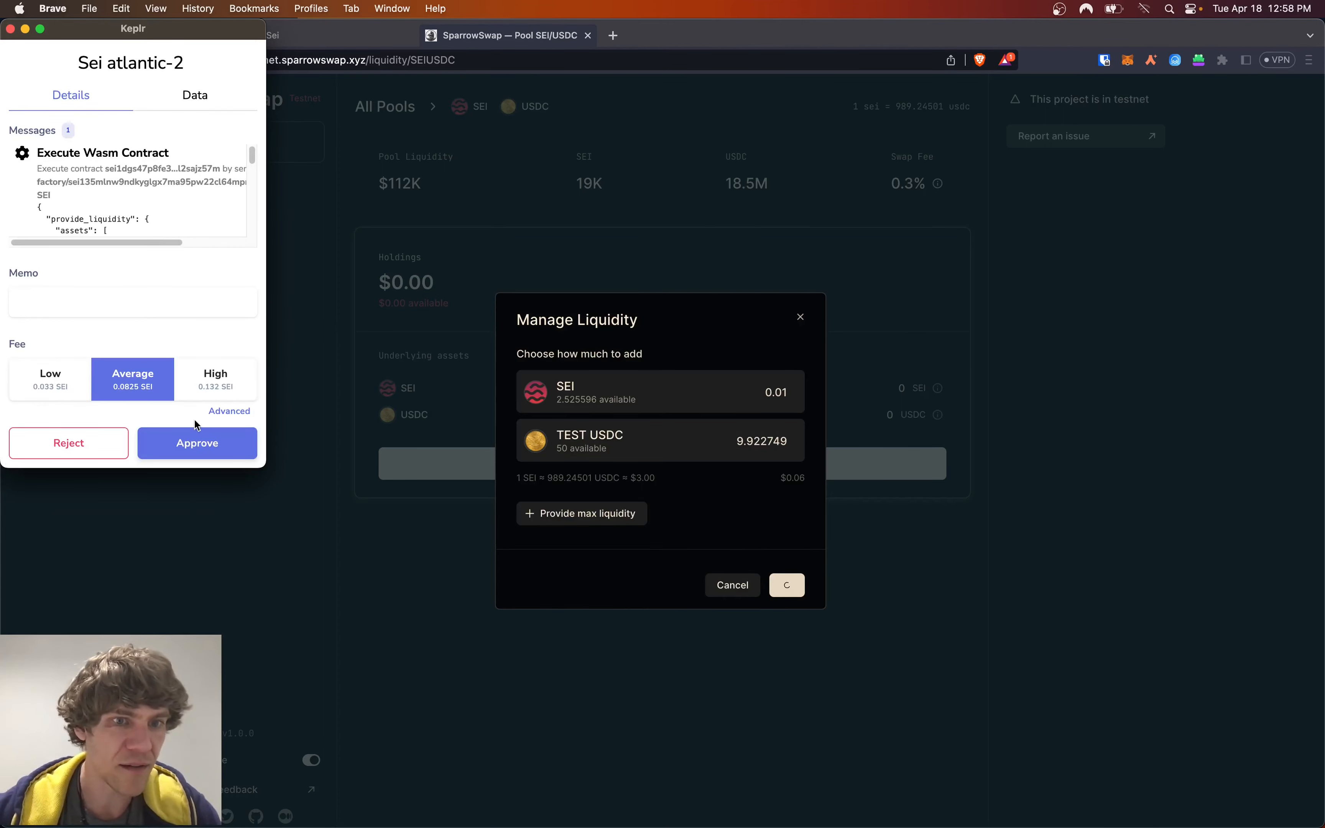
left_click(197, 442)
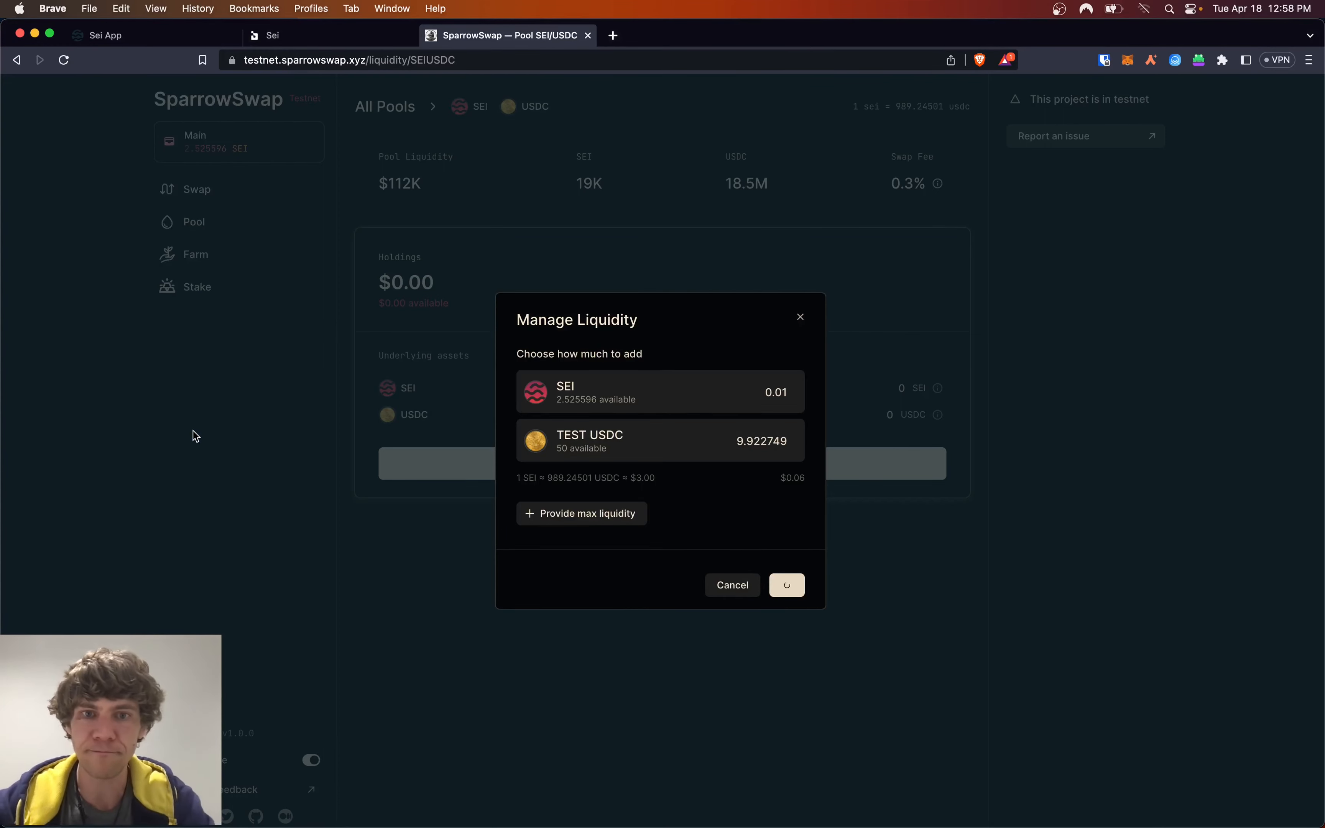
mouse_move(815, 259)
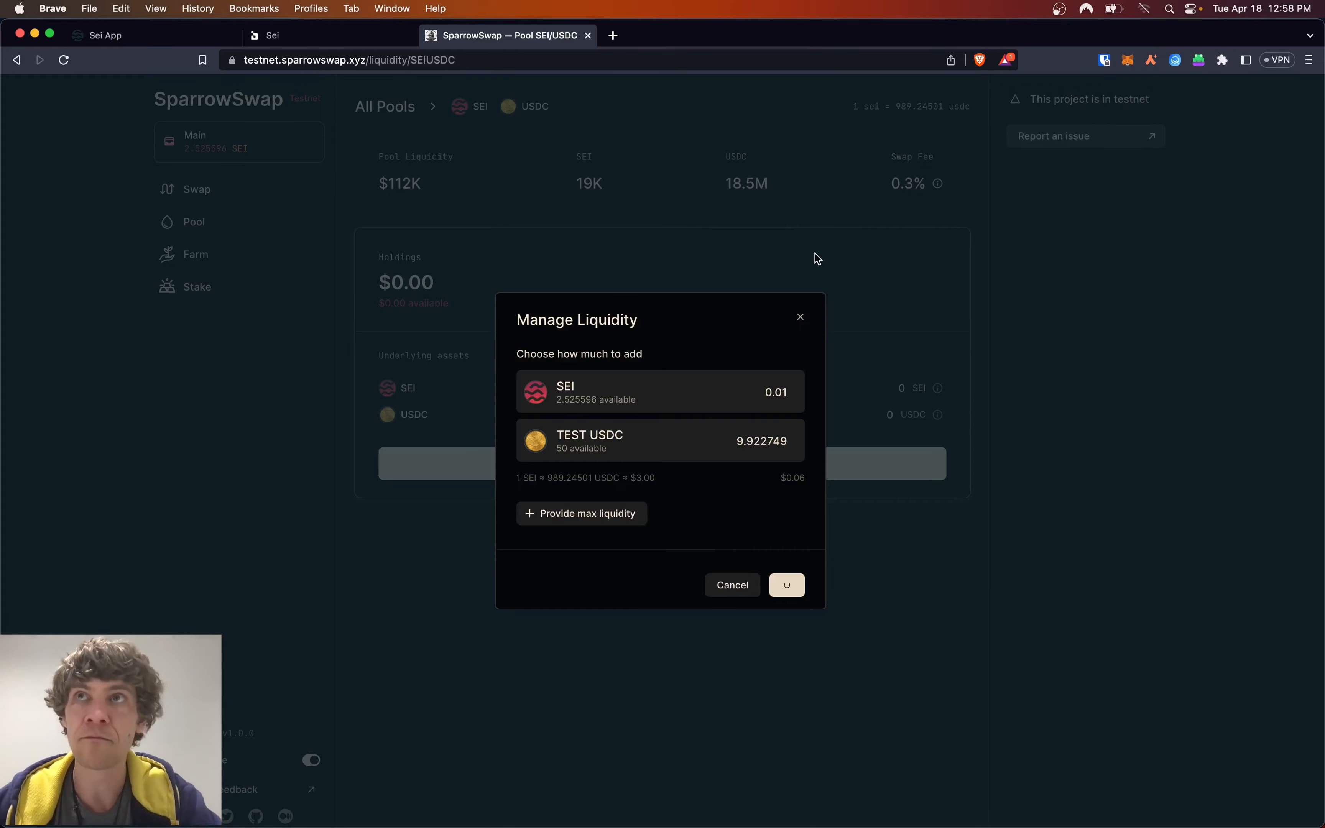
left_click(785, 585)
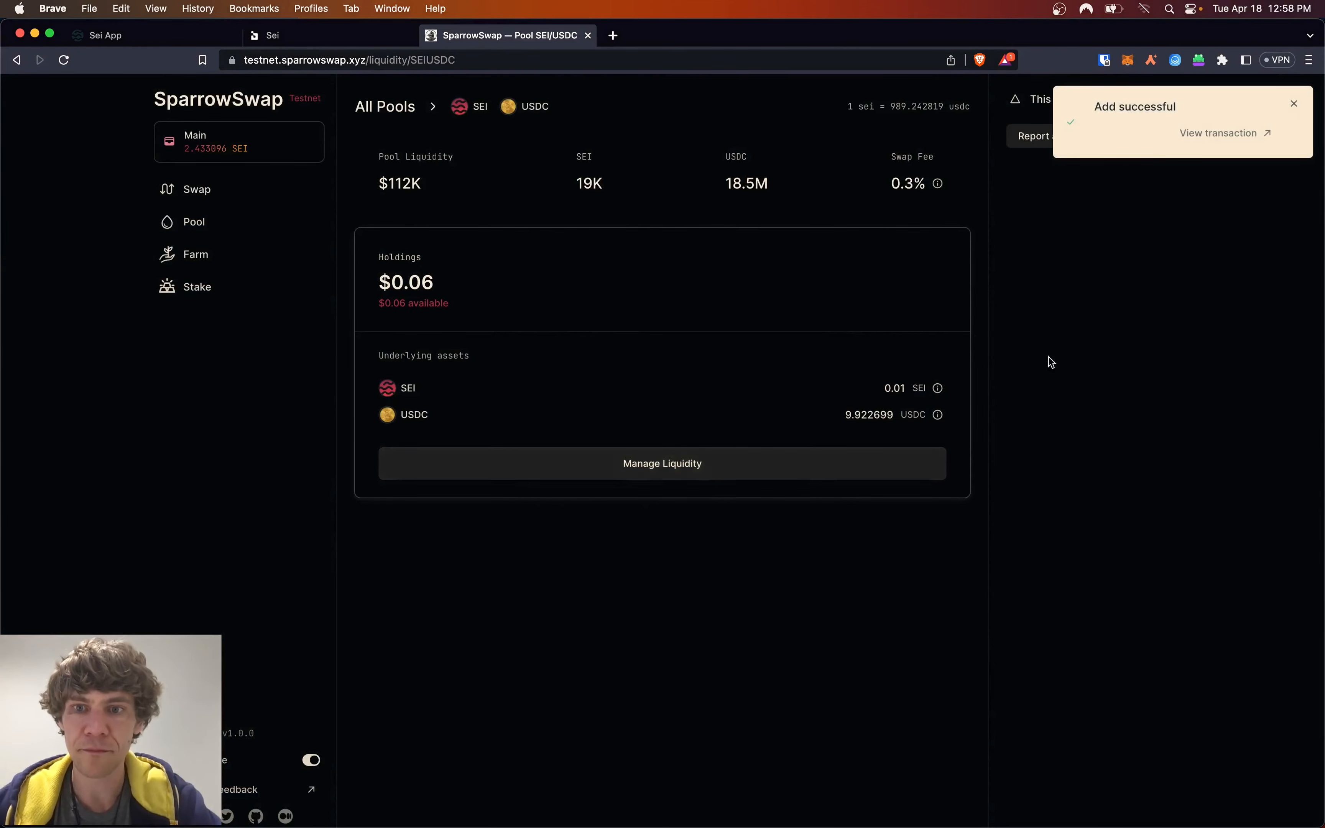
mouse_move(863, 503)
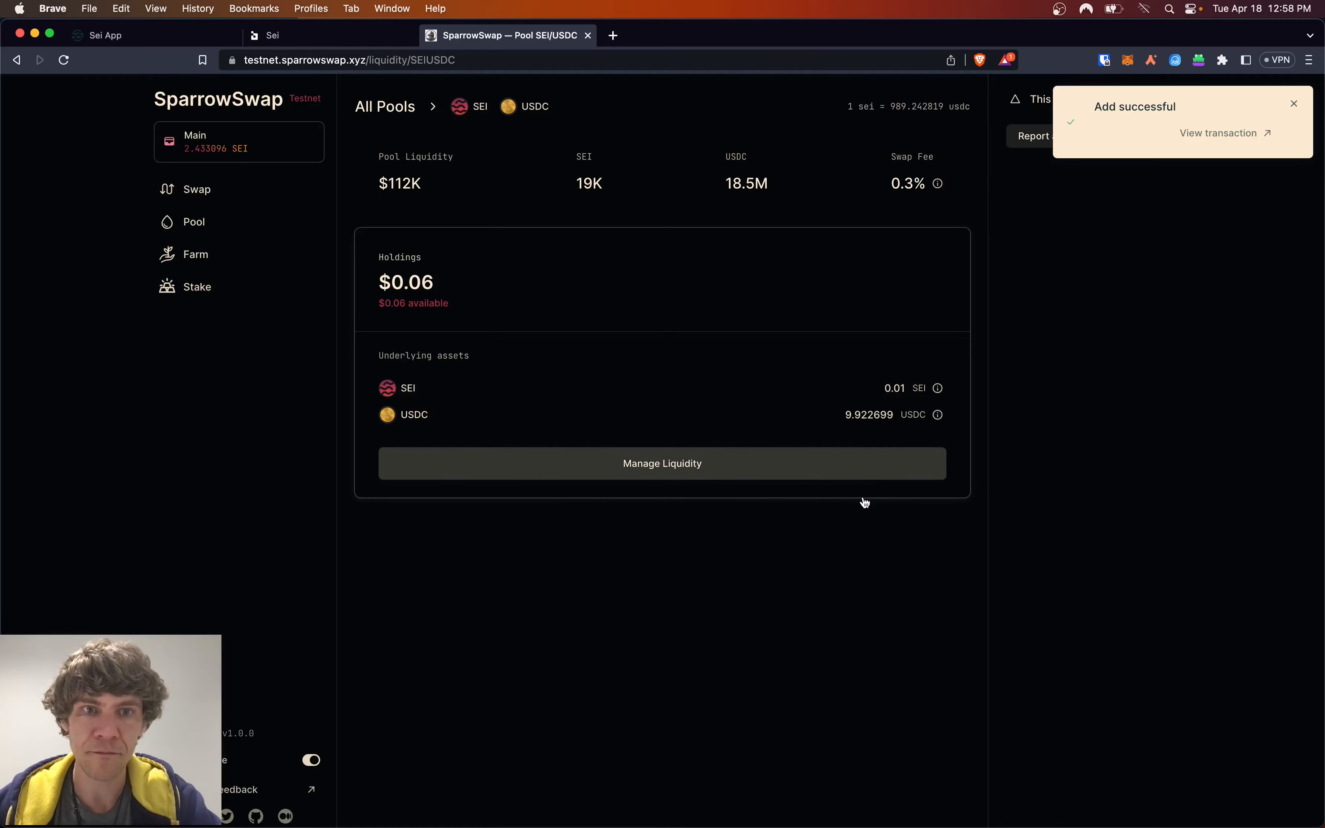
Back in Blocked, recheck the SEIUSDC-LP balance and advance Mission 4 to the farming step
left_click(330, 36)
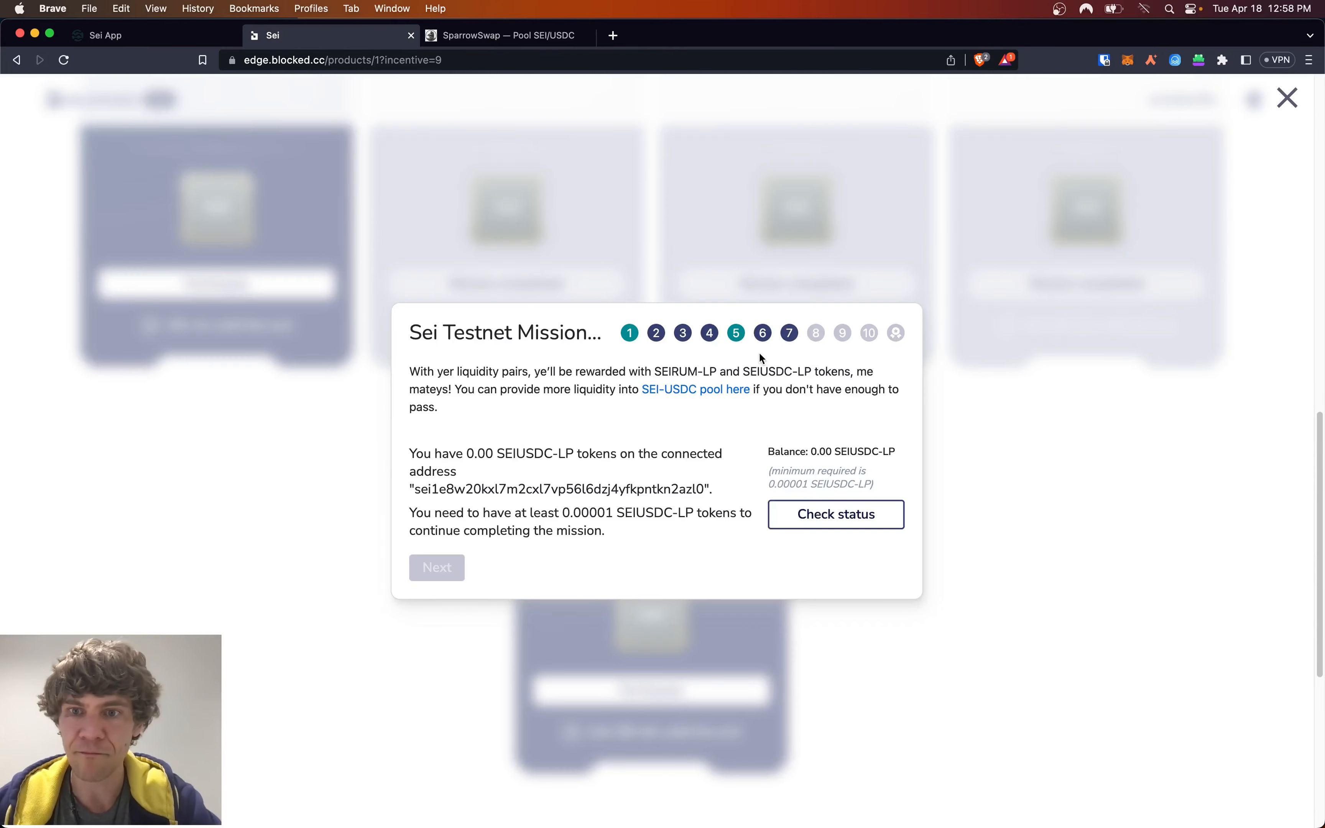
left_click(835, 514)
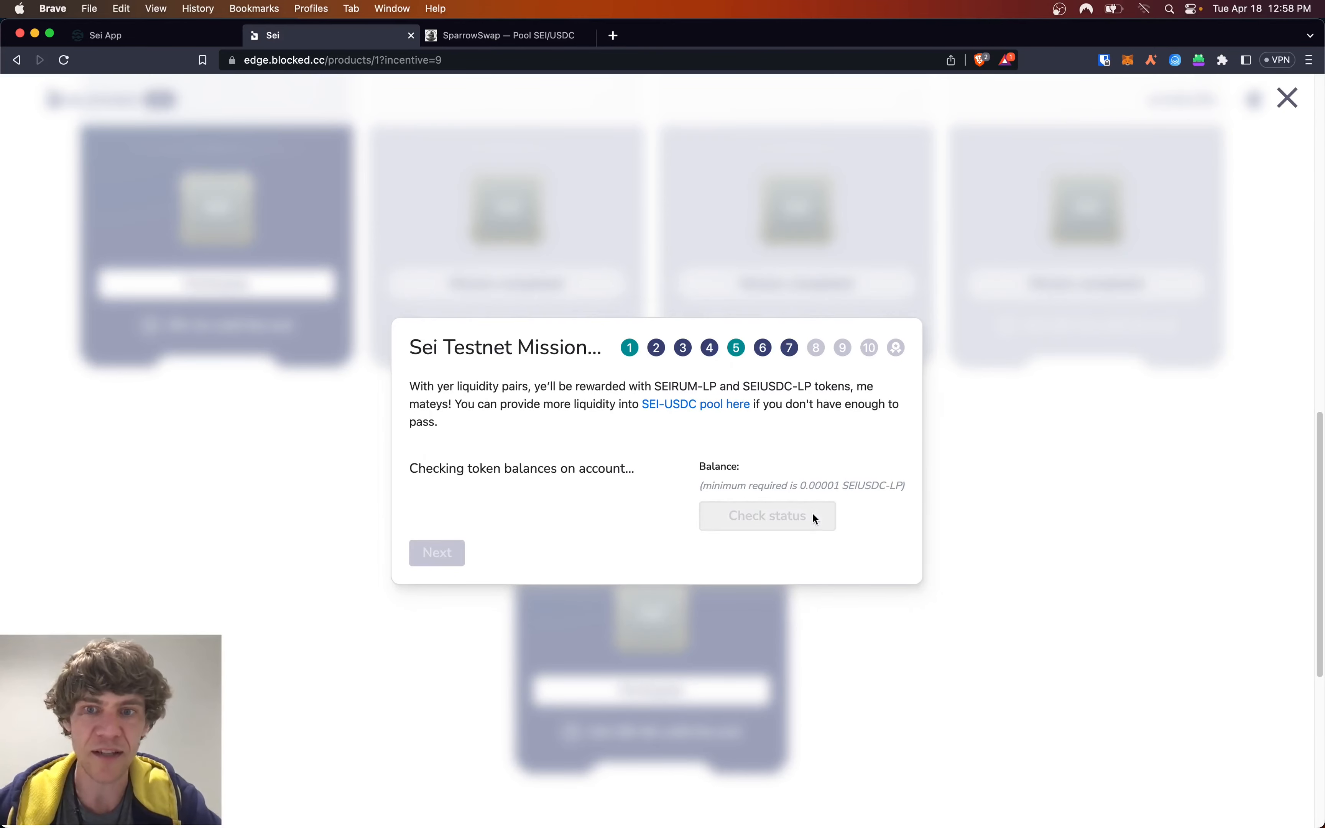
left_click(765, 516)
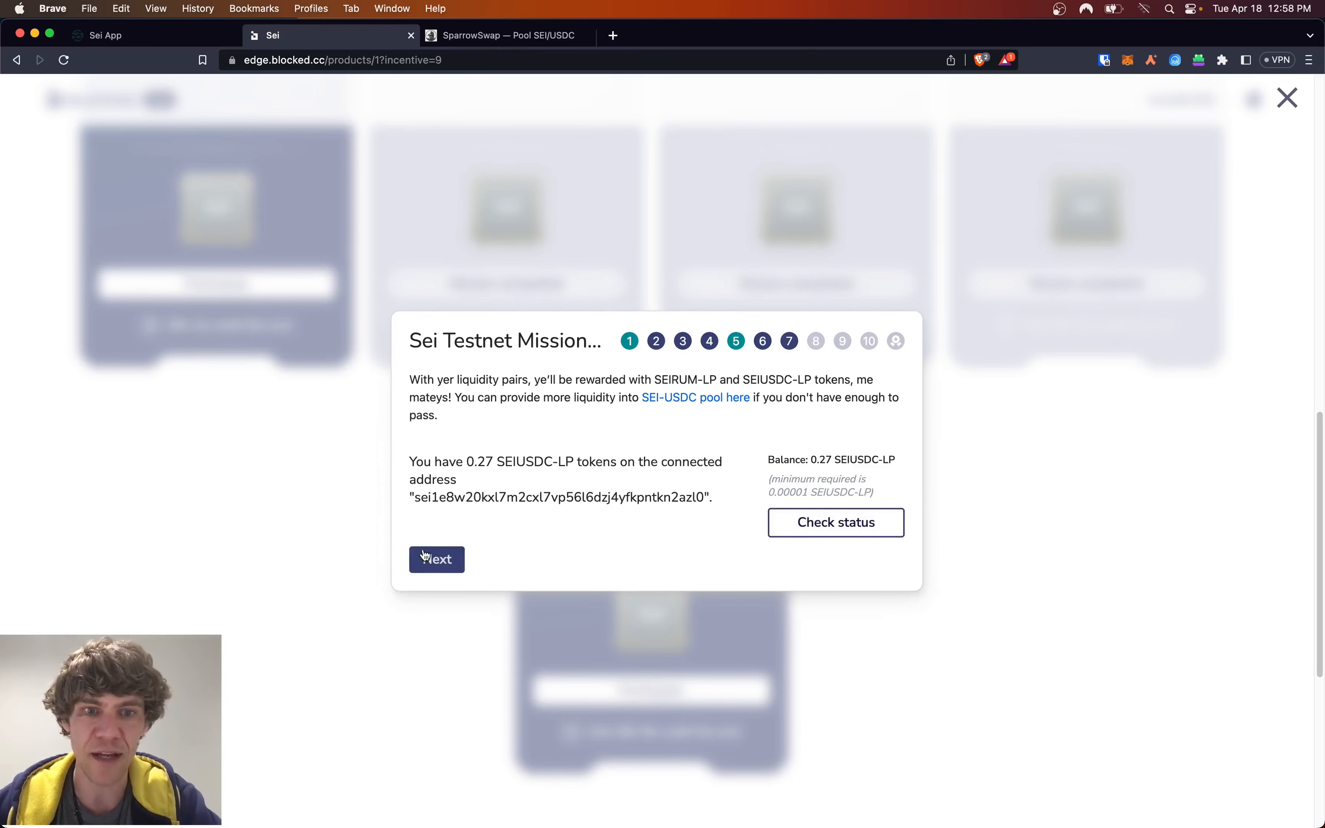
left_click(437, 559)
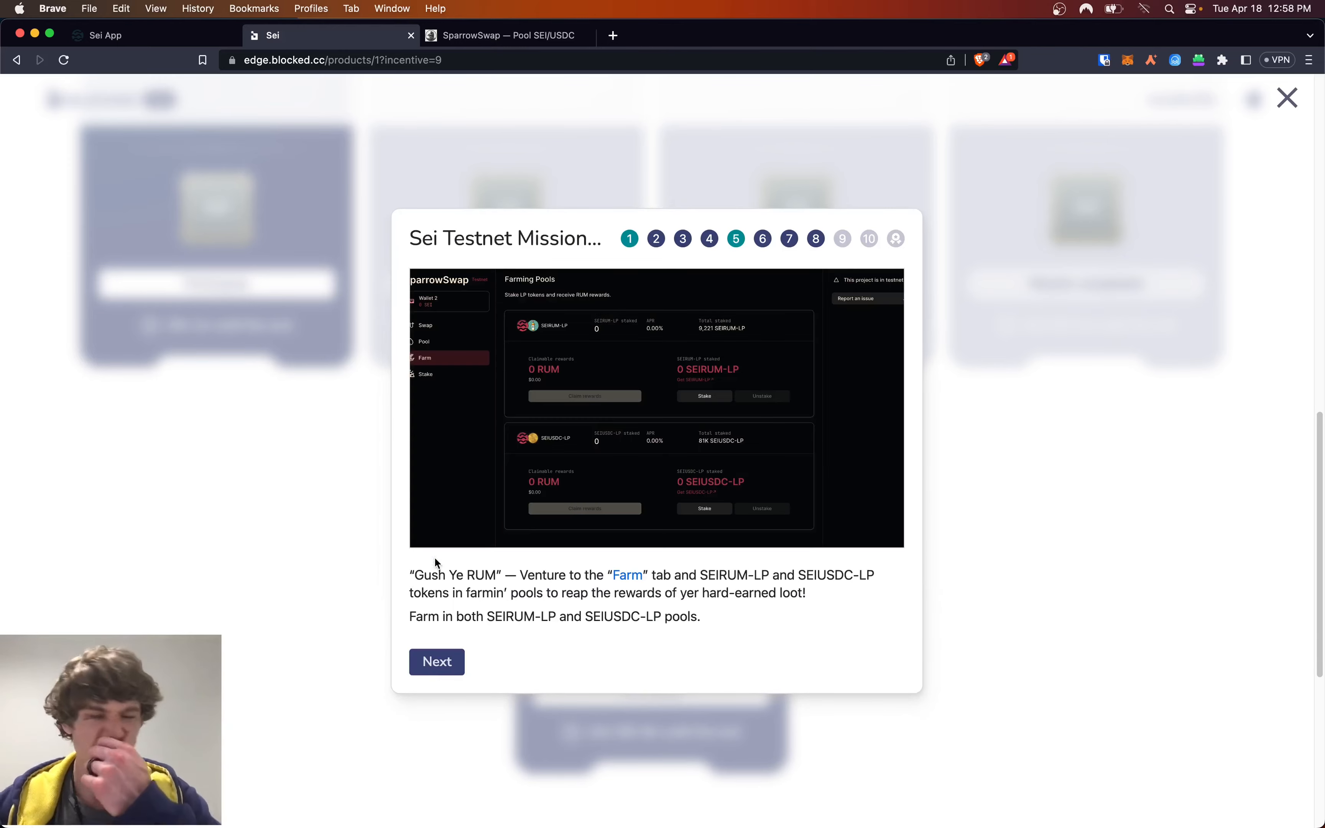
mouse_move(700, 559)
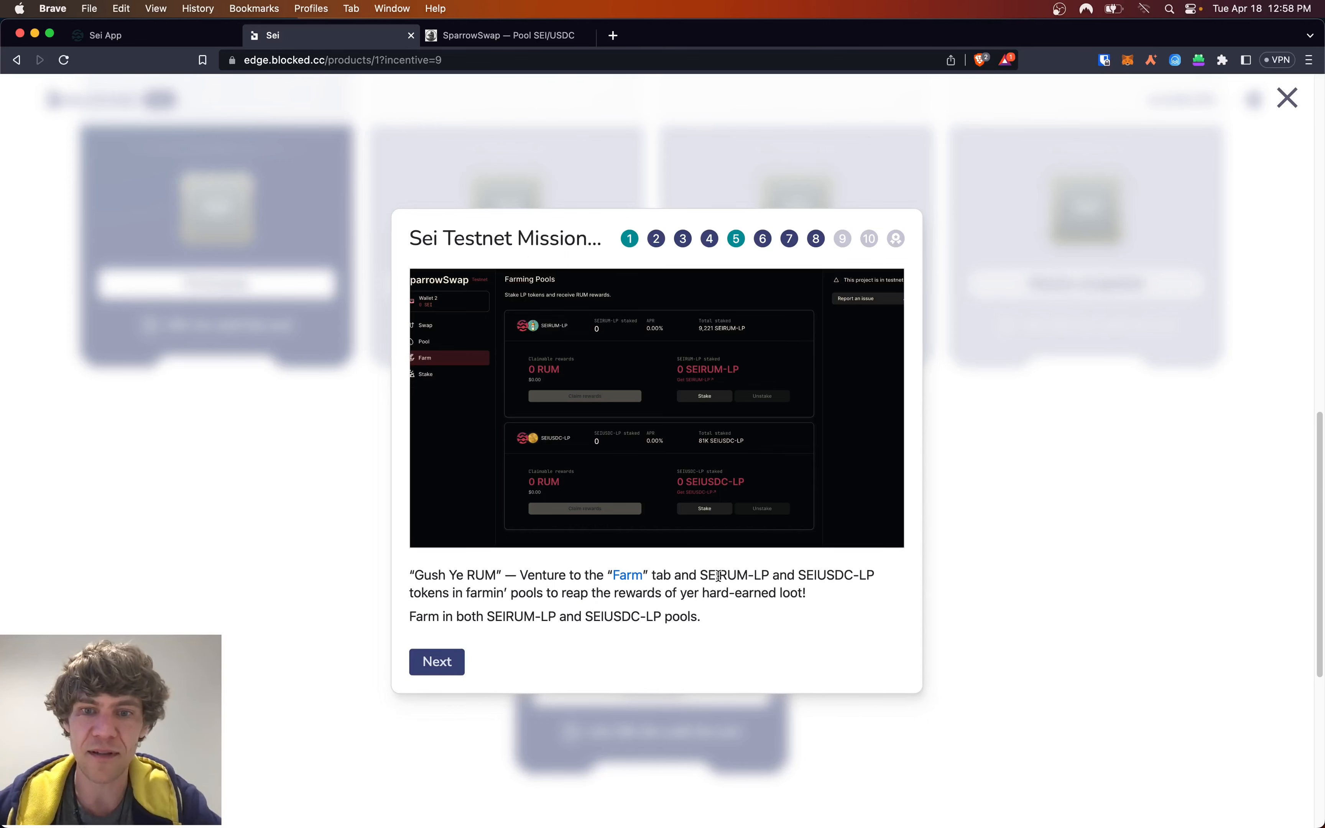
mouse_move(830, 595)
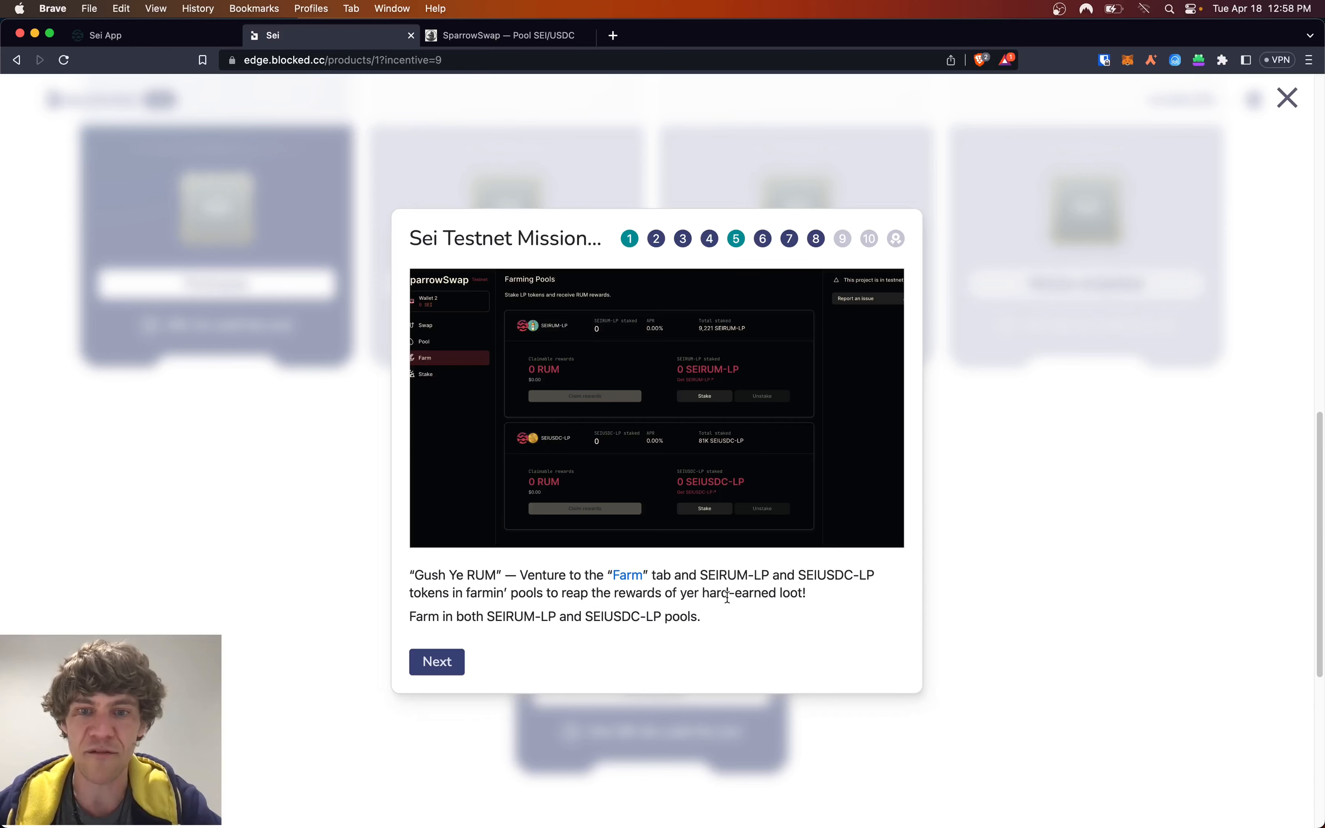
mouse_move(572, 571)
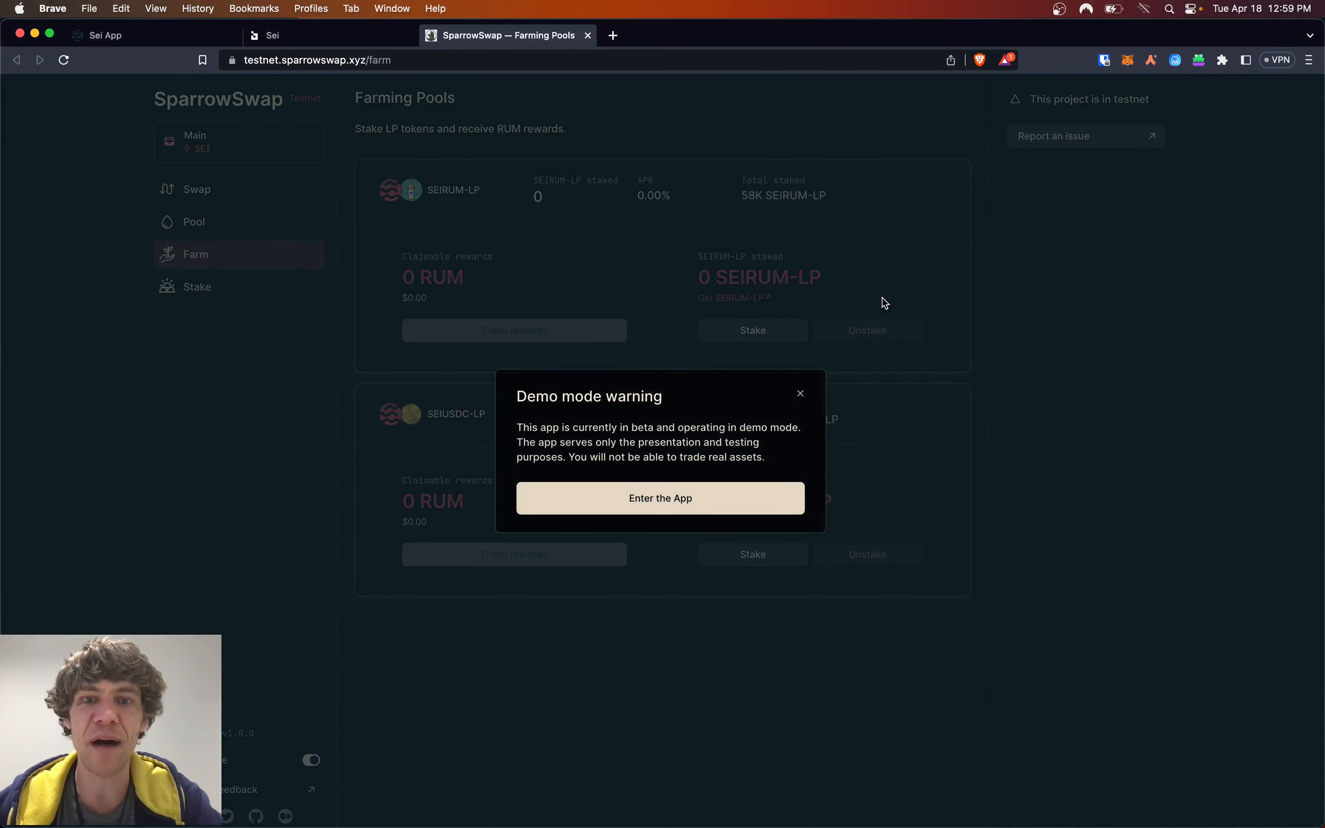
In SparrowSwap's Farm, stake the full SEIRUM-LP balance and approve it in Keplr
left_click(660, 498)
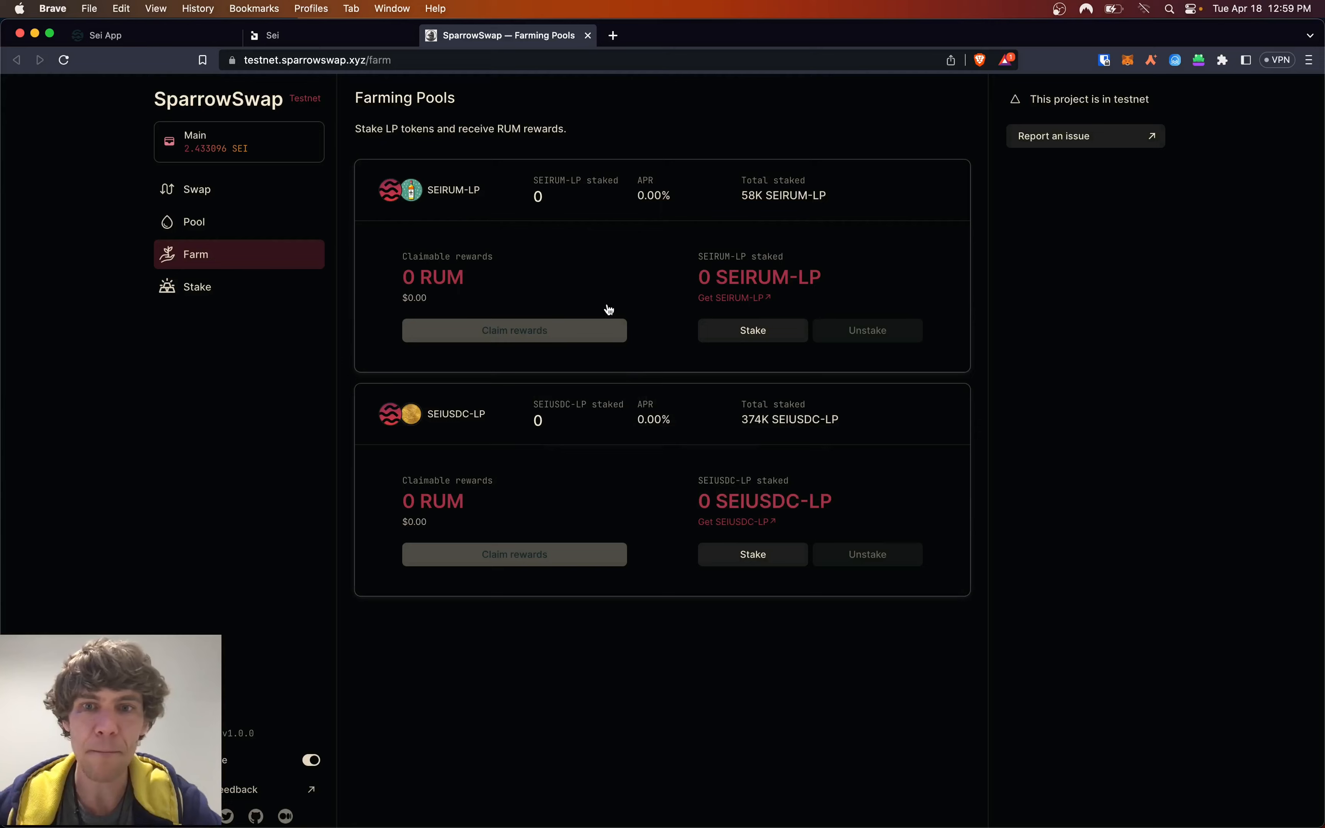
left_click(751, 330)
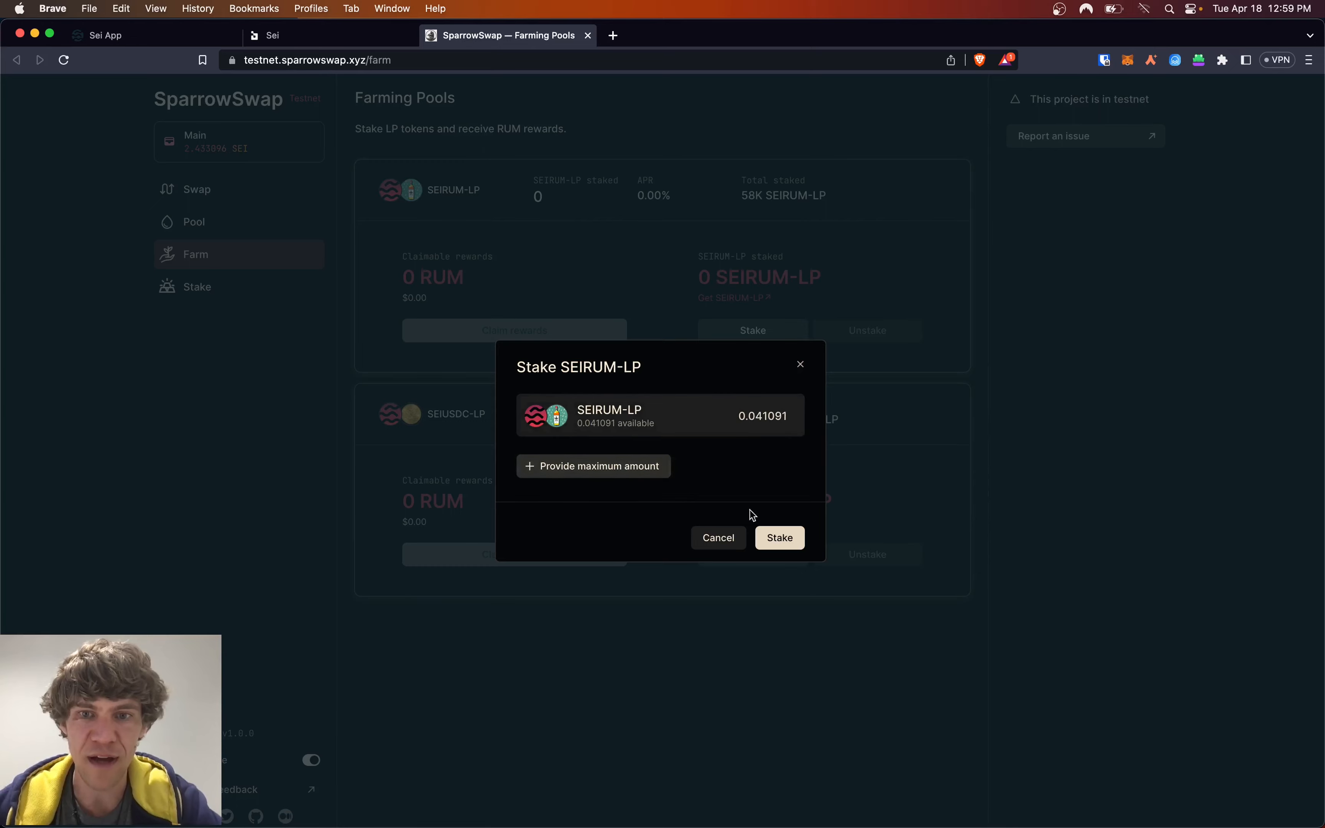
left_click(779, 537)
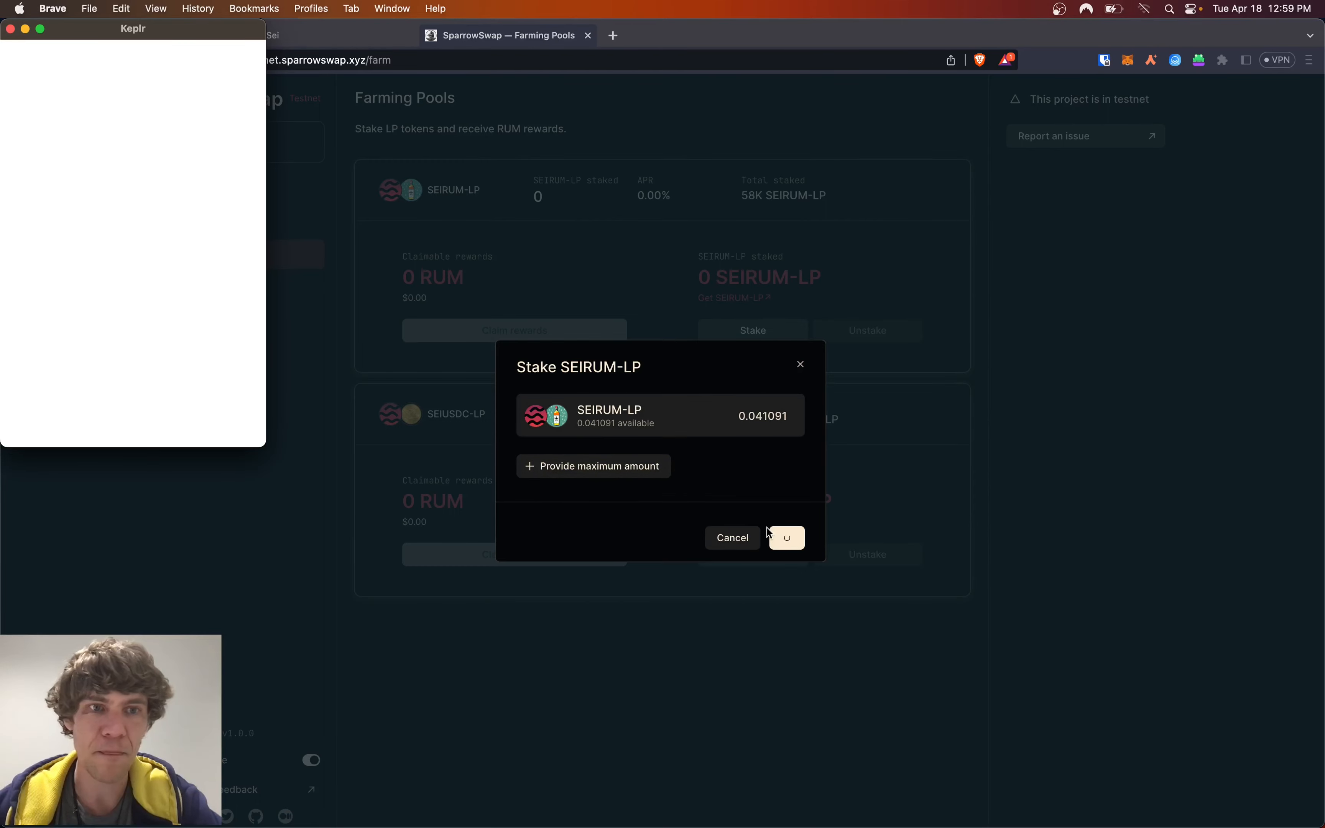
left_click(785, 538)
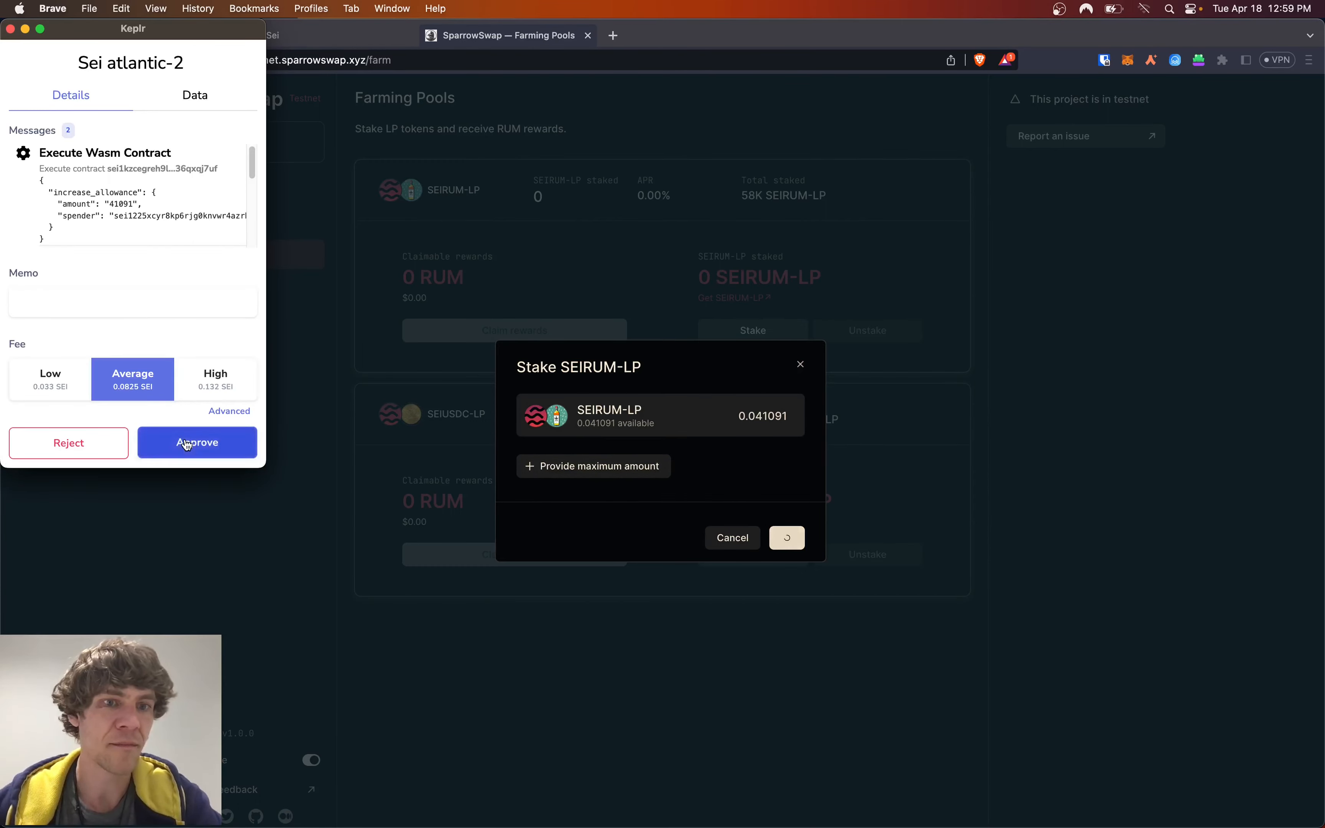
left_click(197, 442)
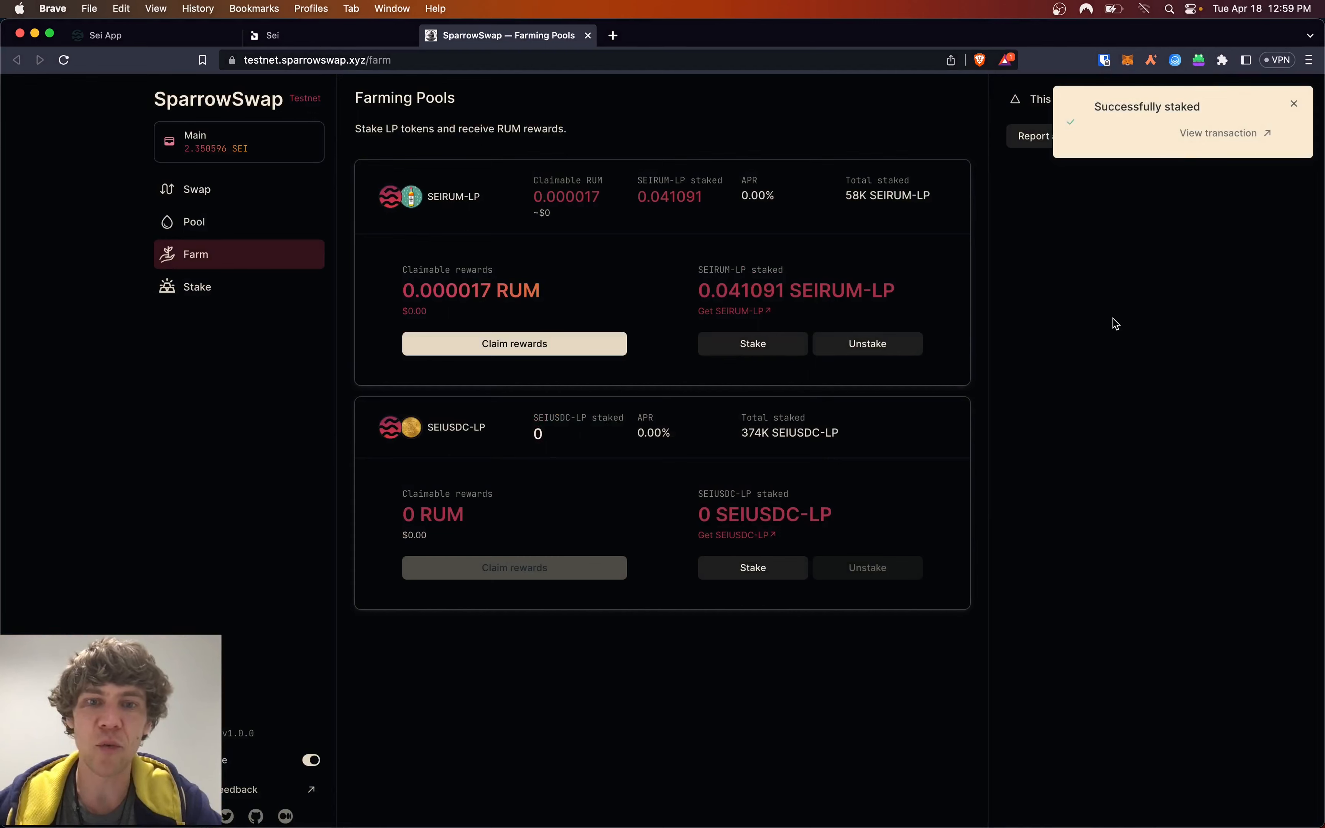
mouse_move(1134, 308)
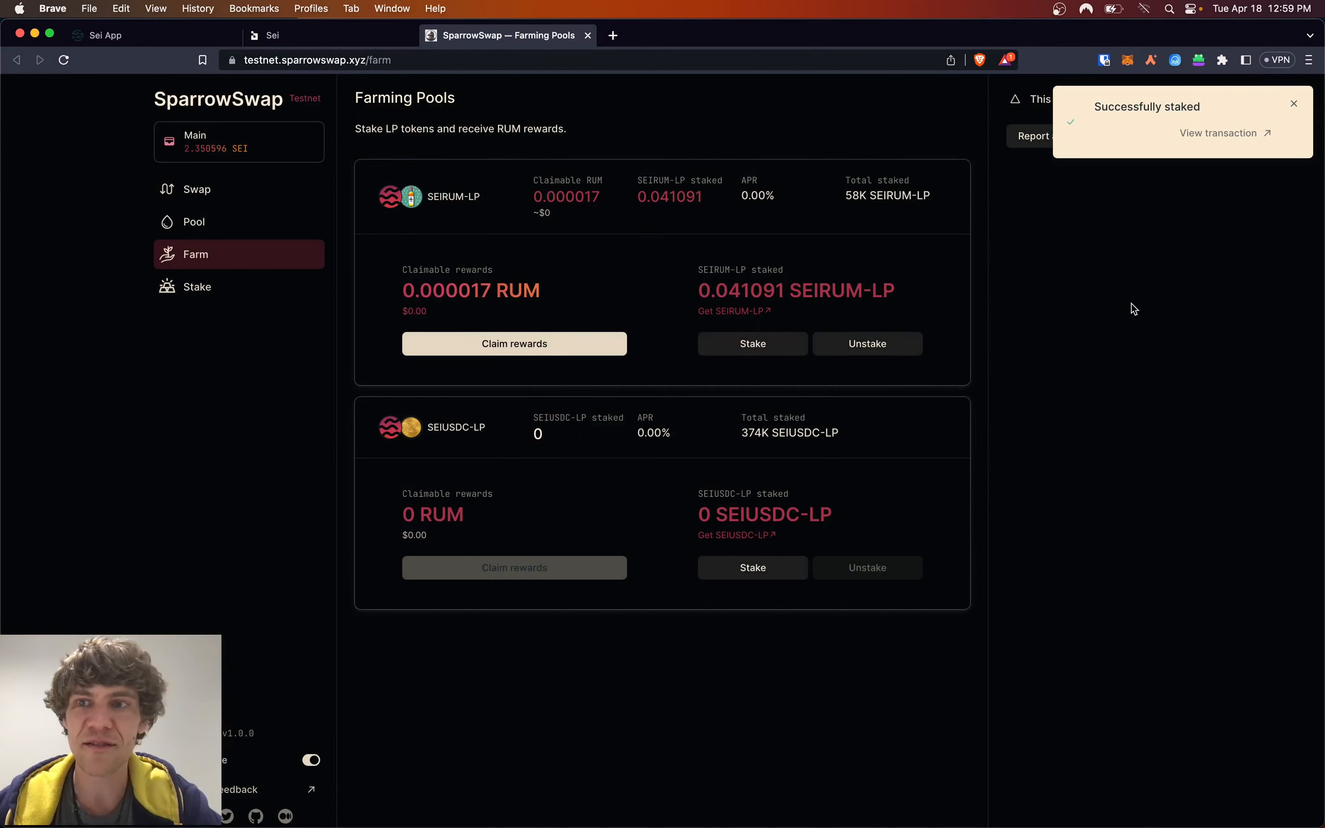
mouse_move(983, 330)
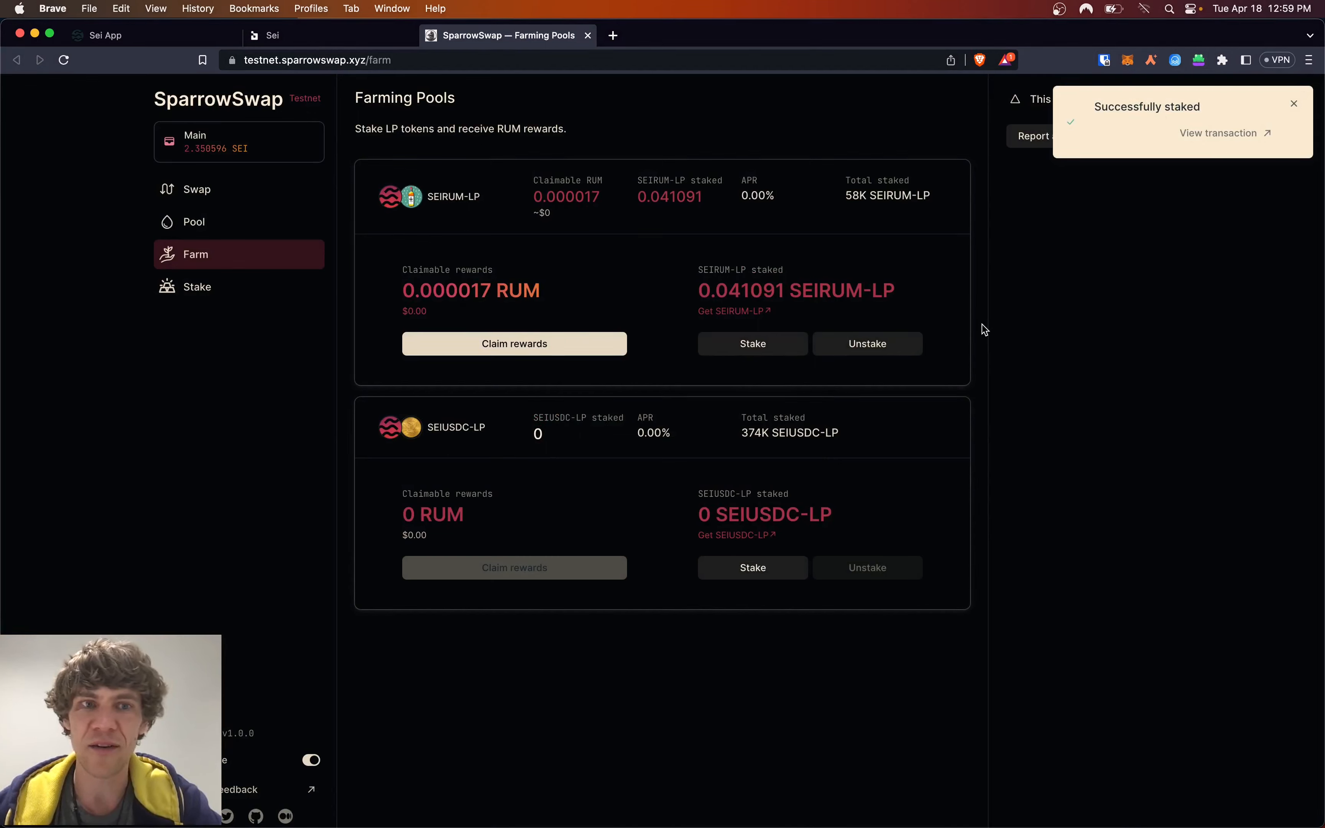
Stake the full 0.272065 SEIUSDC-LP balance in its farming pool and return to the missions page
left_click(752, 566)
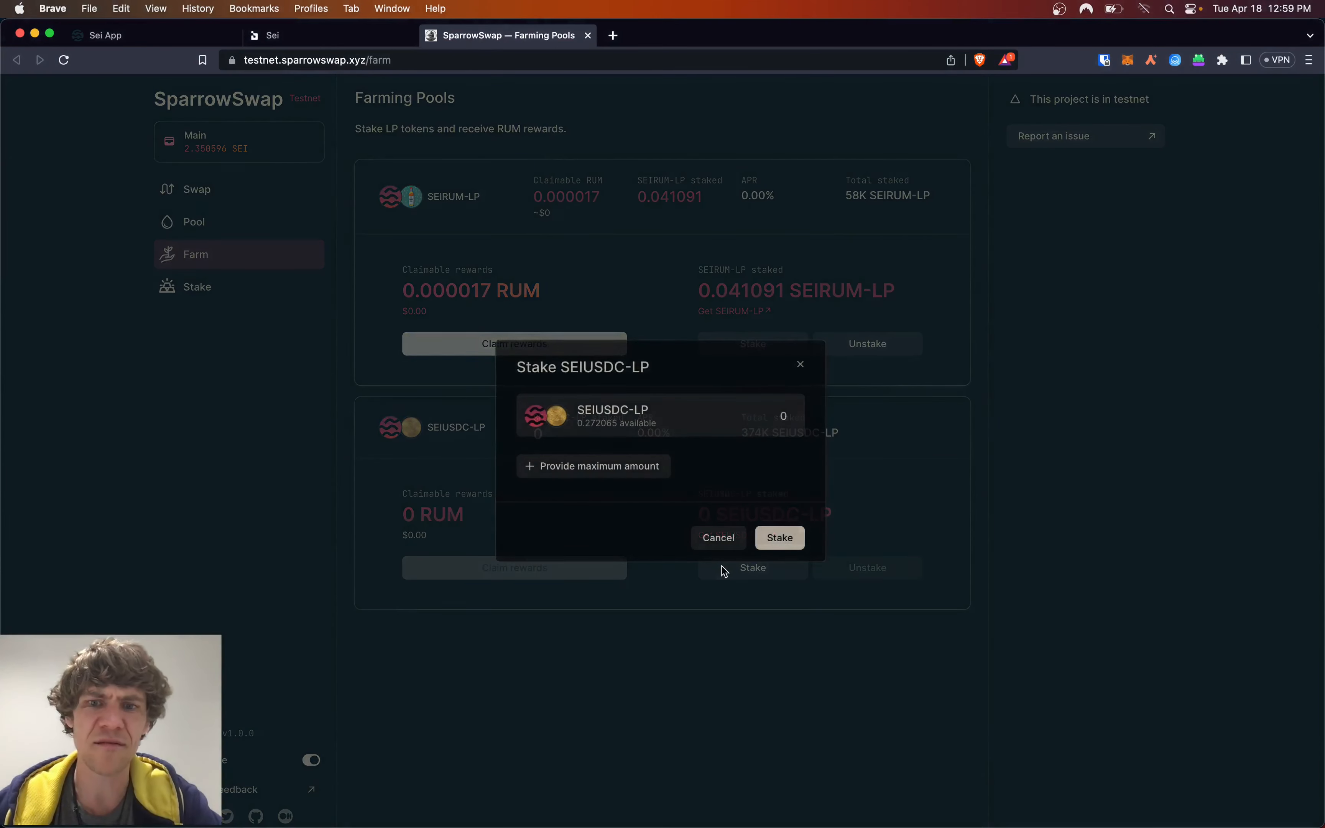
left_click(592, 466)
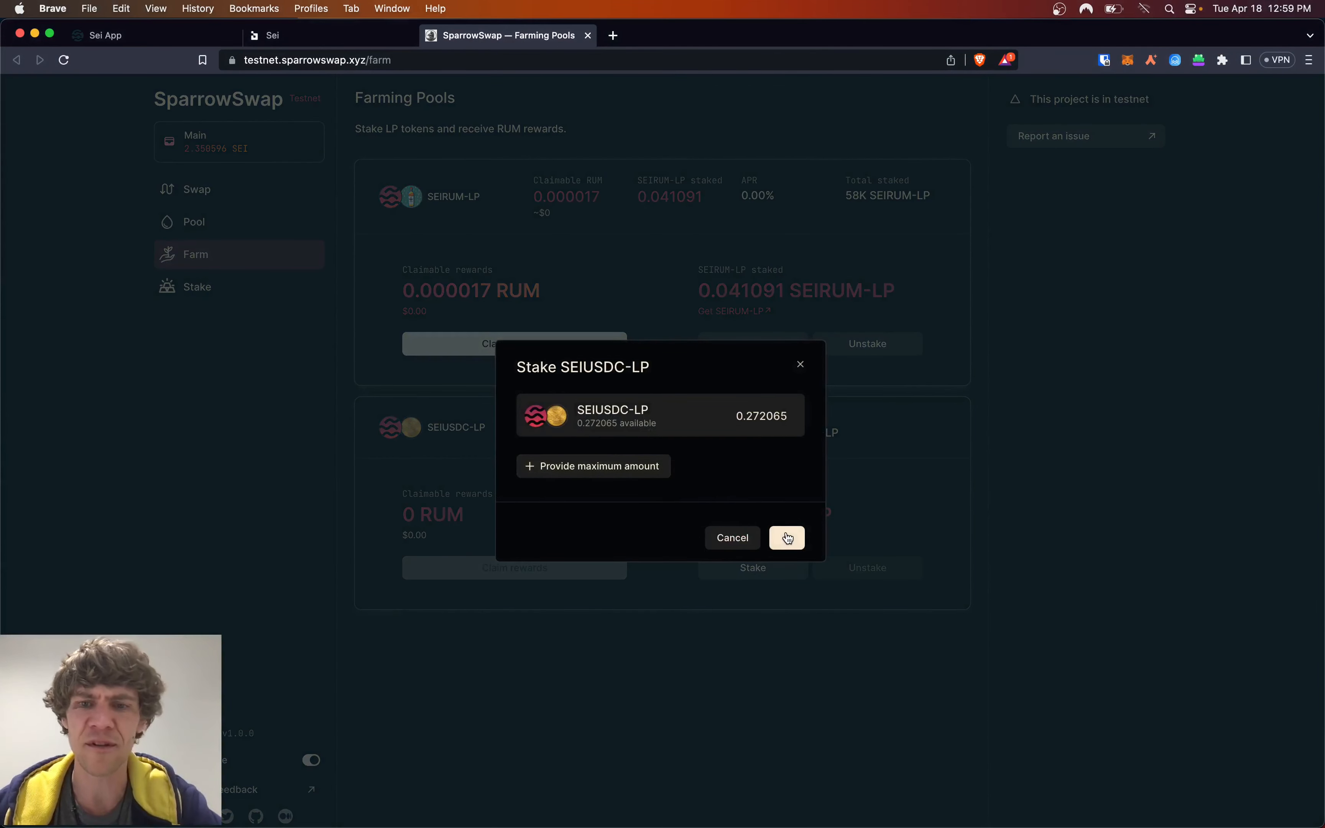
left_click(786, 537)
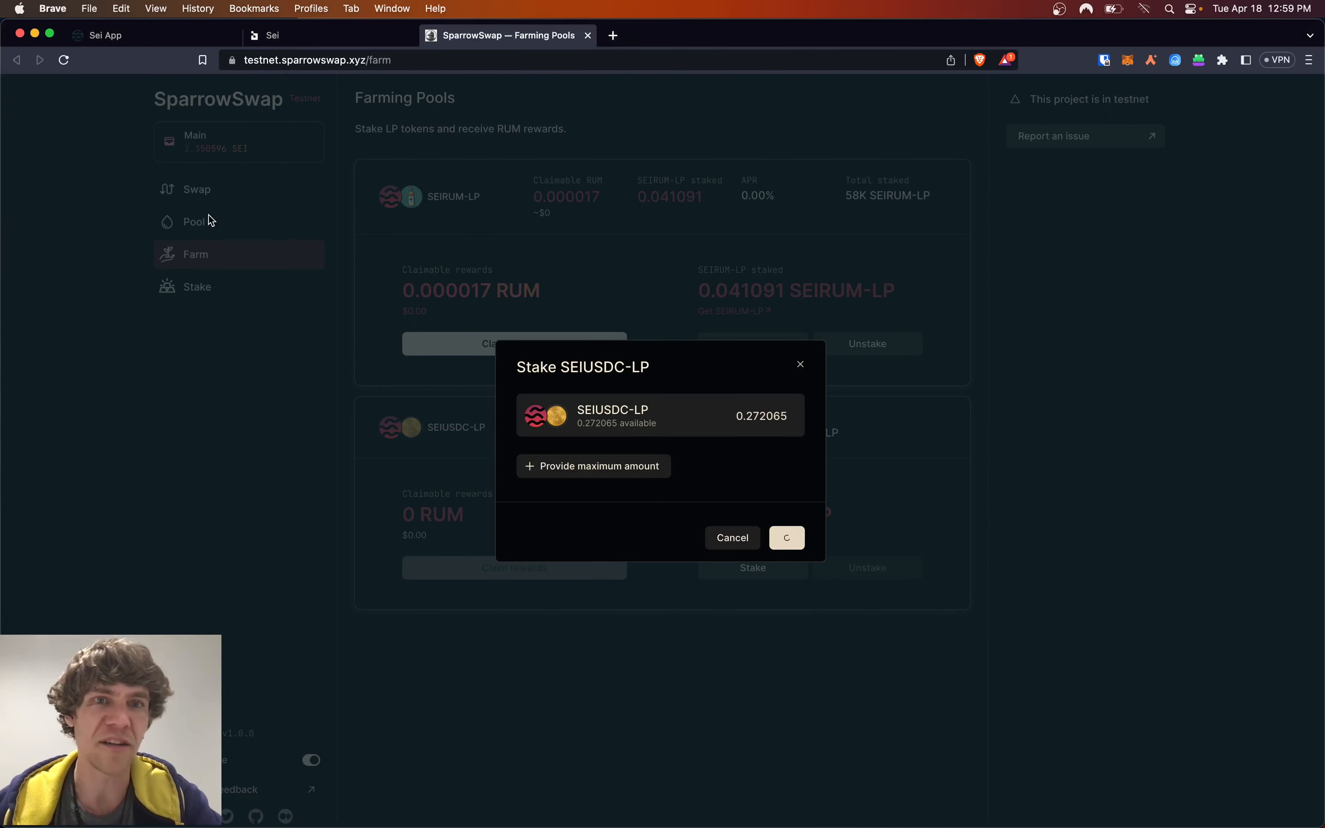
left_click(785, 537)
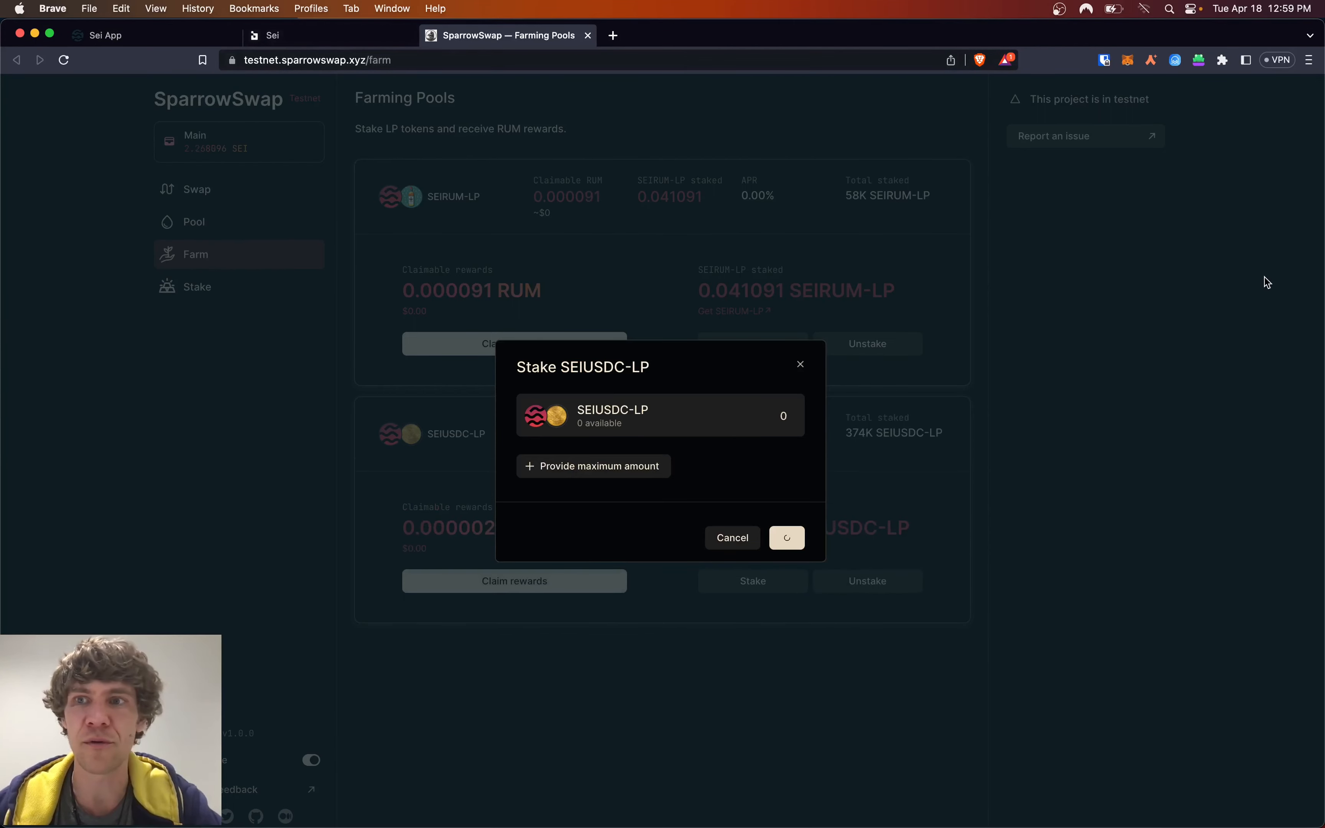
left_click(785, 537)
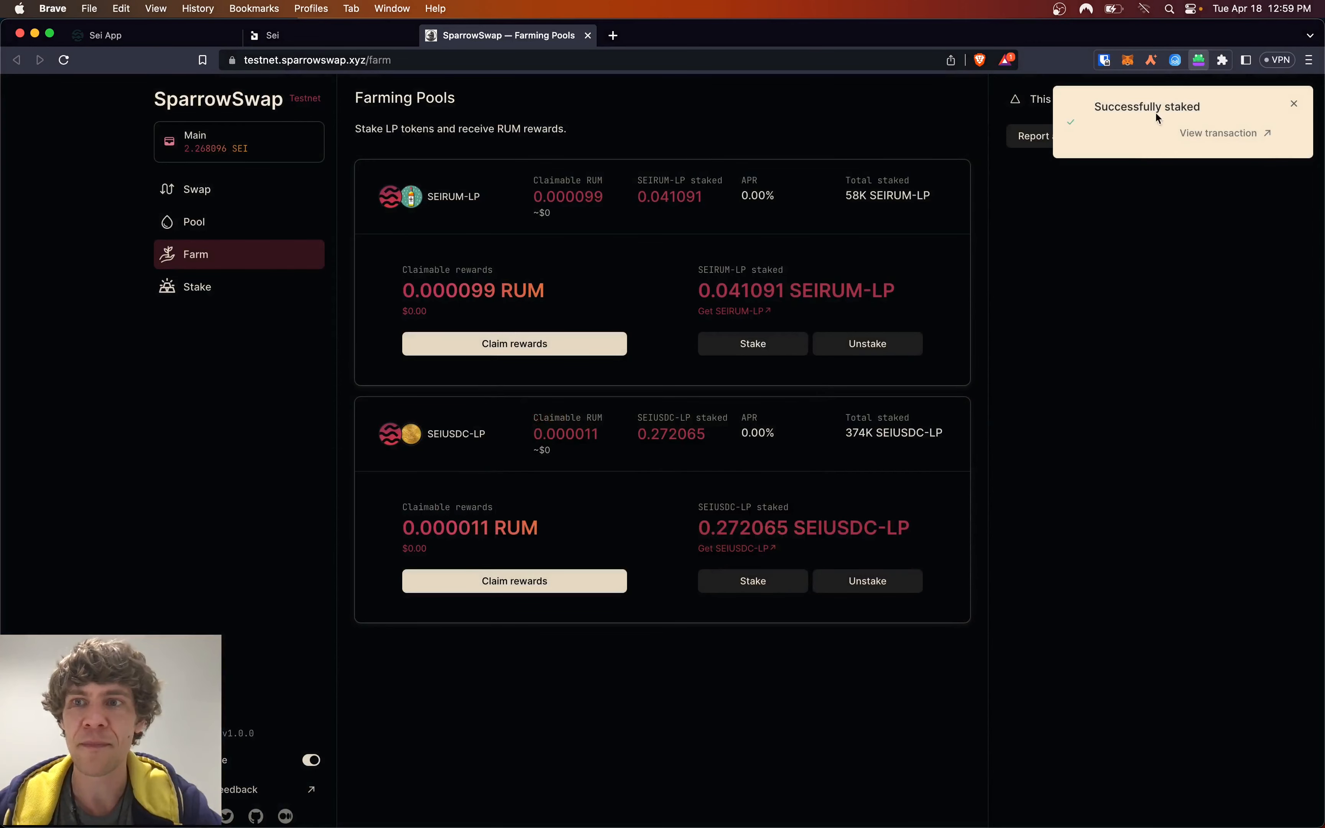
left_click(1176, 59)
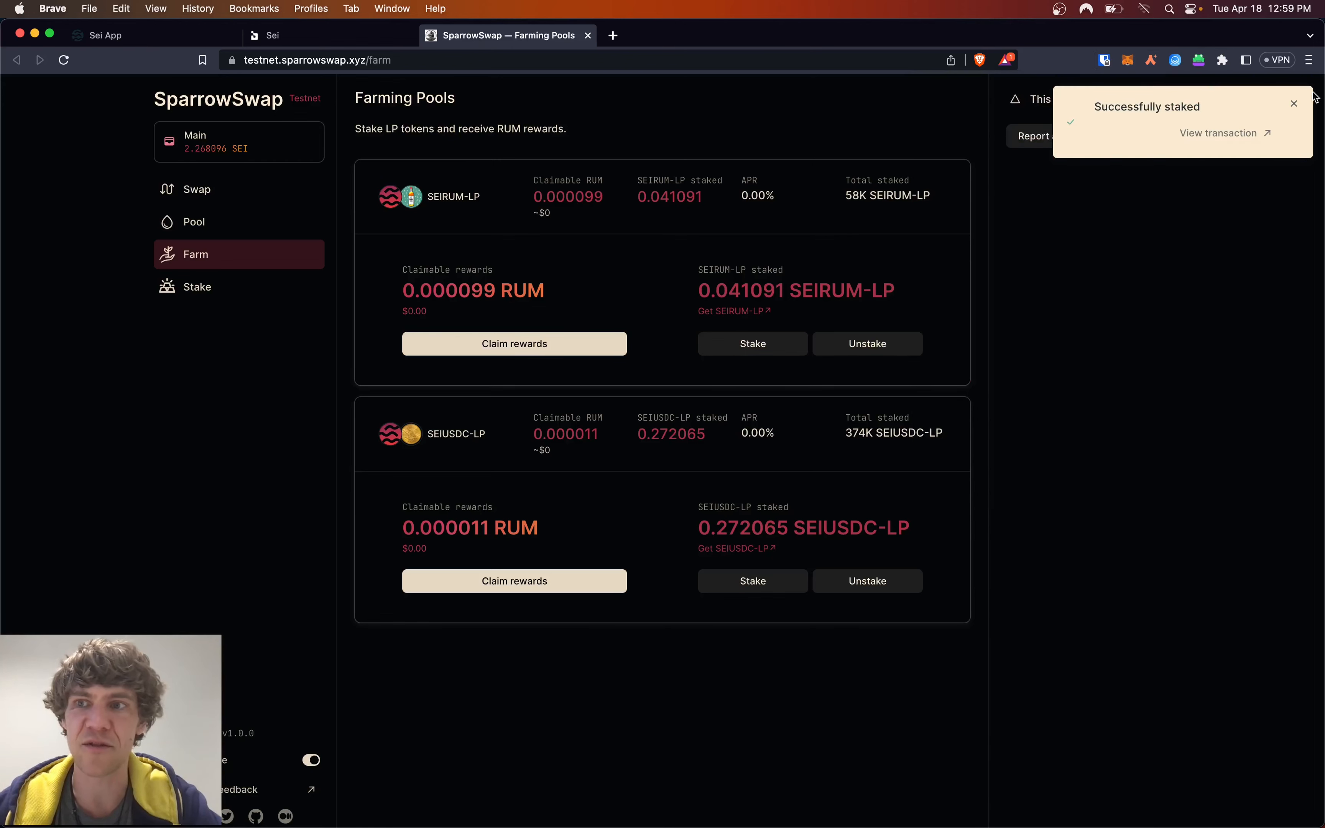
left_click(1293, 102)
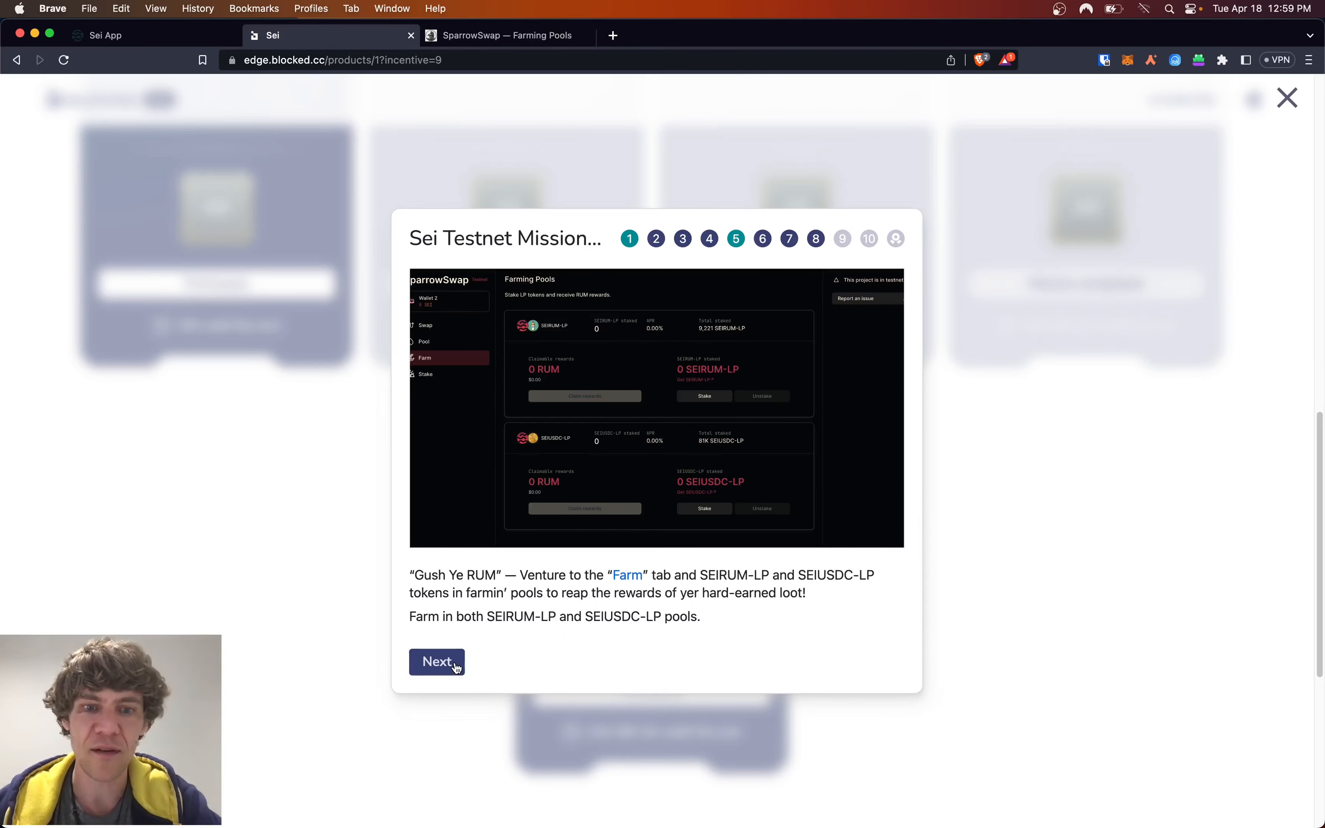
Advance Mission 4 to step 9 listing the Twitter follows and Discord joins
left_click(437, 662)
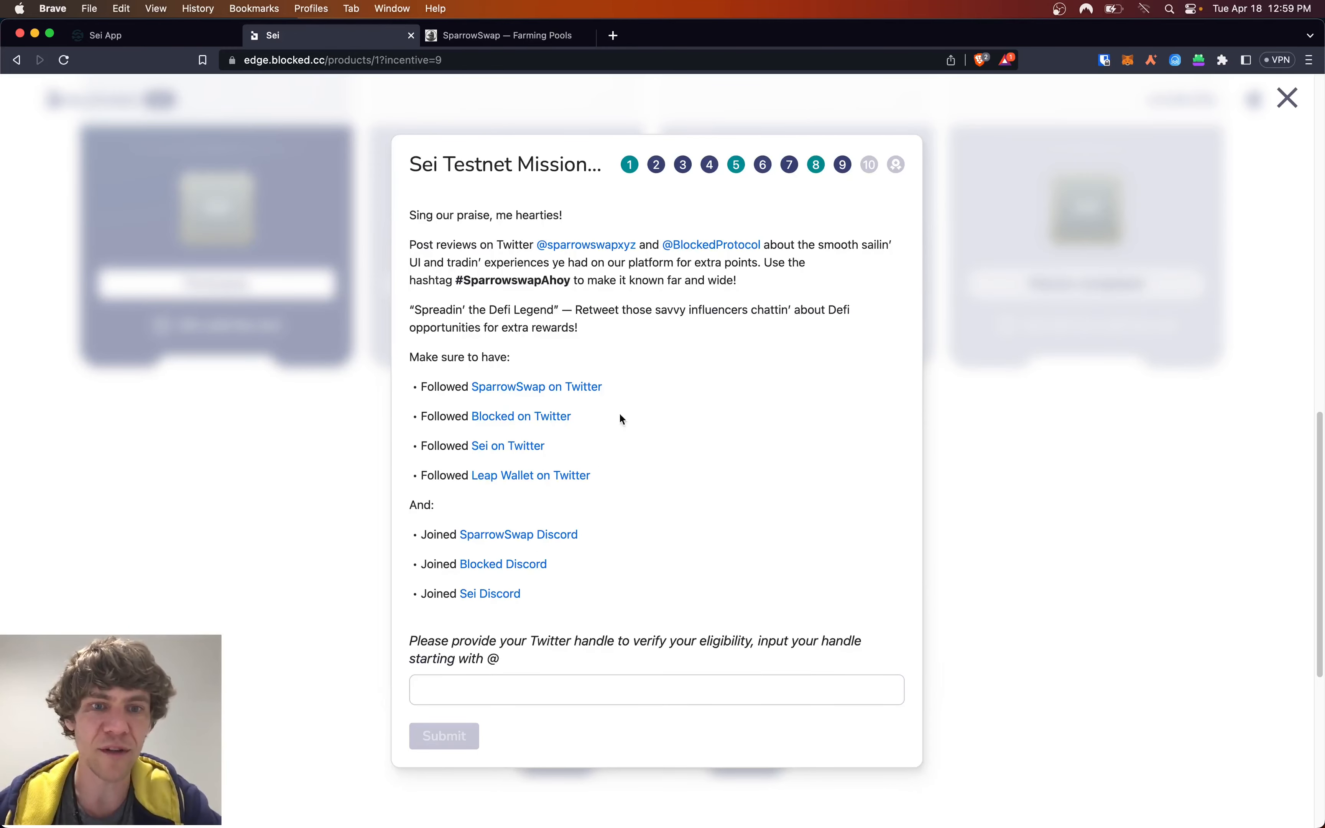
mouse_move(603, 423)
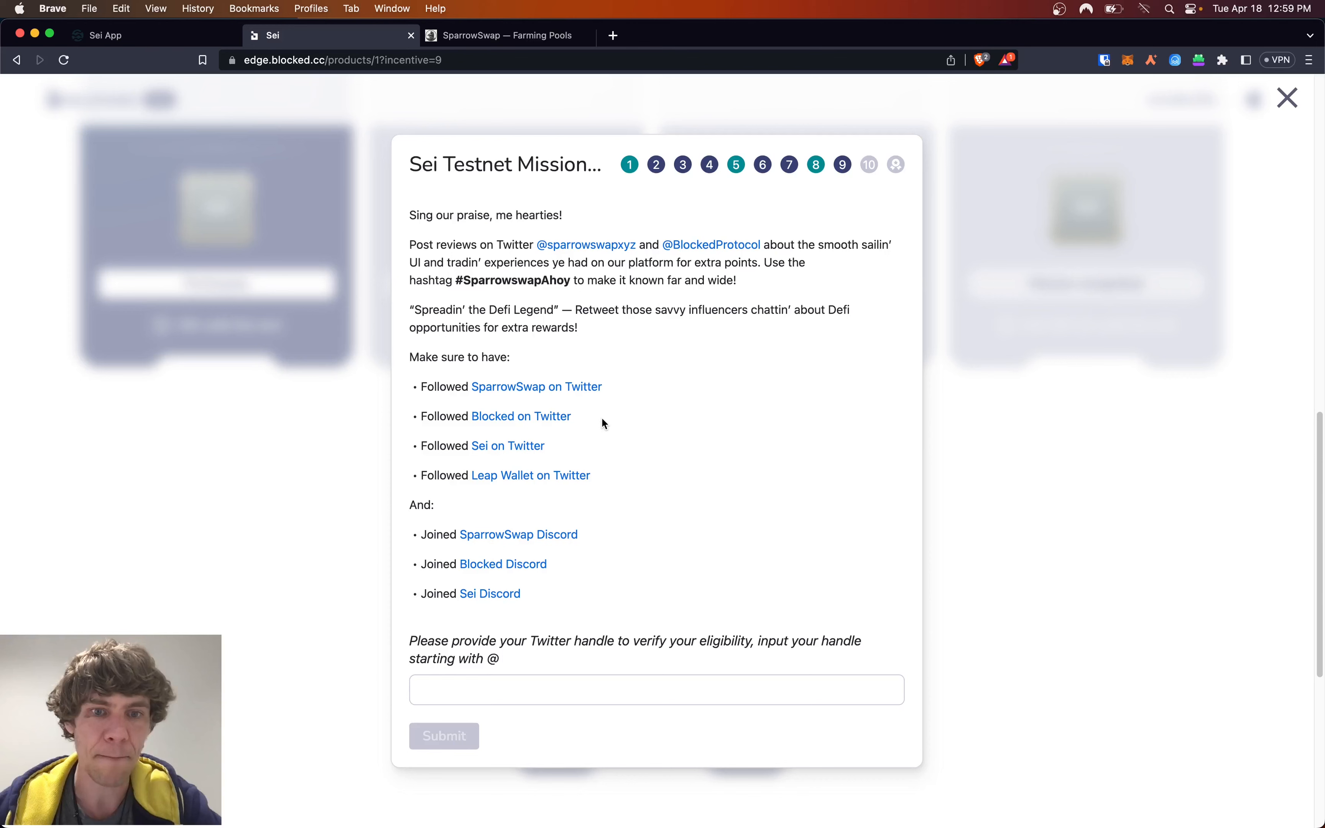
mouse_move(577, 391)
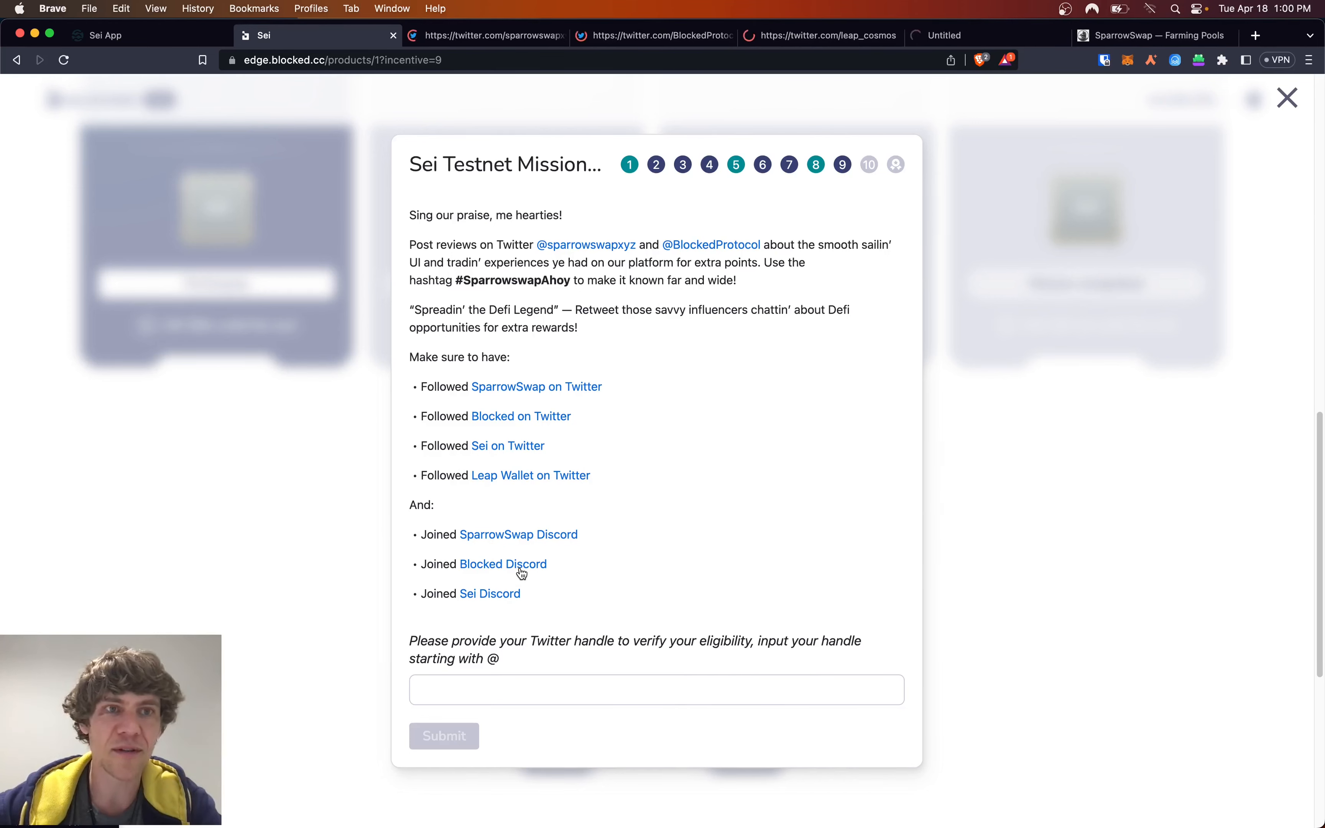
Follow Blocked Protocol and Leap Cosmos on Twitter and close both profile tabs
left_click(503, 565)
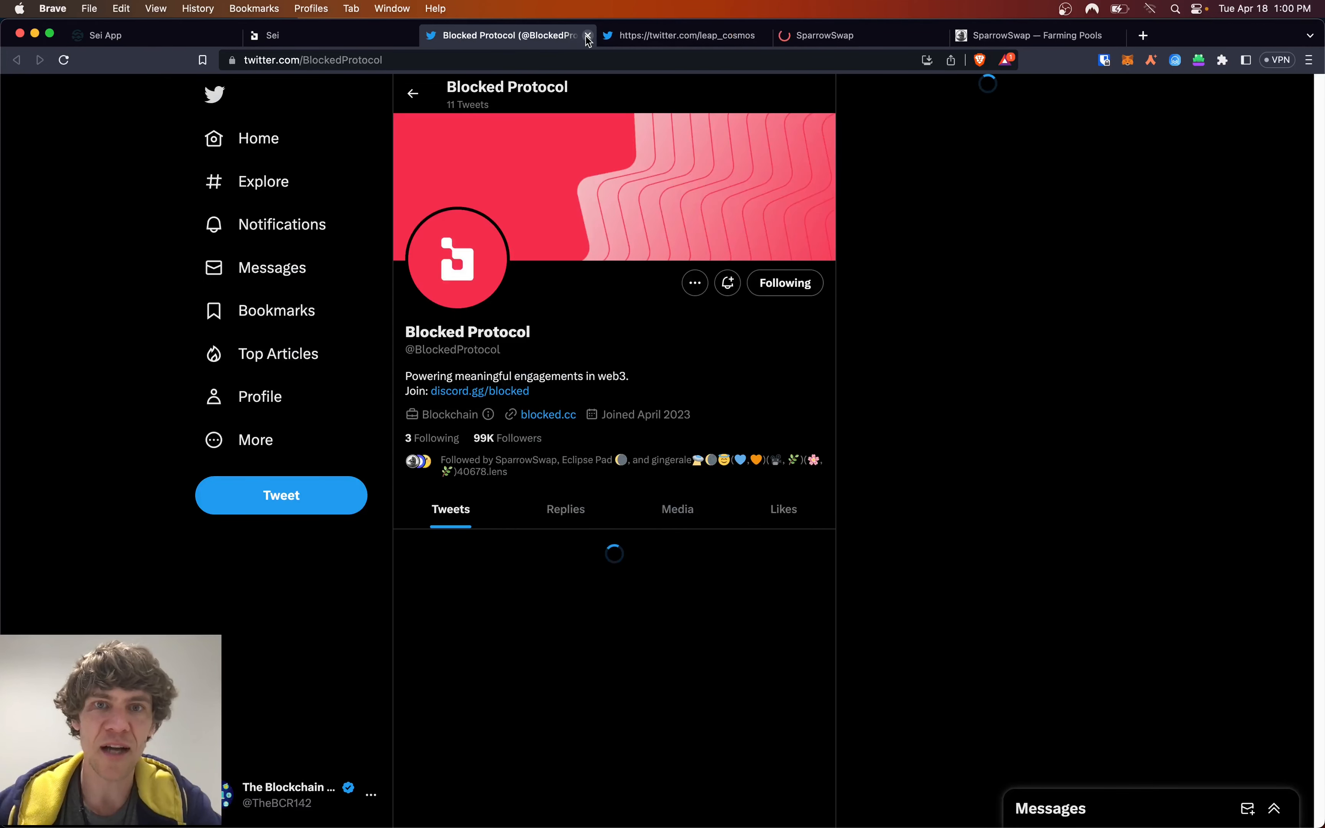
left_click(587, 34)
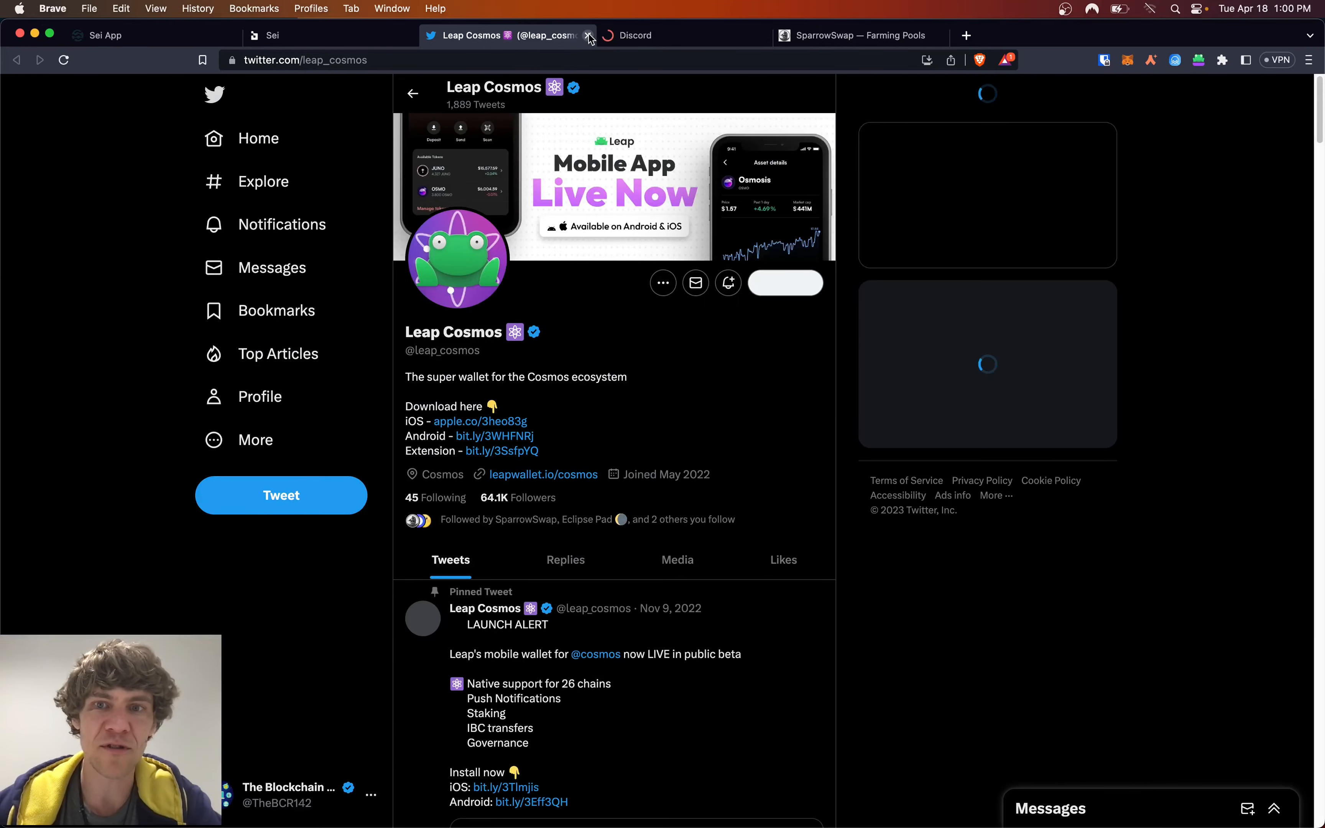
left_click(784, 282)
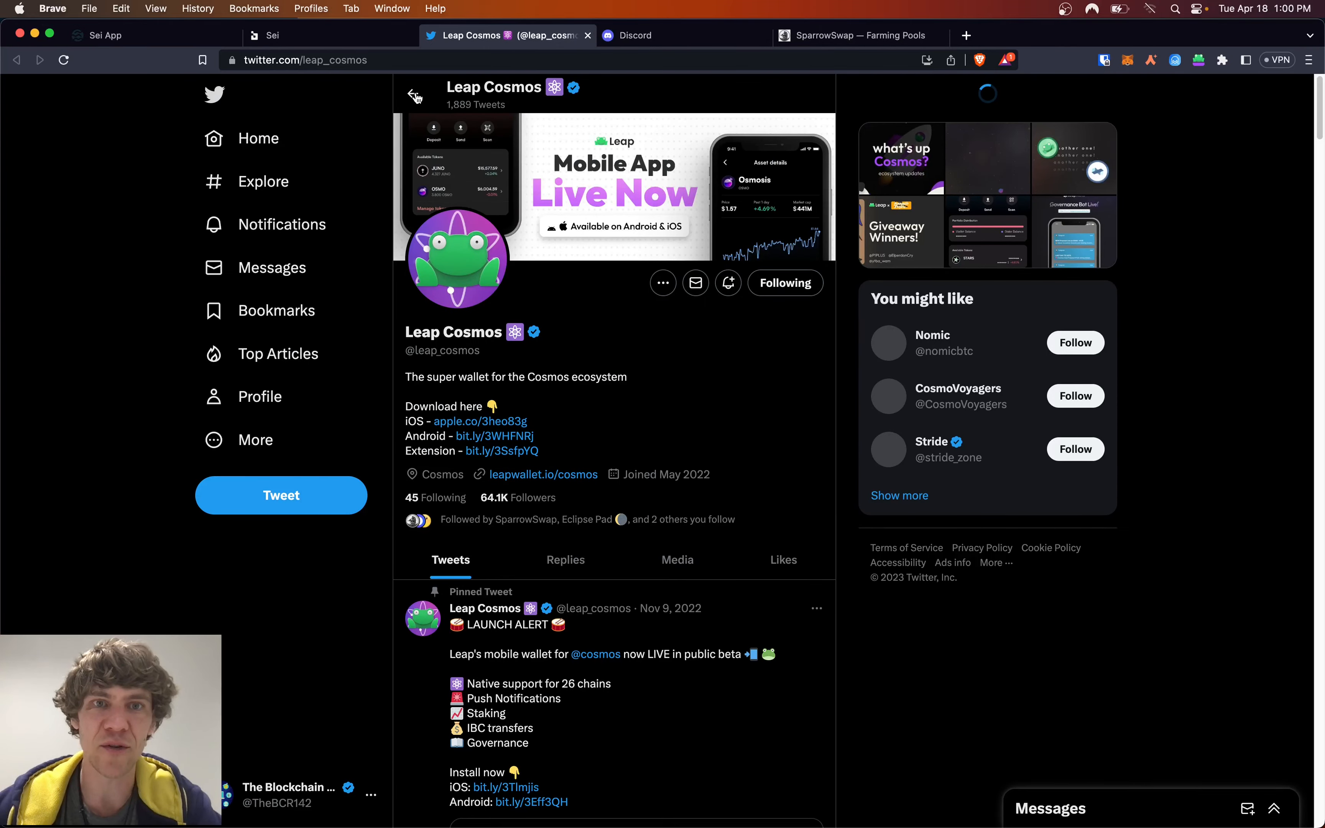
left_click(503, 34)
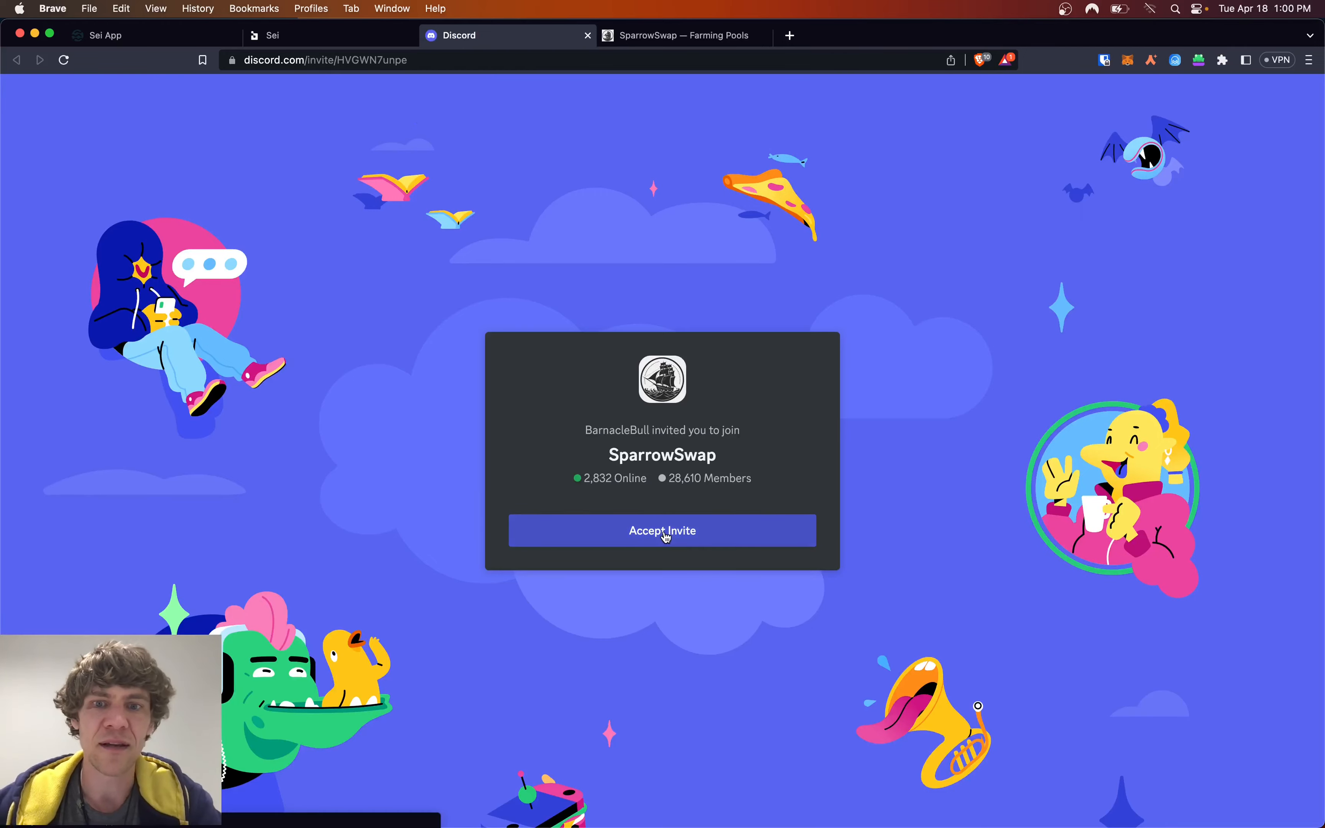
Accept the SparrowSwap Discord invite, choose 'Sail the testnet seas' and finish server onboarding
left_click(662, 530)
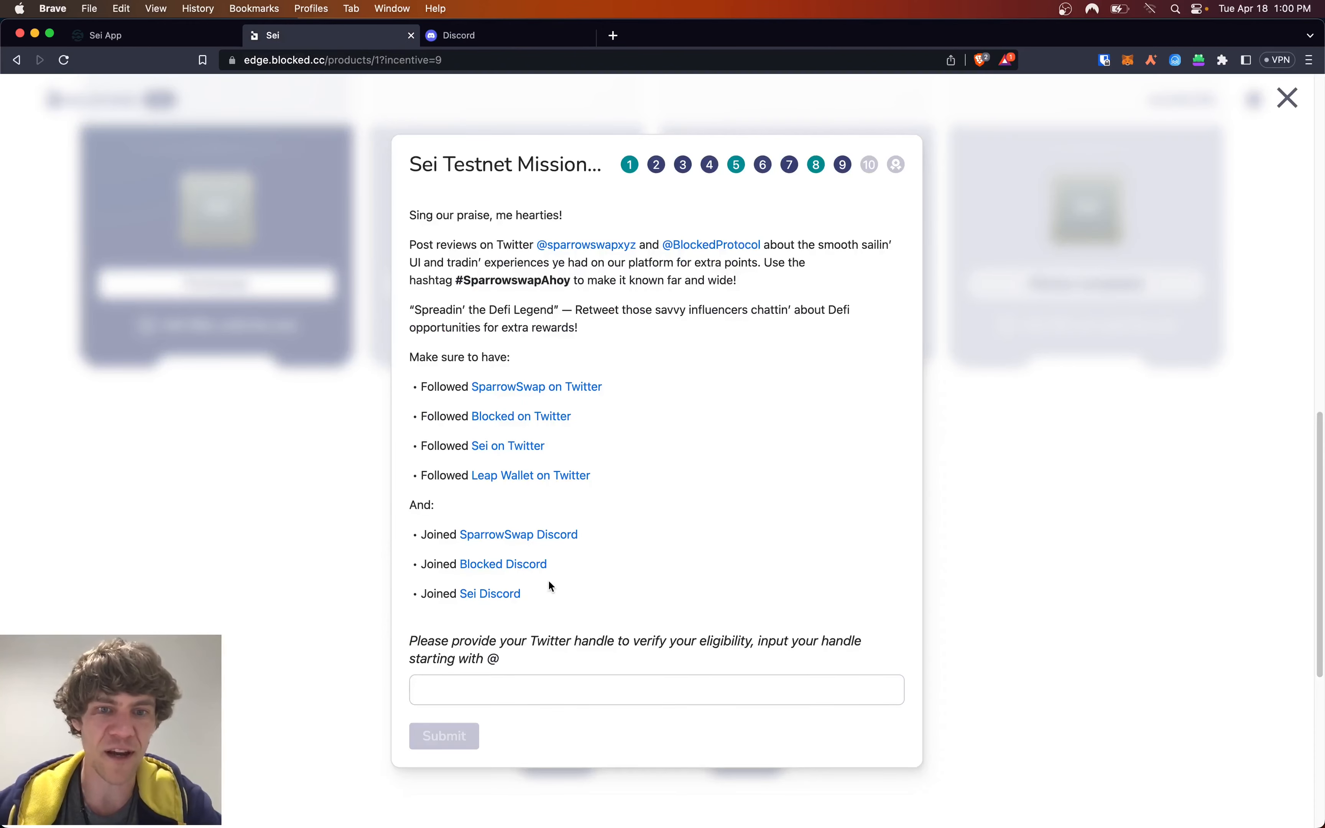
mouse_move(520, 566)
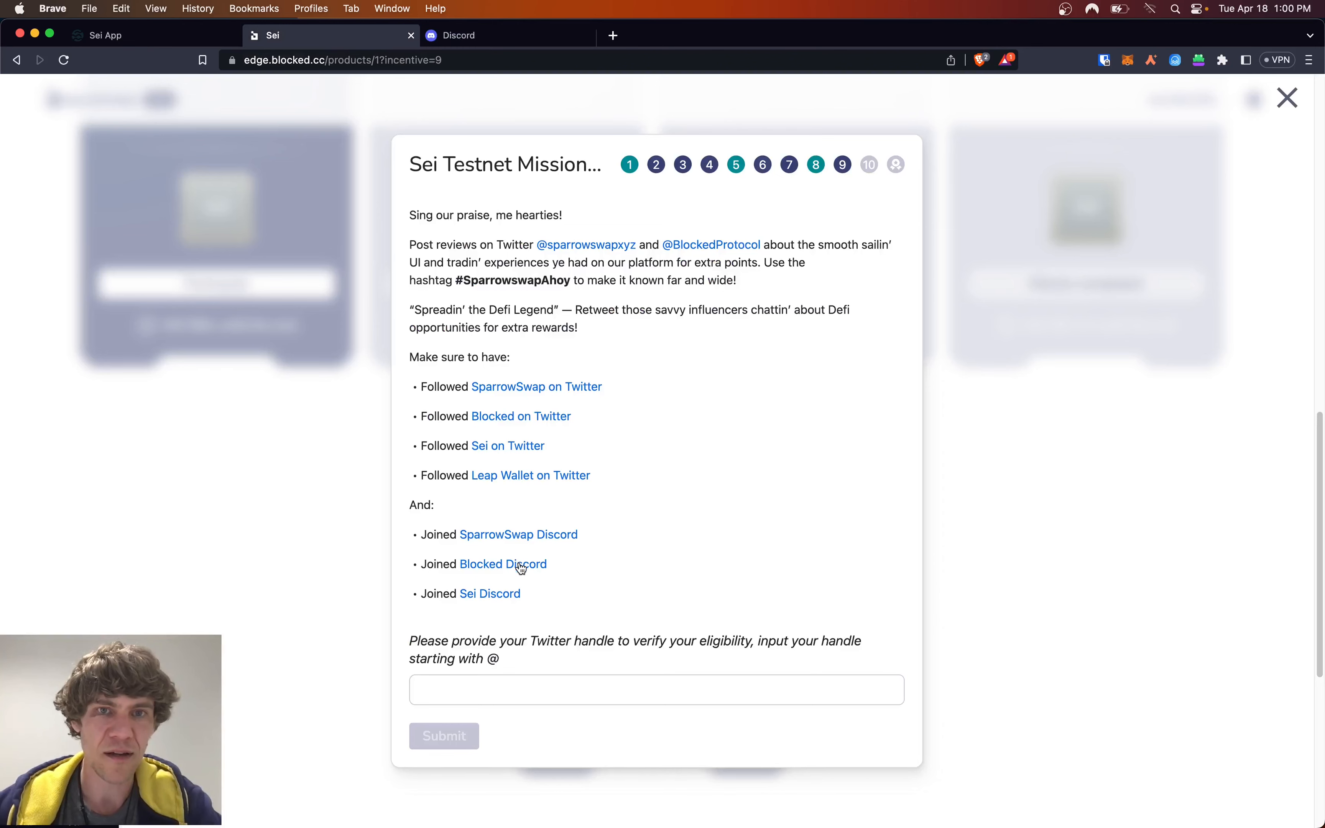
left_click(503, 564)
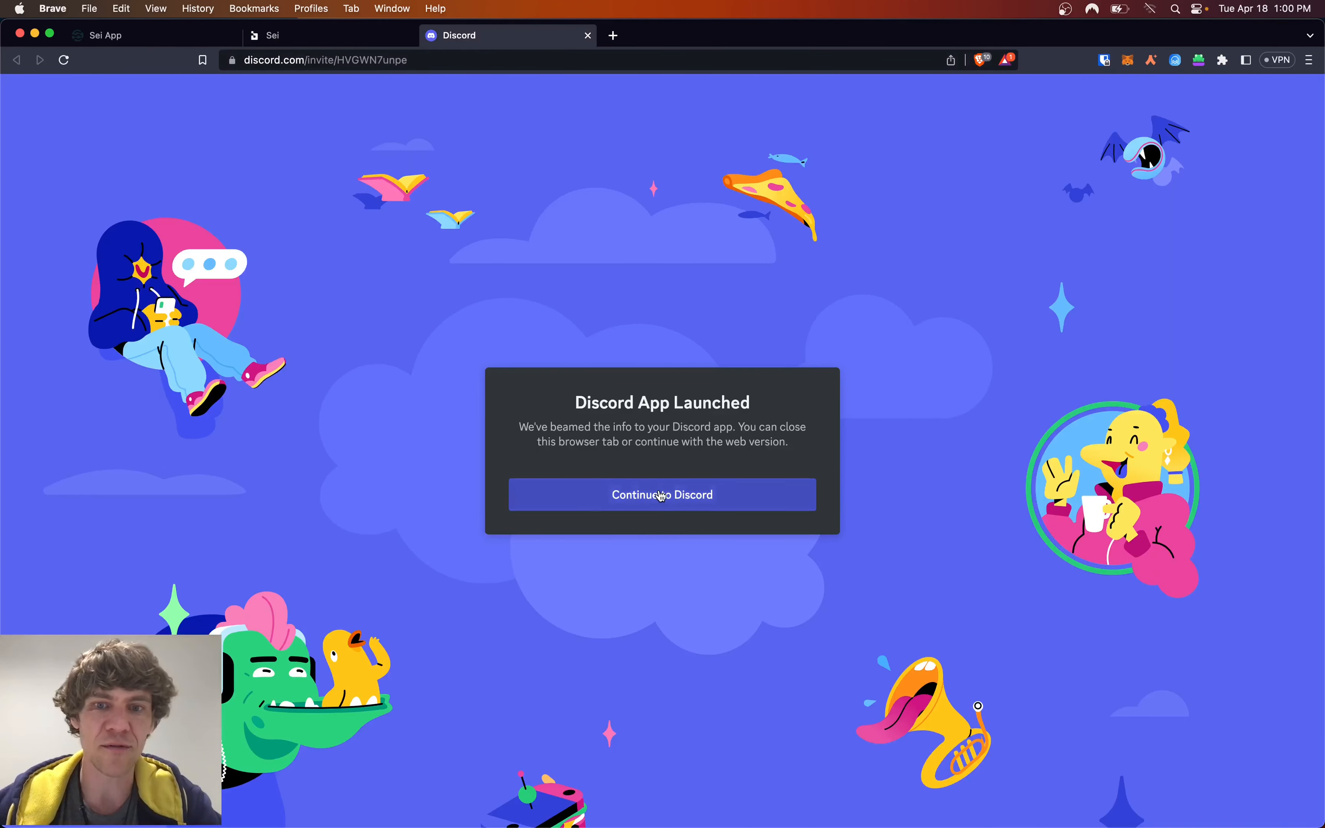
left_click(661, 495)
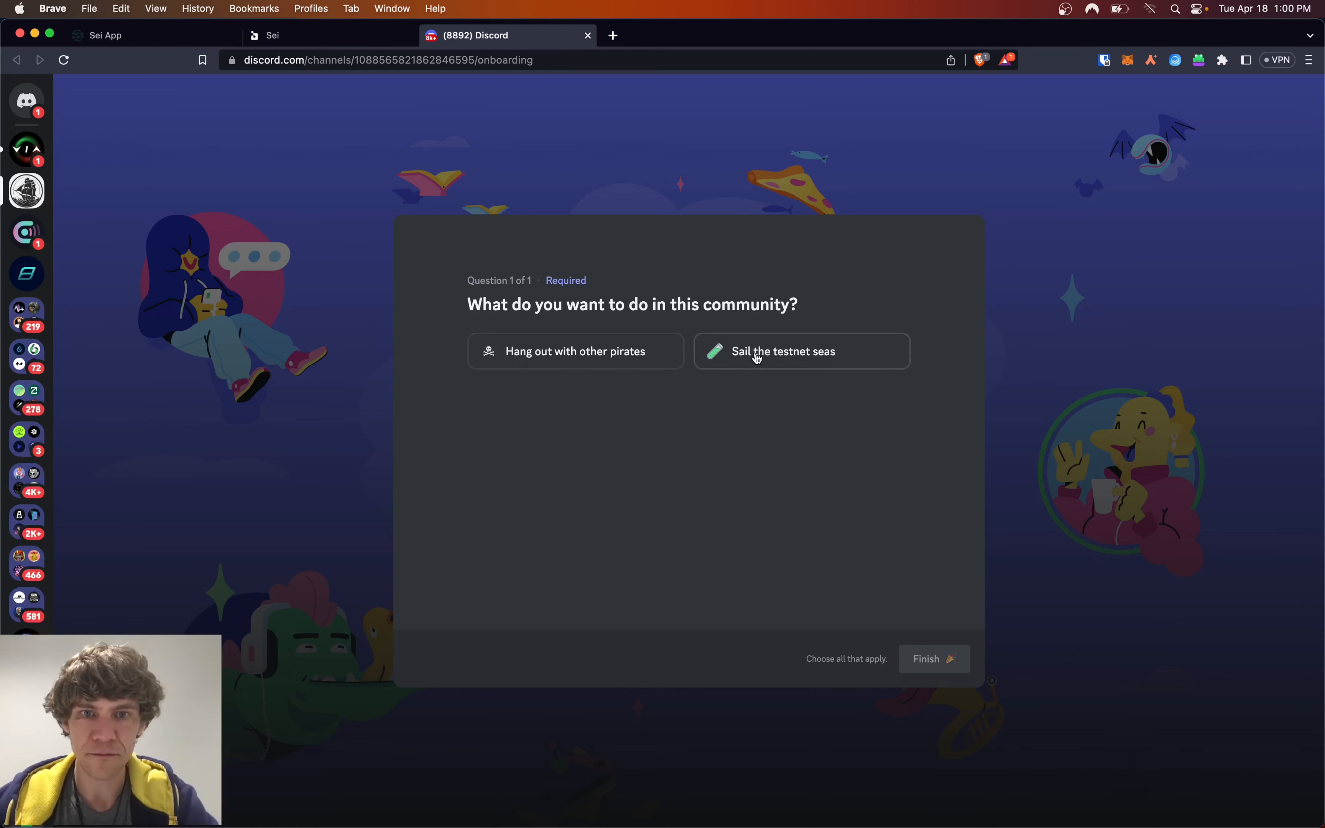
left_click(801, 350)
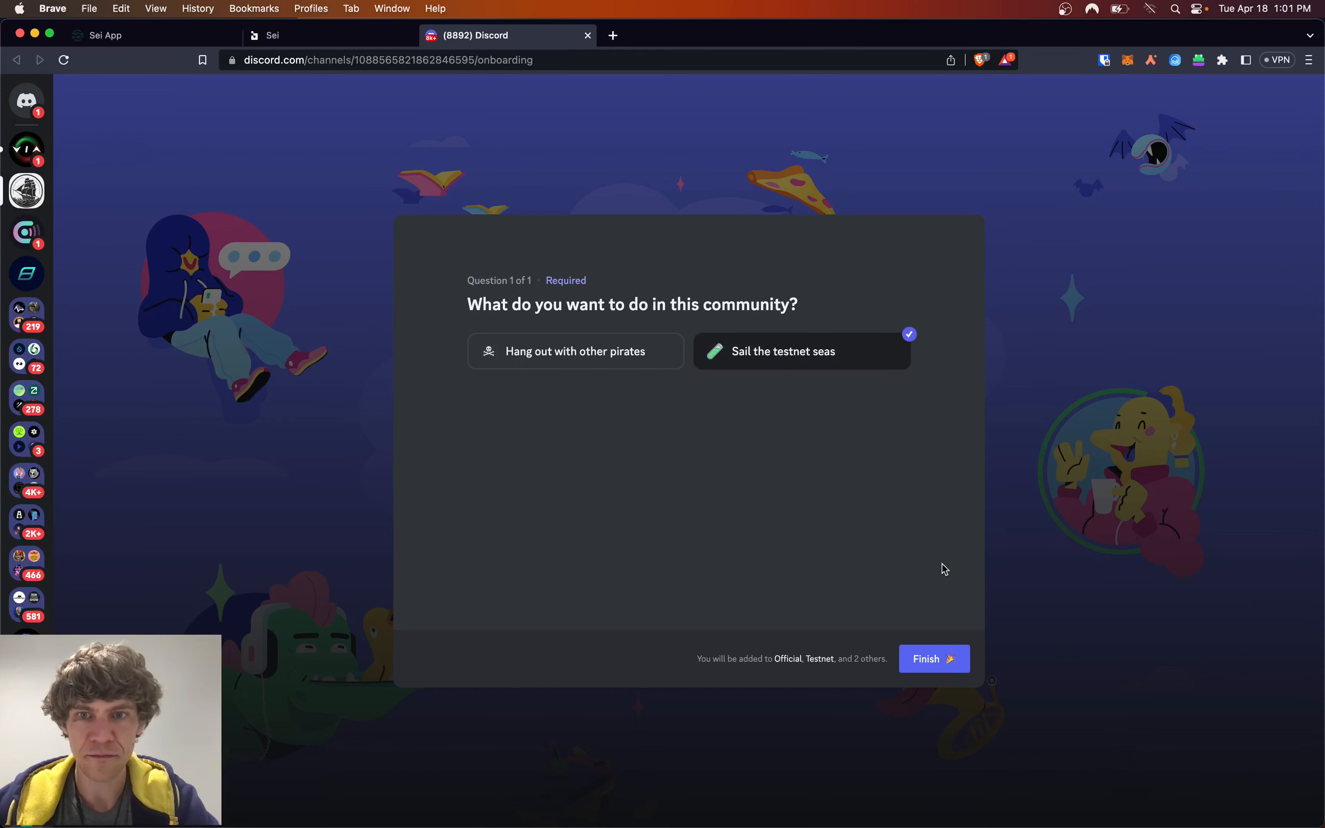
left_click(934, 659)
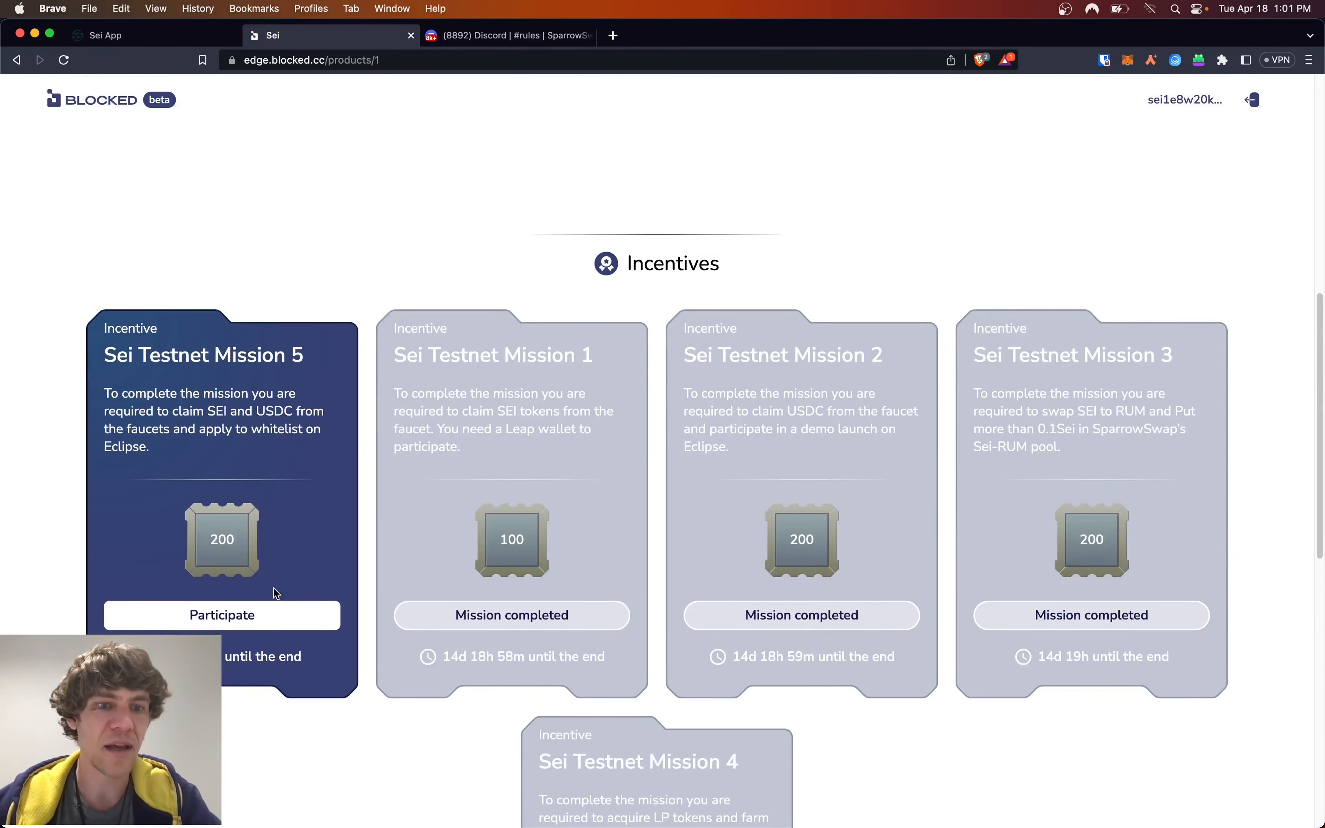
Join Sei Testnet Mission 5 and pass its 2.27 SEI wallet balance check
left_click(221, 615)
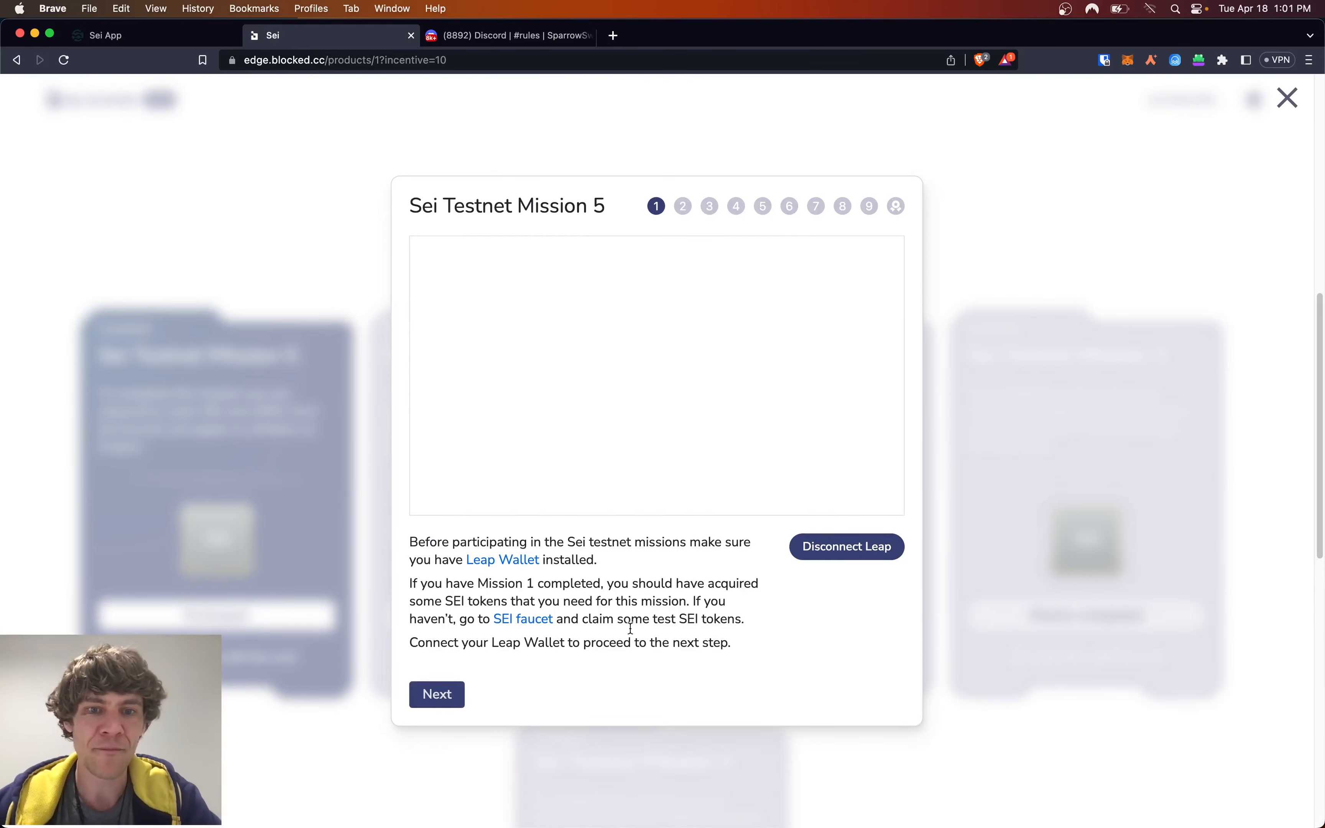
left_click(437, 694)
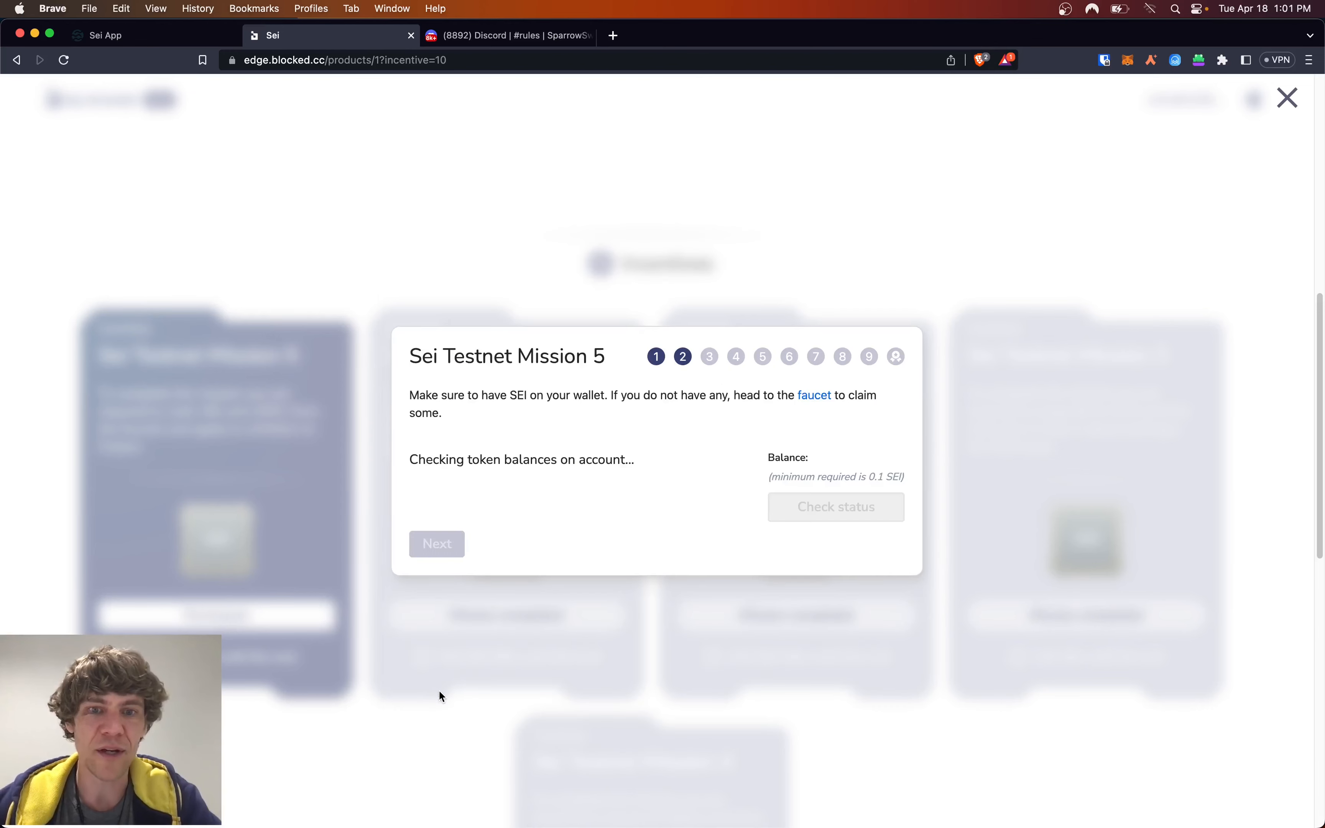
left_click(437, 543)
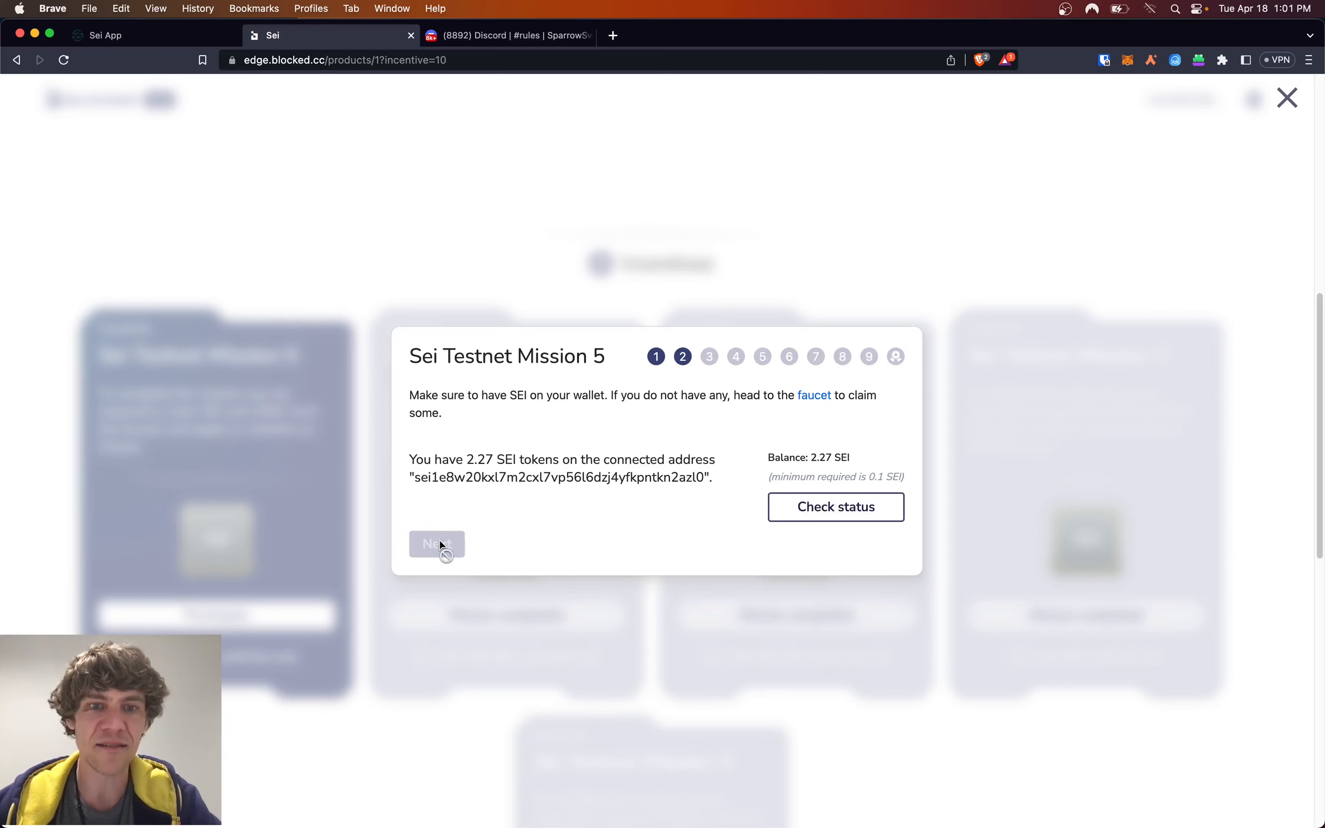
left_click(436, 544)
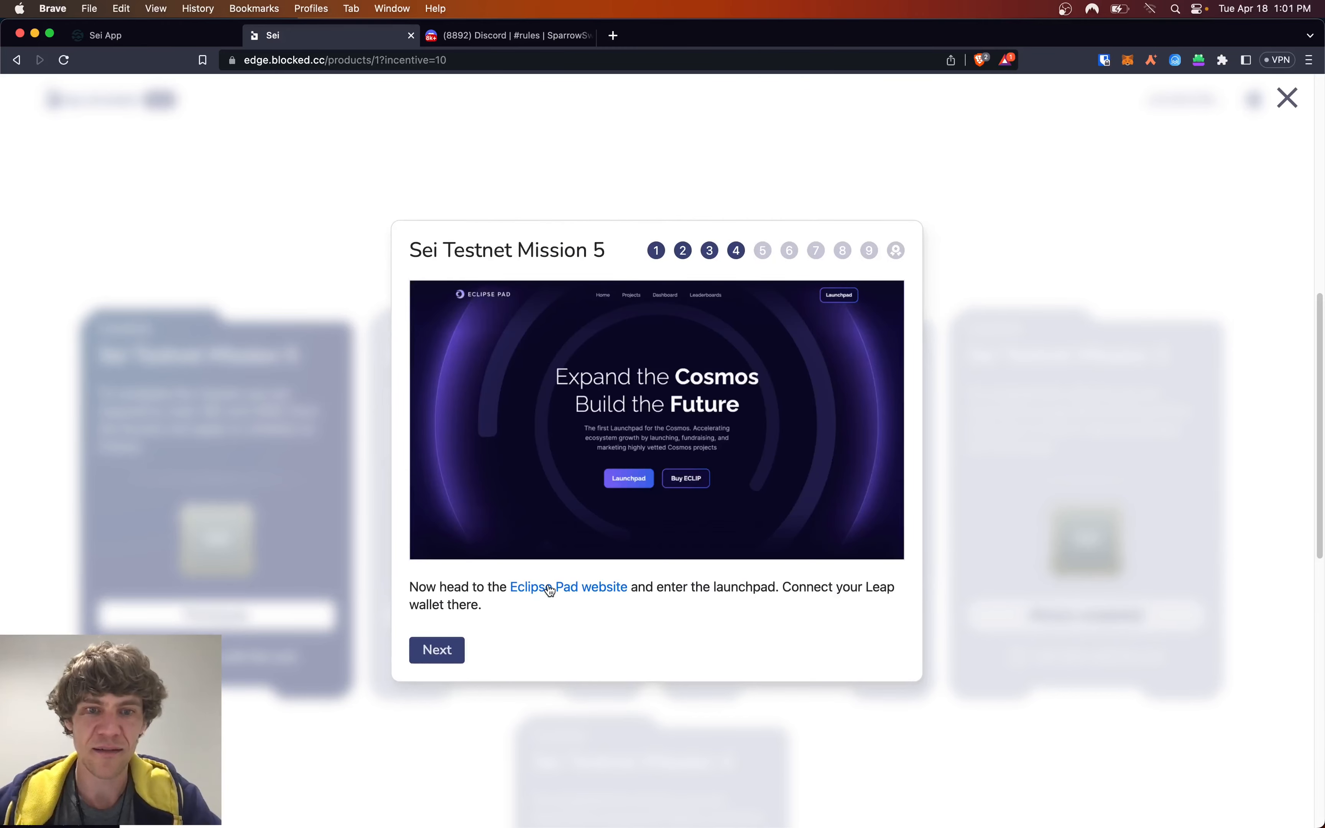
Visit the Eclipse Pad website and advance Mission 5 to the Twitter follows and handle step
left_click(437, 650)
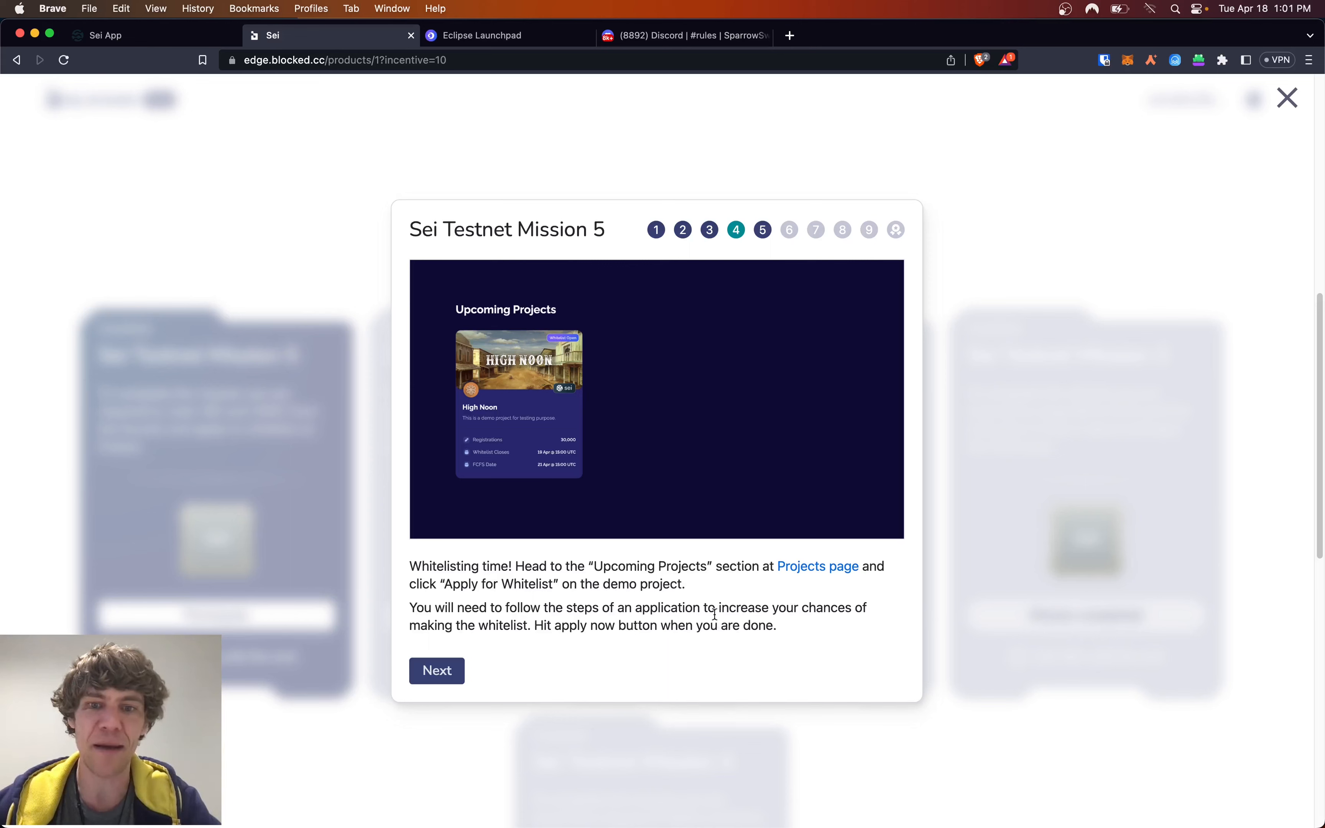
mouse_move(651, 653)
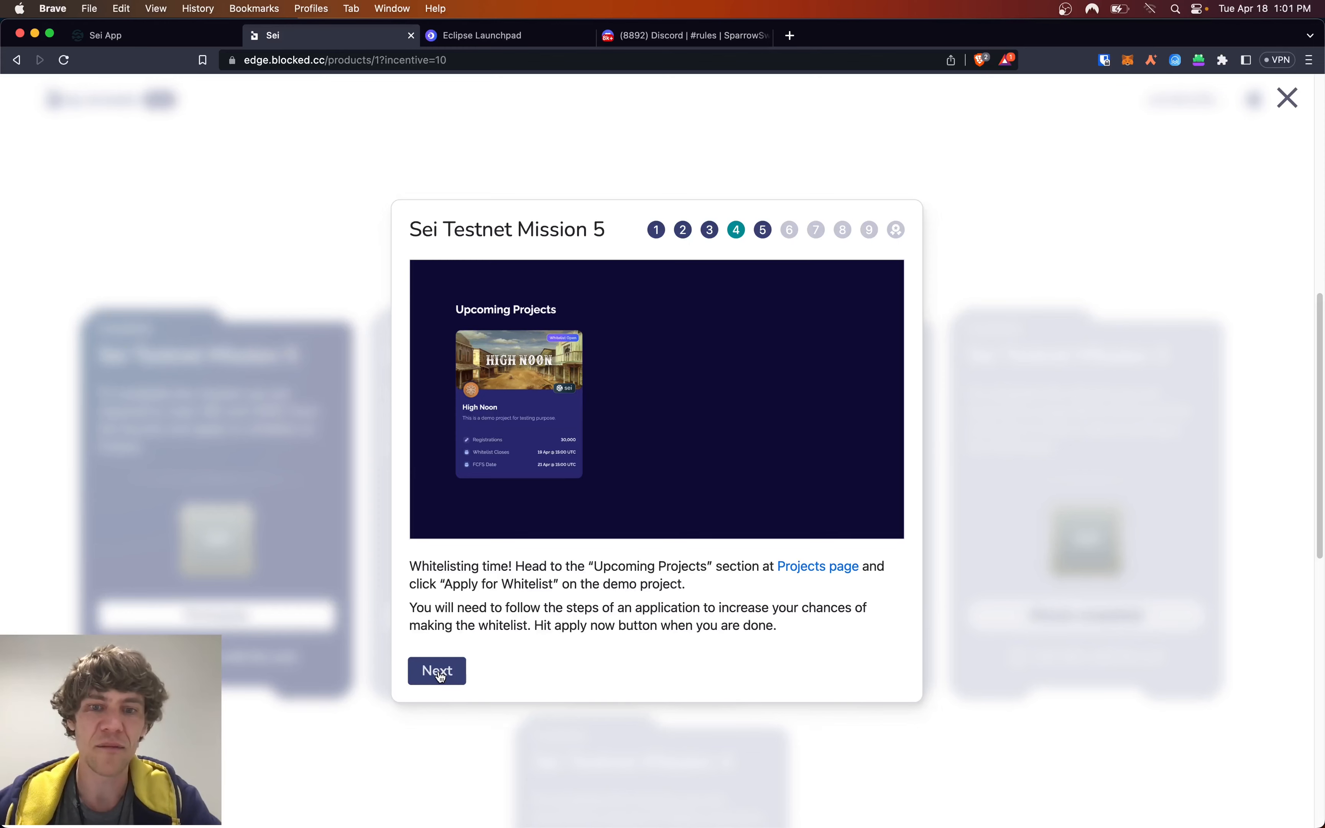
left_click(438, 670)
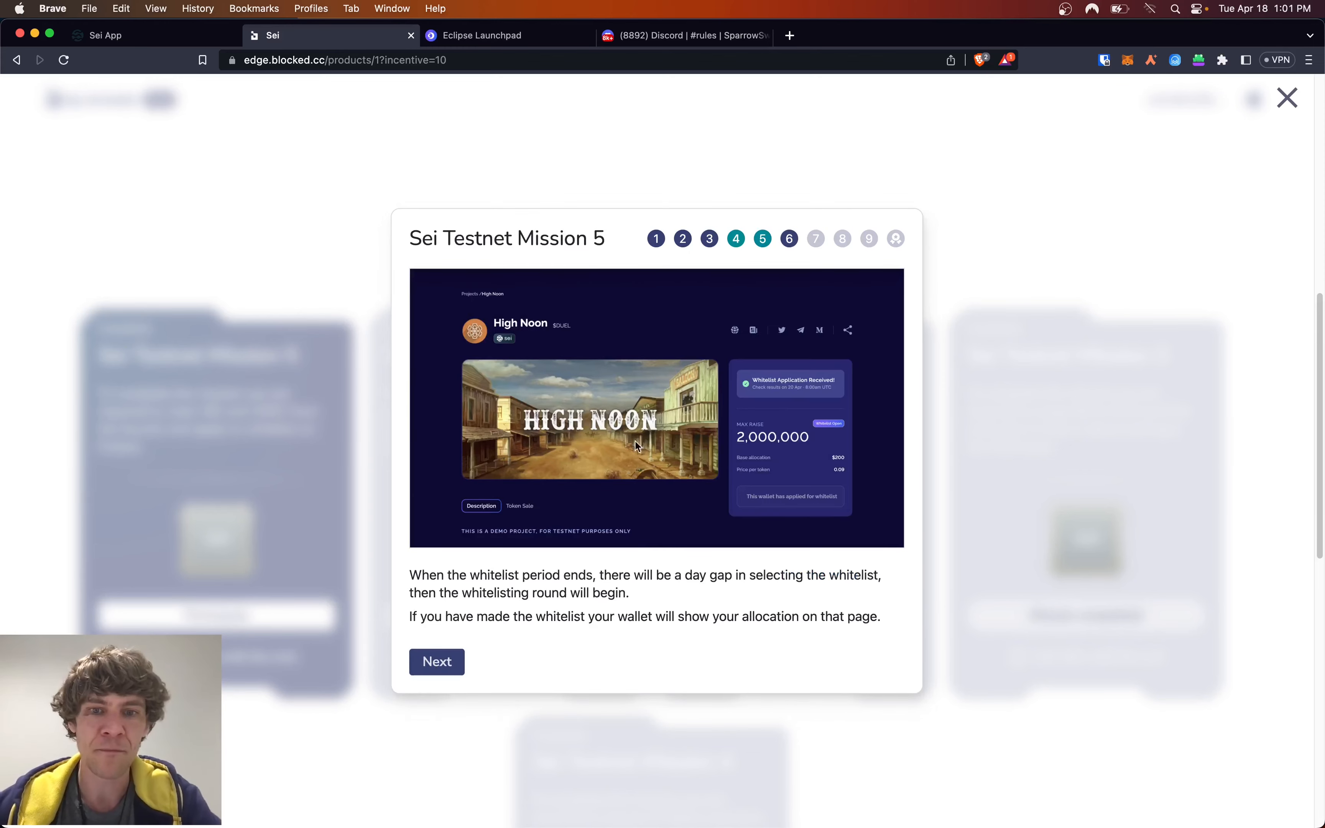
mouse_move(722, 582)
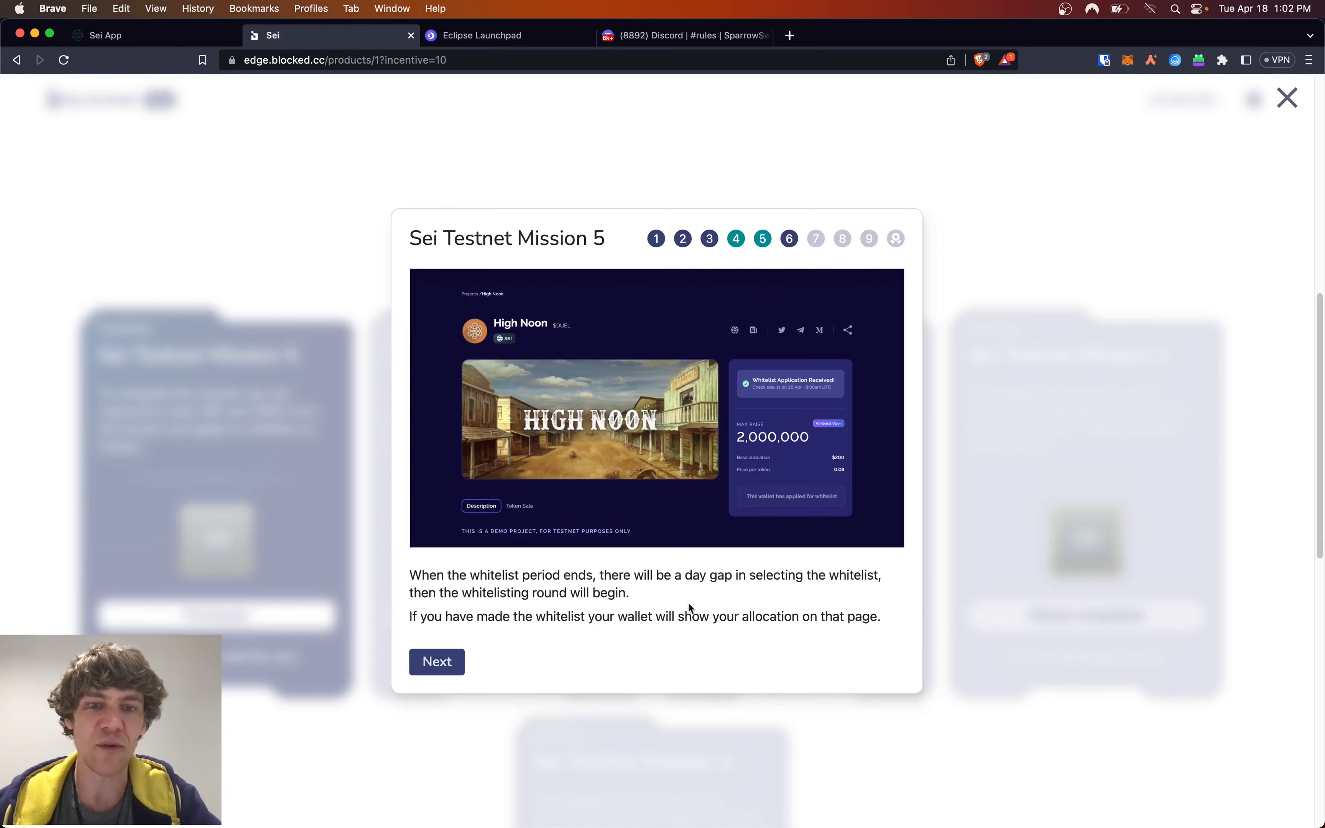
mouse_move(695, 641)
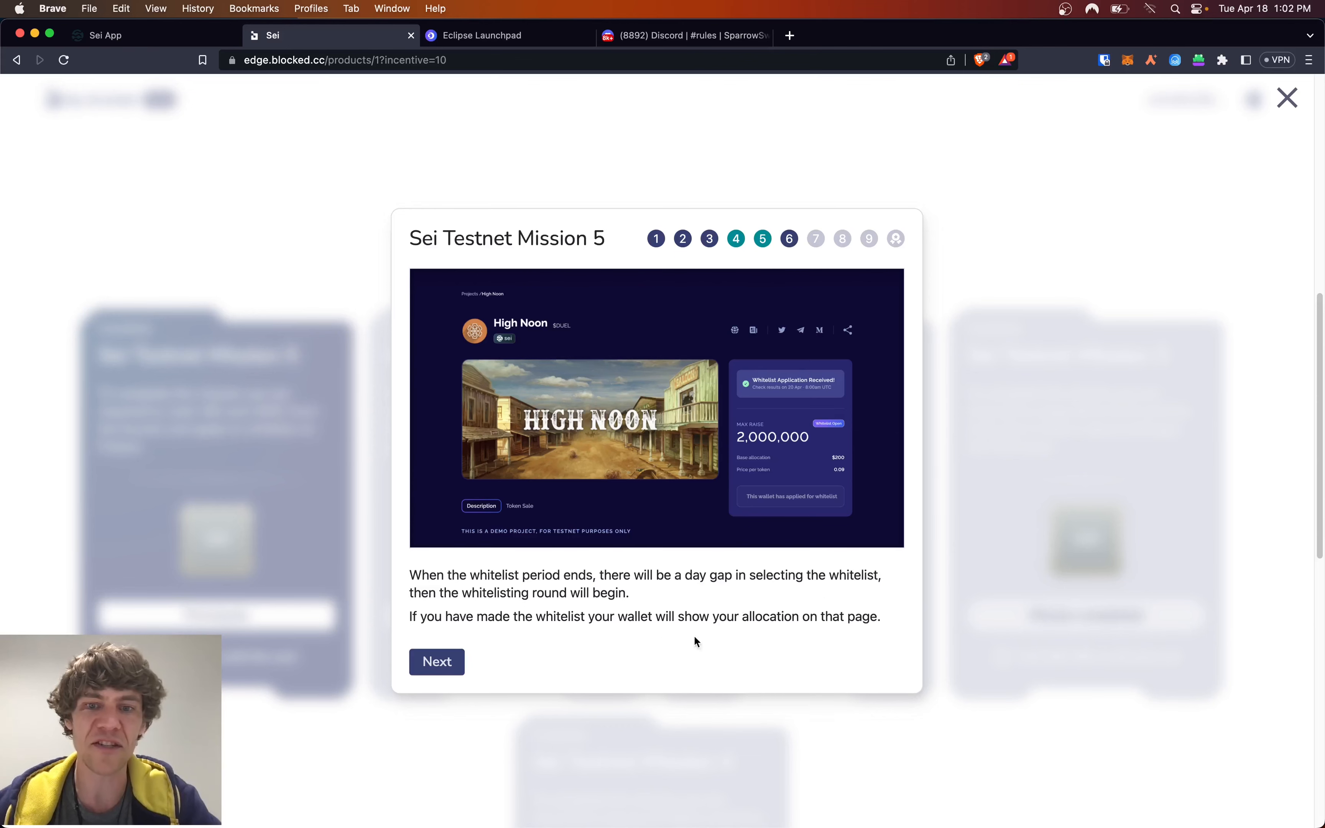
left_click(436, 662)
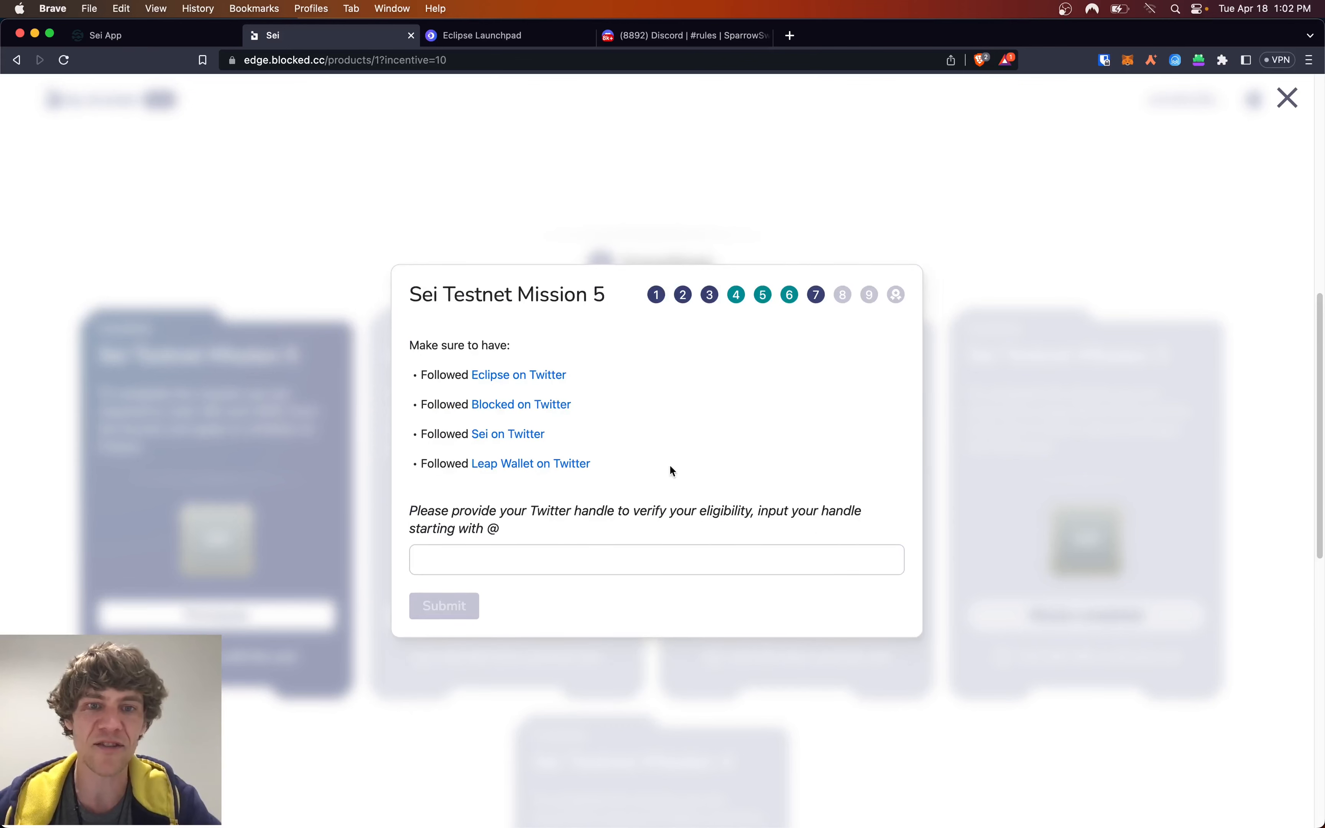
On Eclipse Pad's High Noon project, connect the Leap wallet
left_click(504, 35)
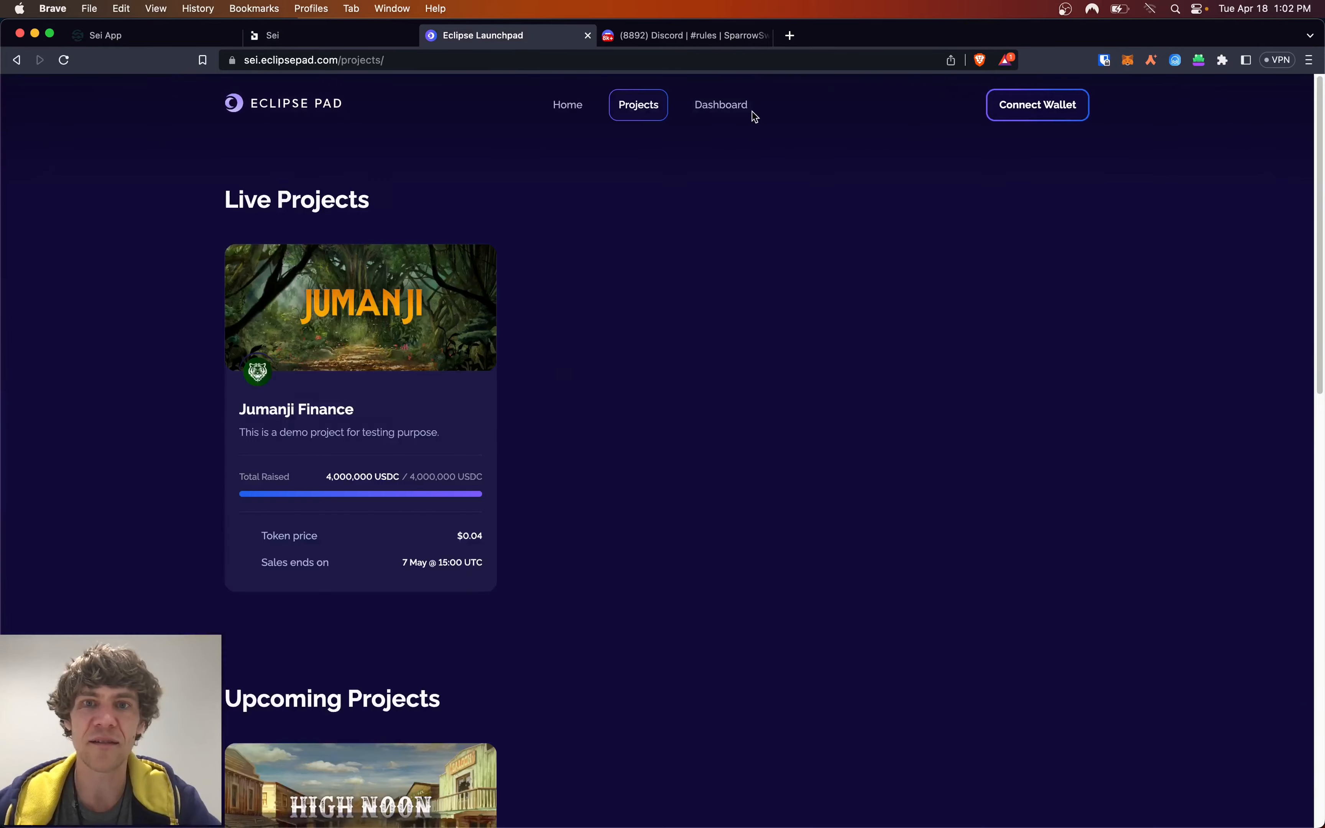
scroll("down", 3)
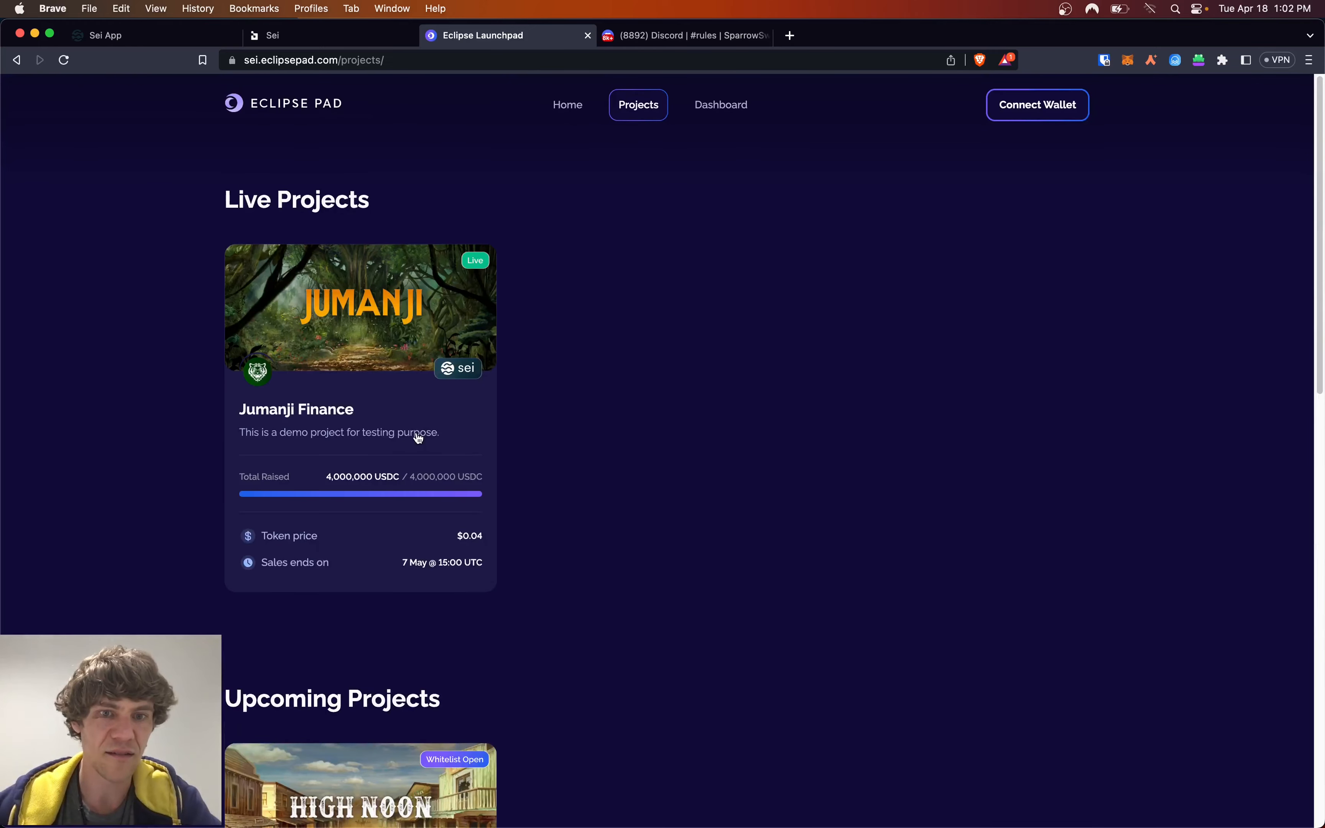
scroll("down", 3)
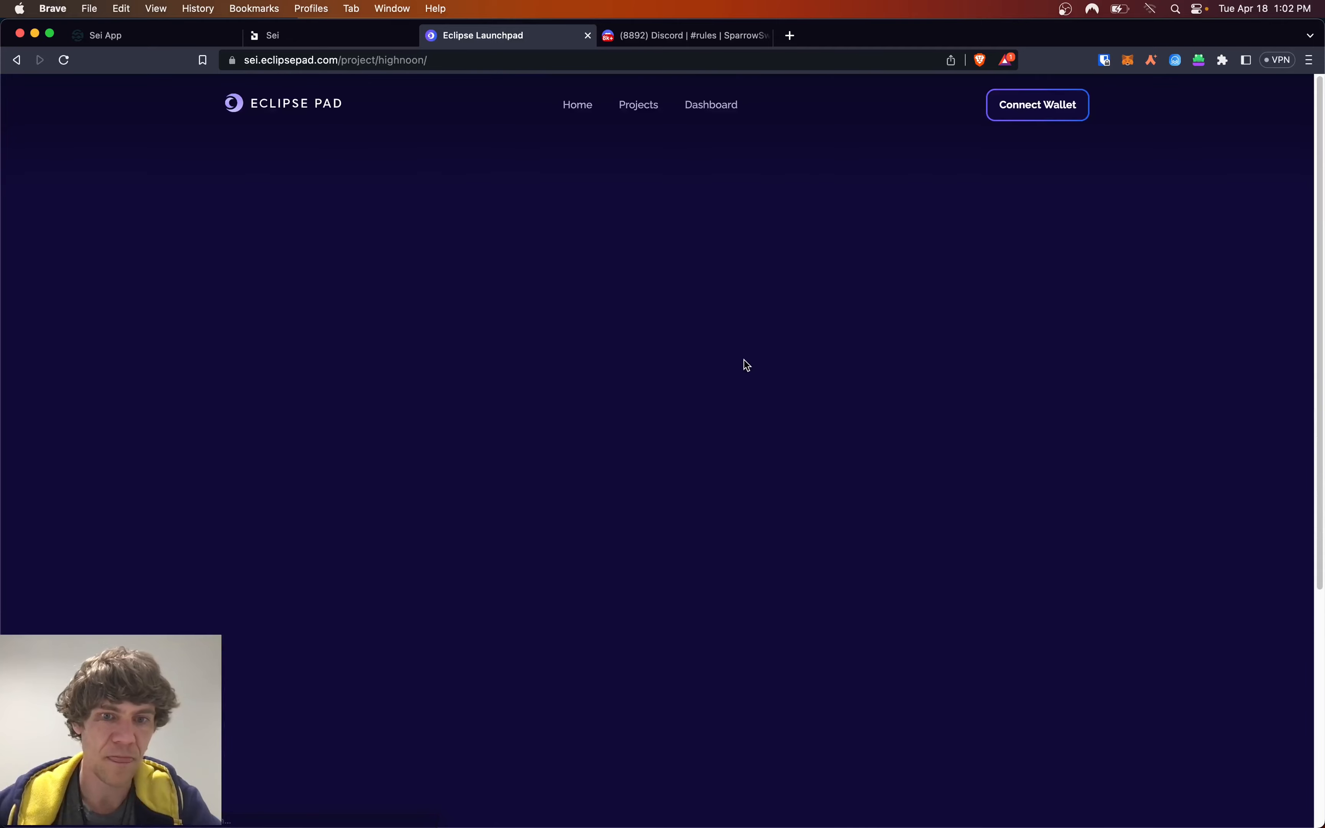
left_click(1036, 105)
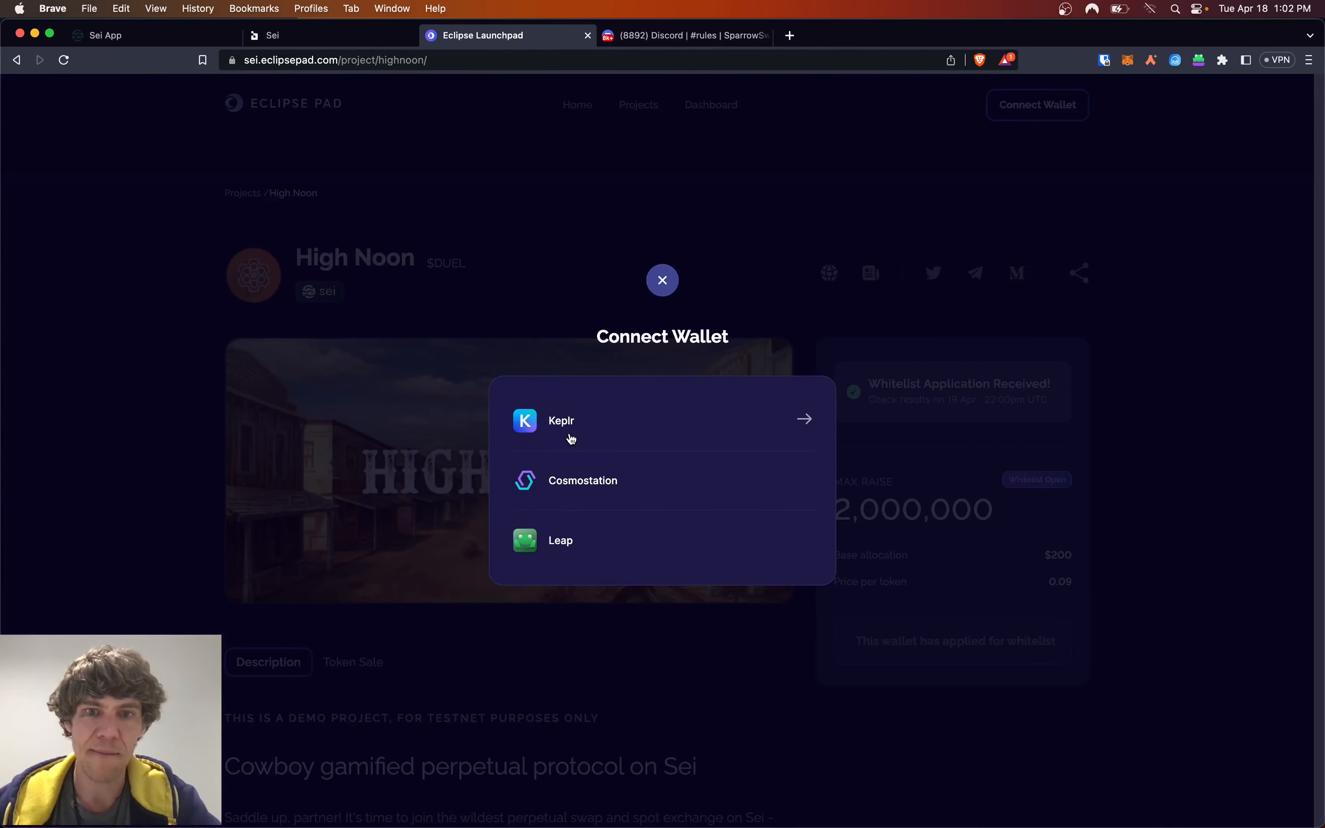
left_click(562, 421)
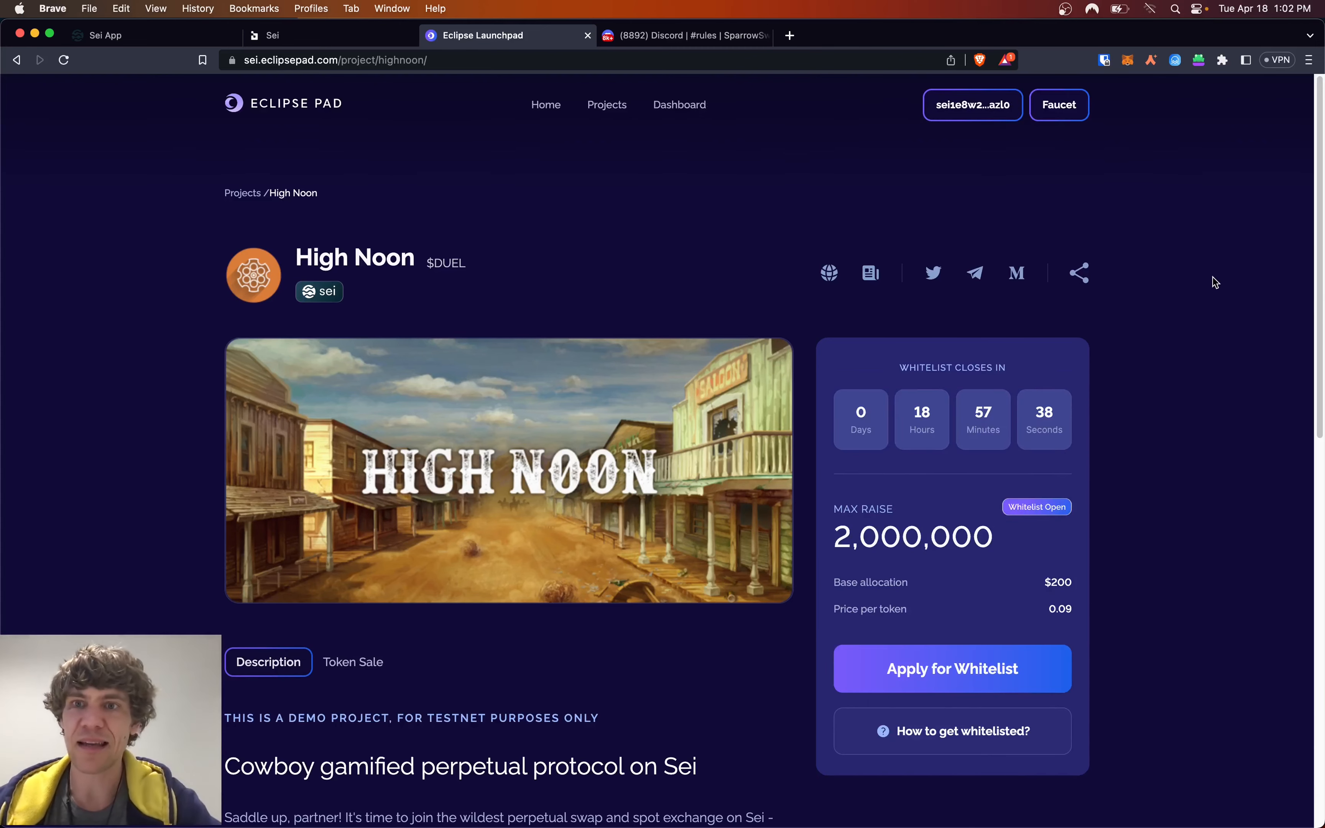
scroll("down", 3)
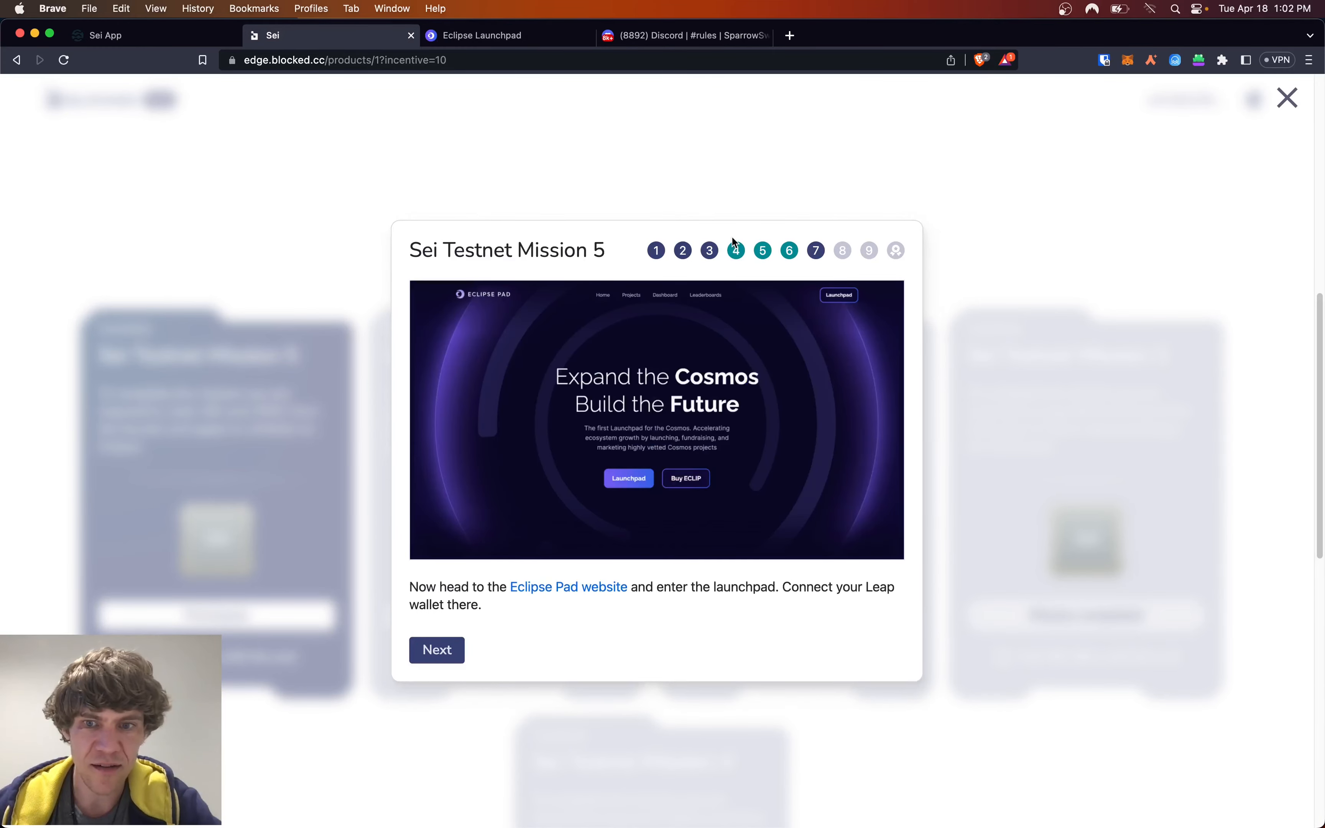
Return to the High Noon page and start its whitelist application
left_click(437, 649)
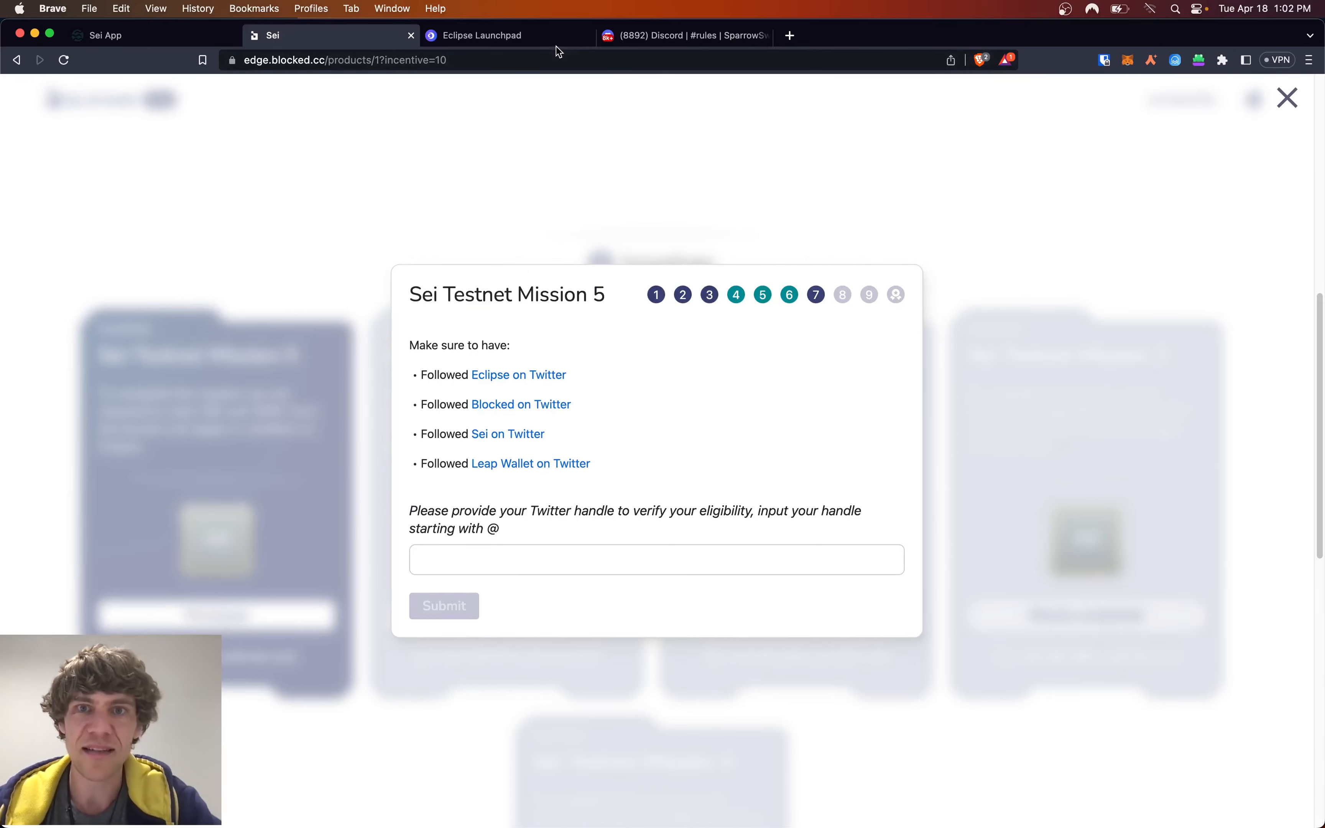
left_click(486, 35)
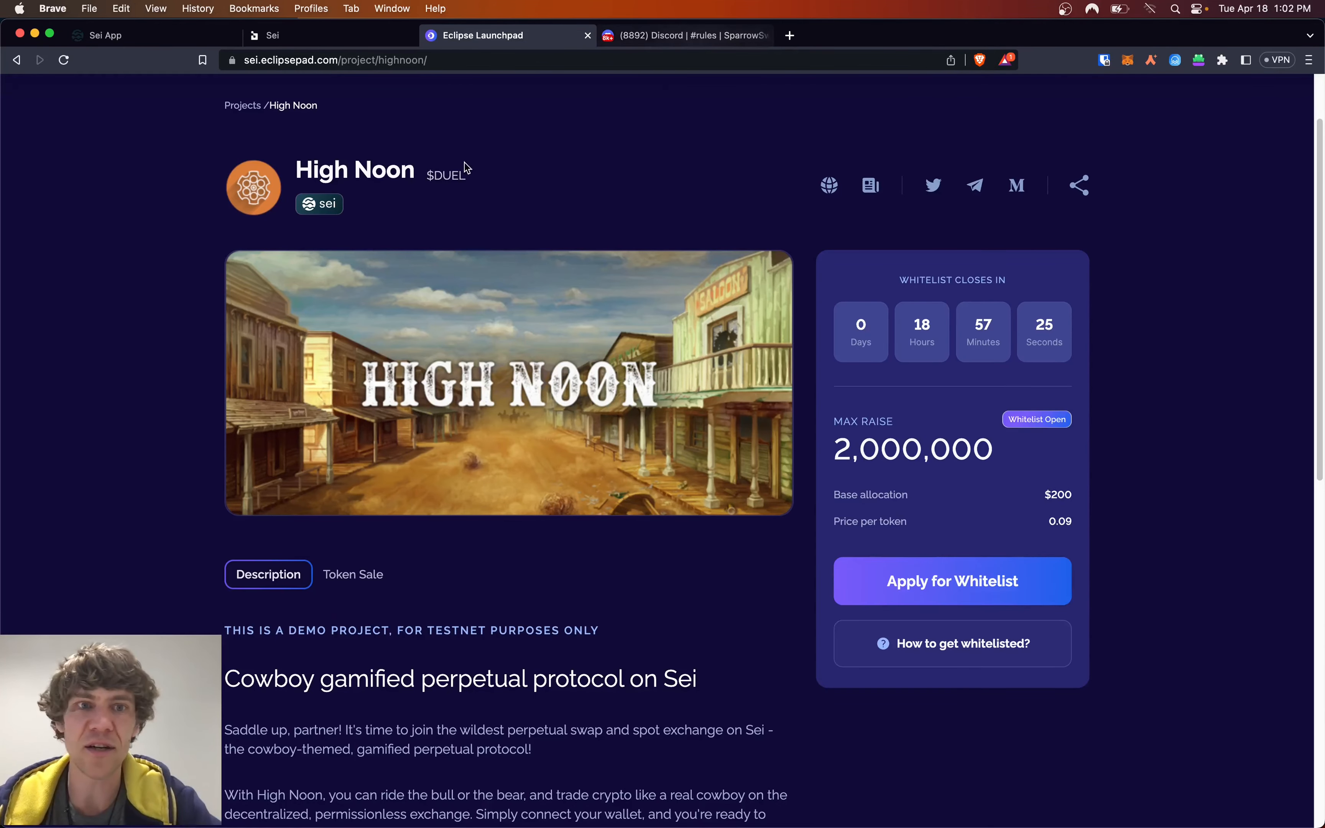
left_click(952, 581)
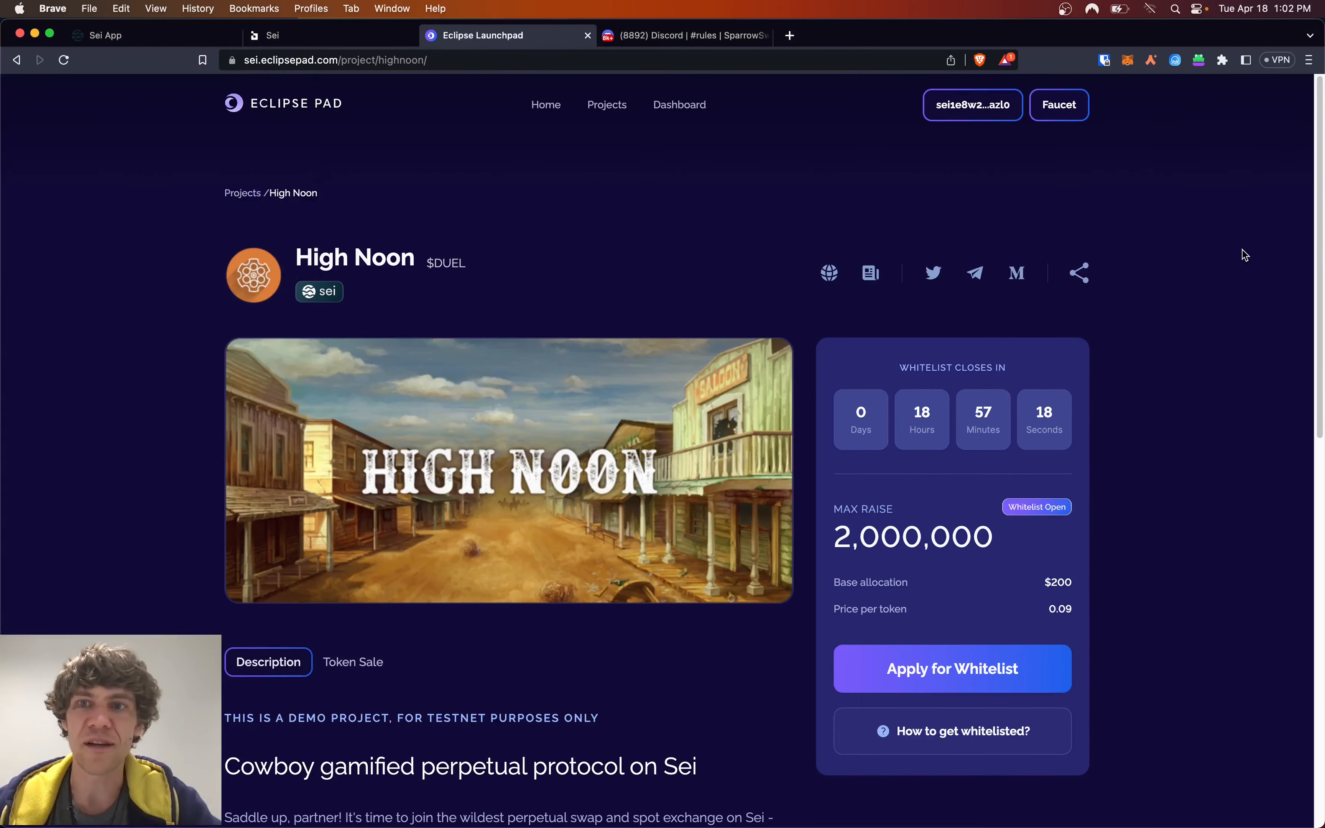
scroll("down", 3)
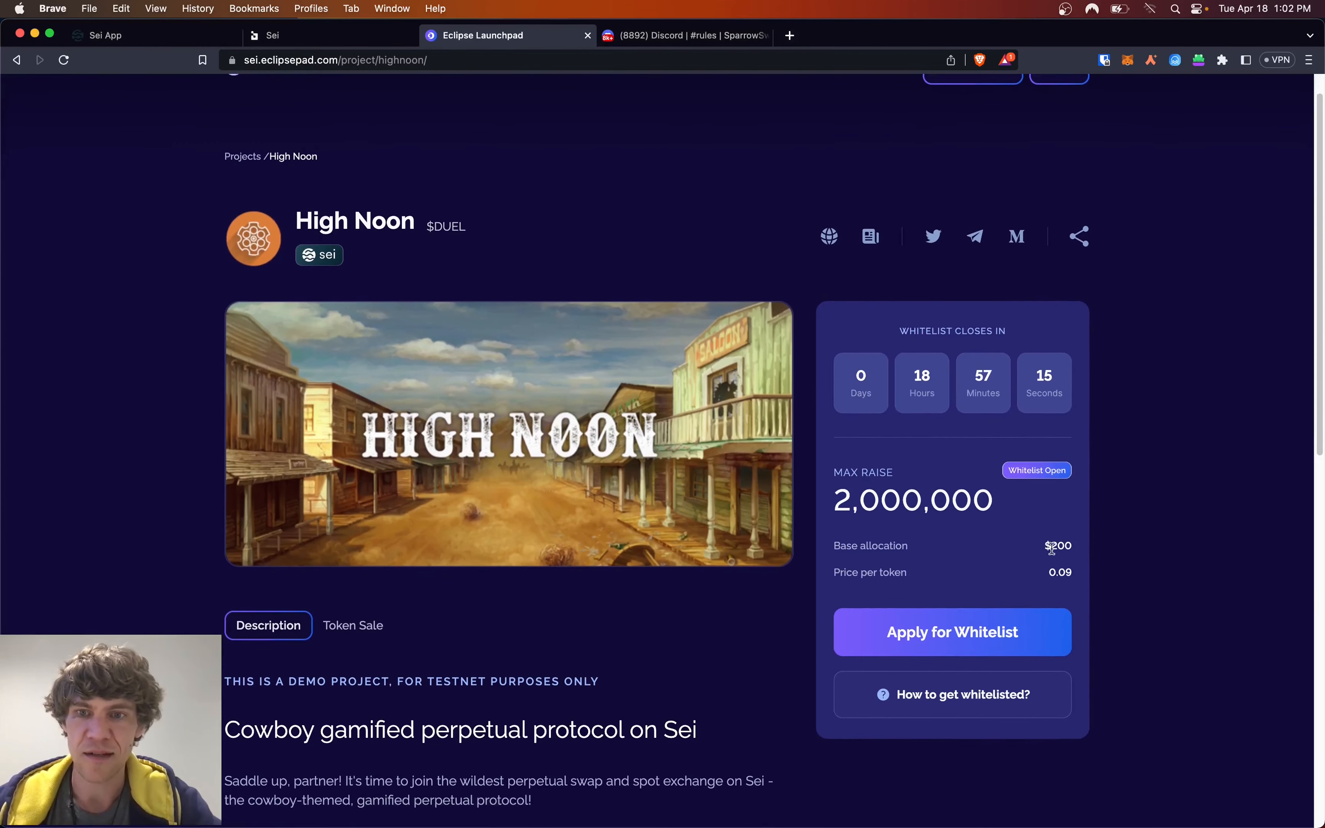
left_click(951, 631)
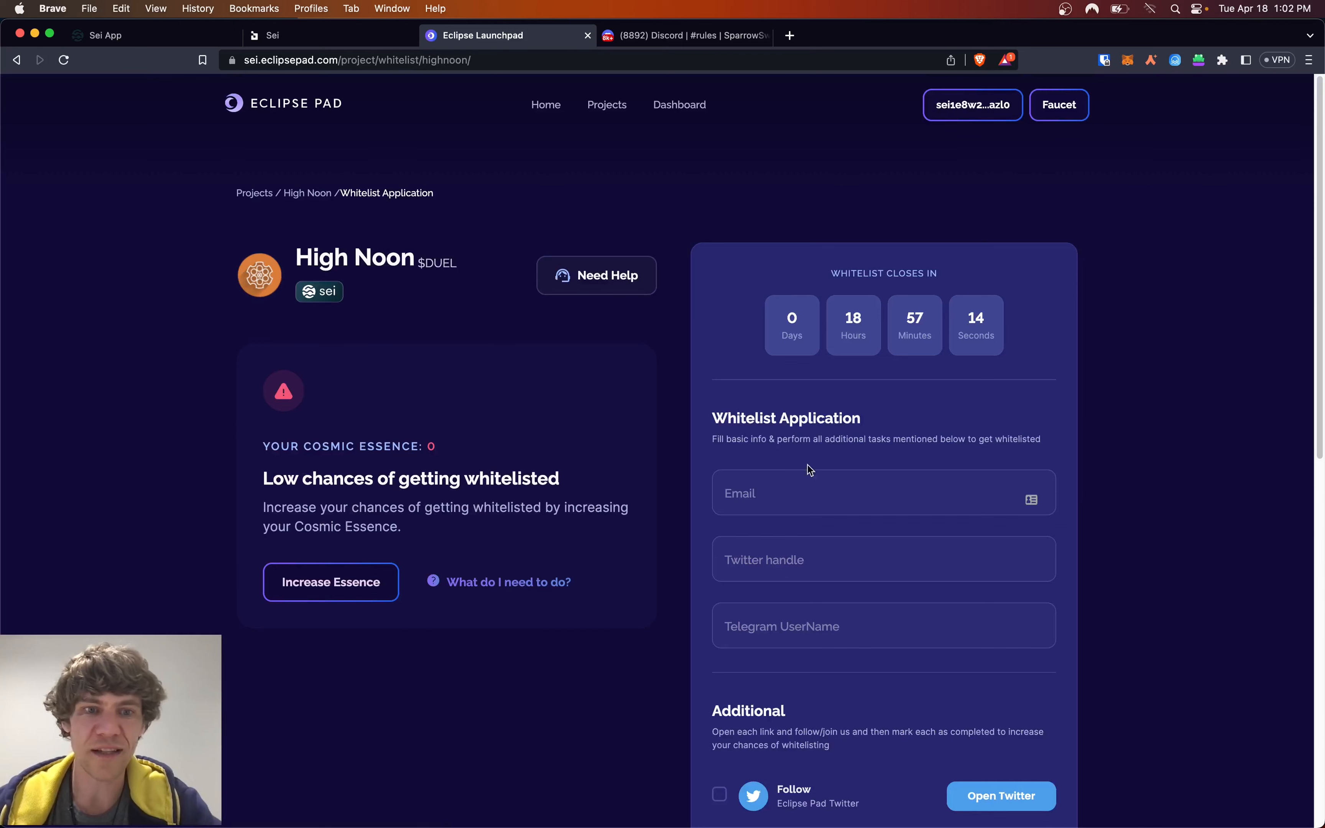
left_click(883, 493)
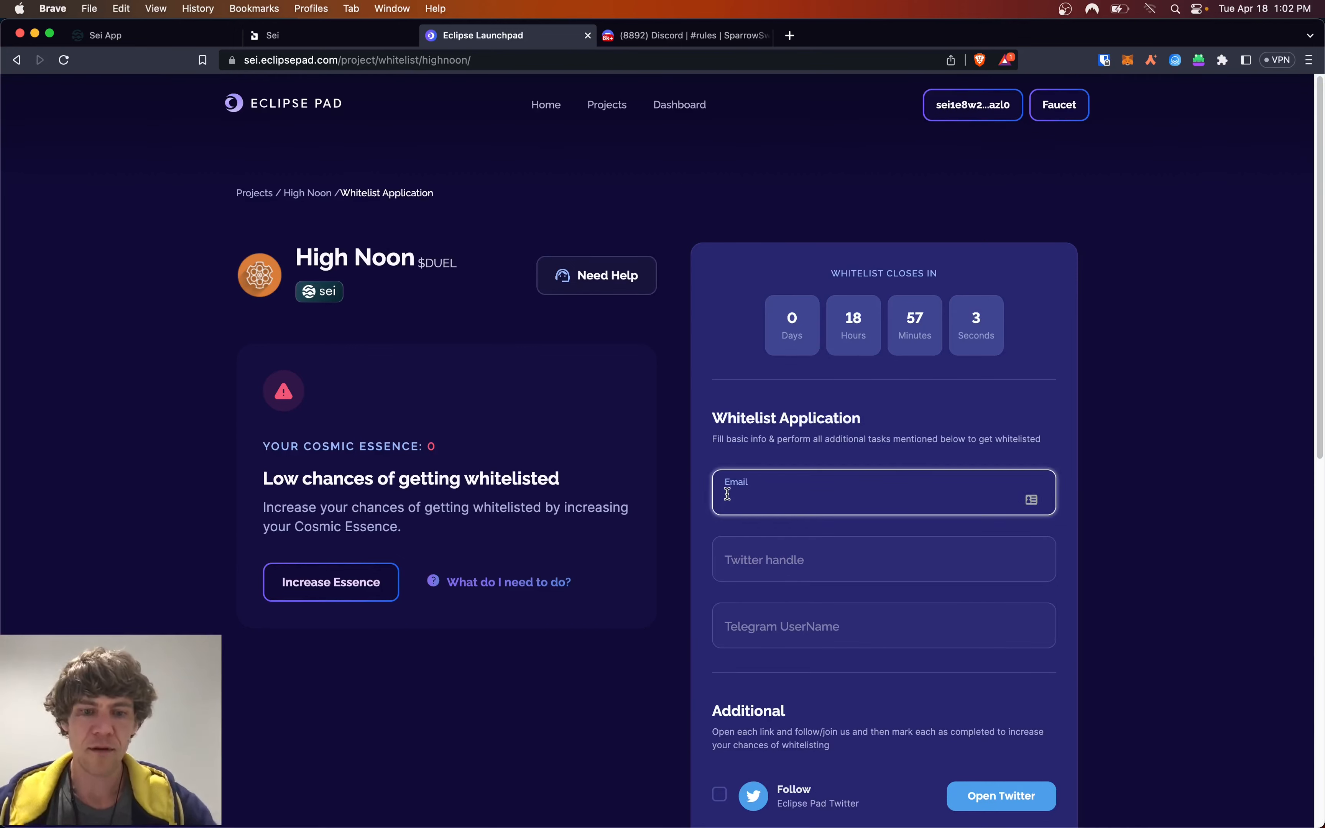
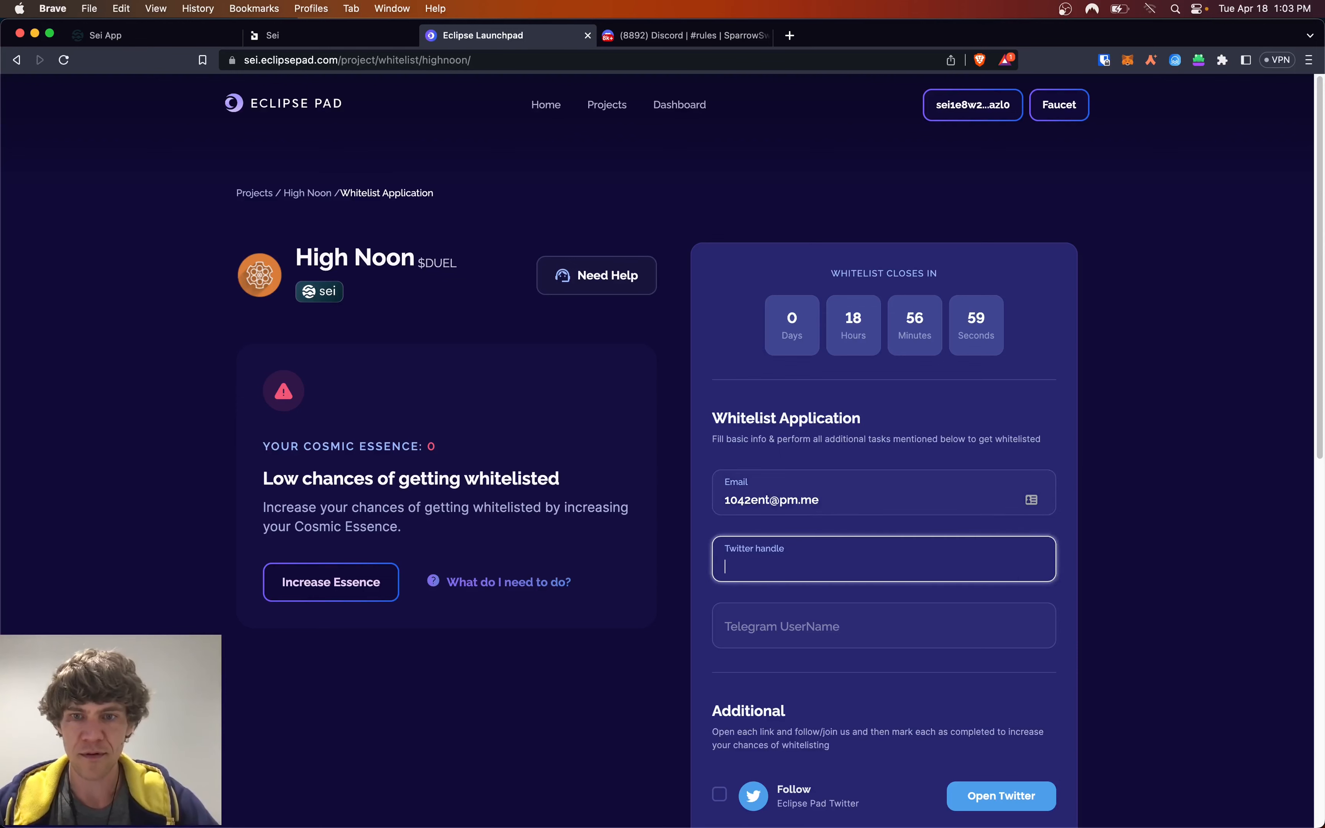
type("@thebcr142")
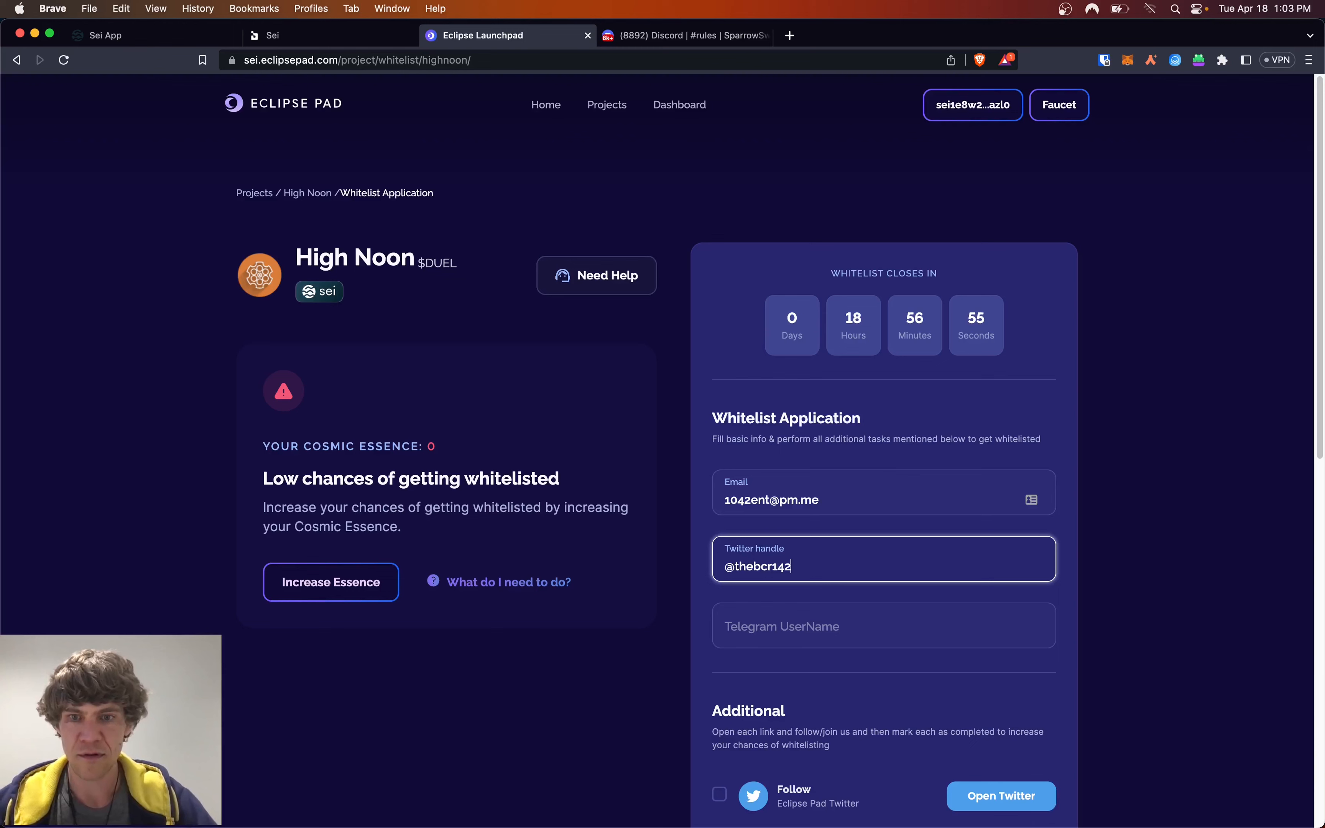
left_click(883, 626)
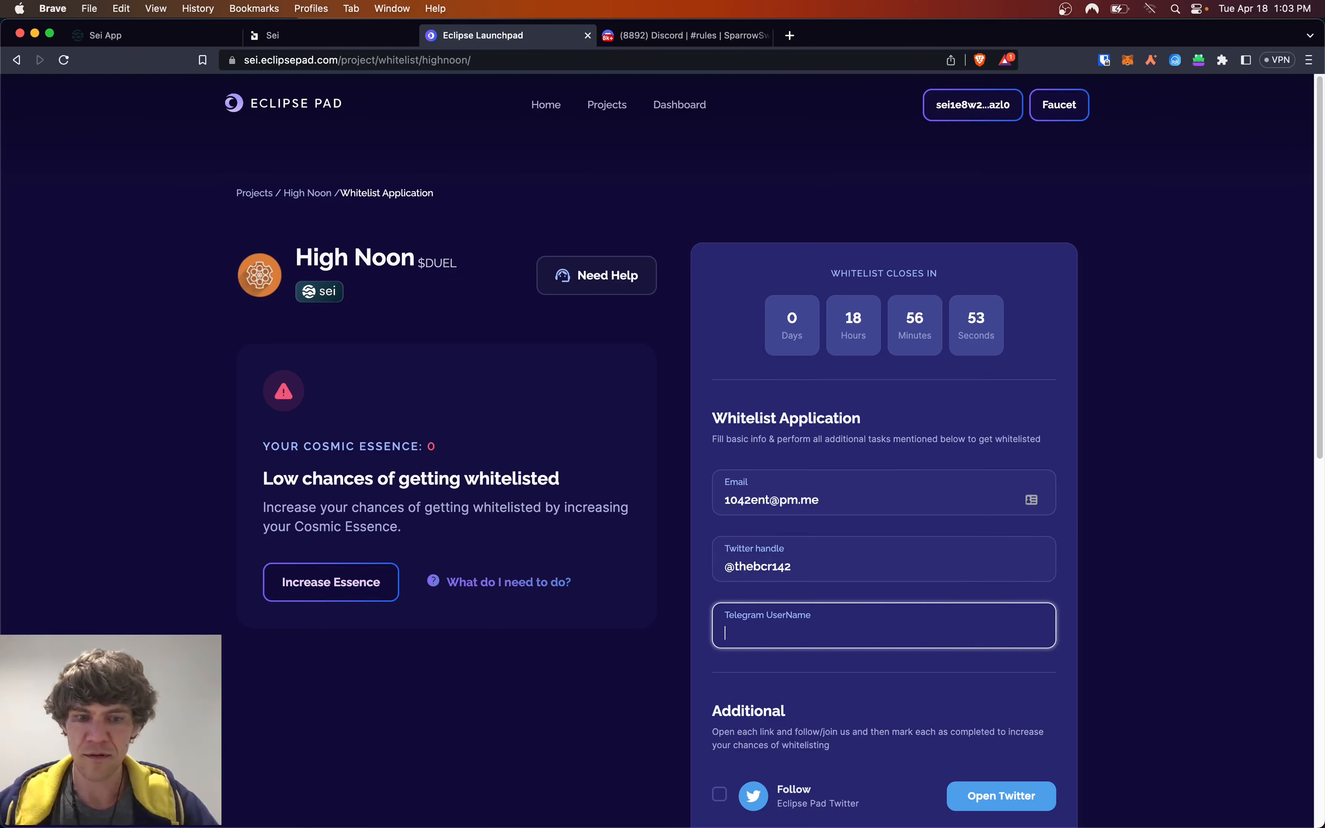
type("@the1hatter")
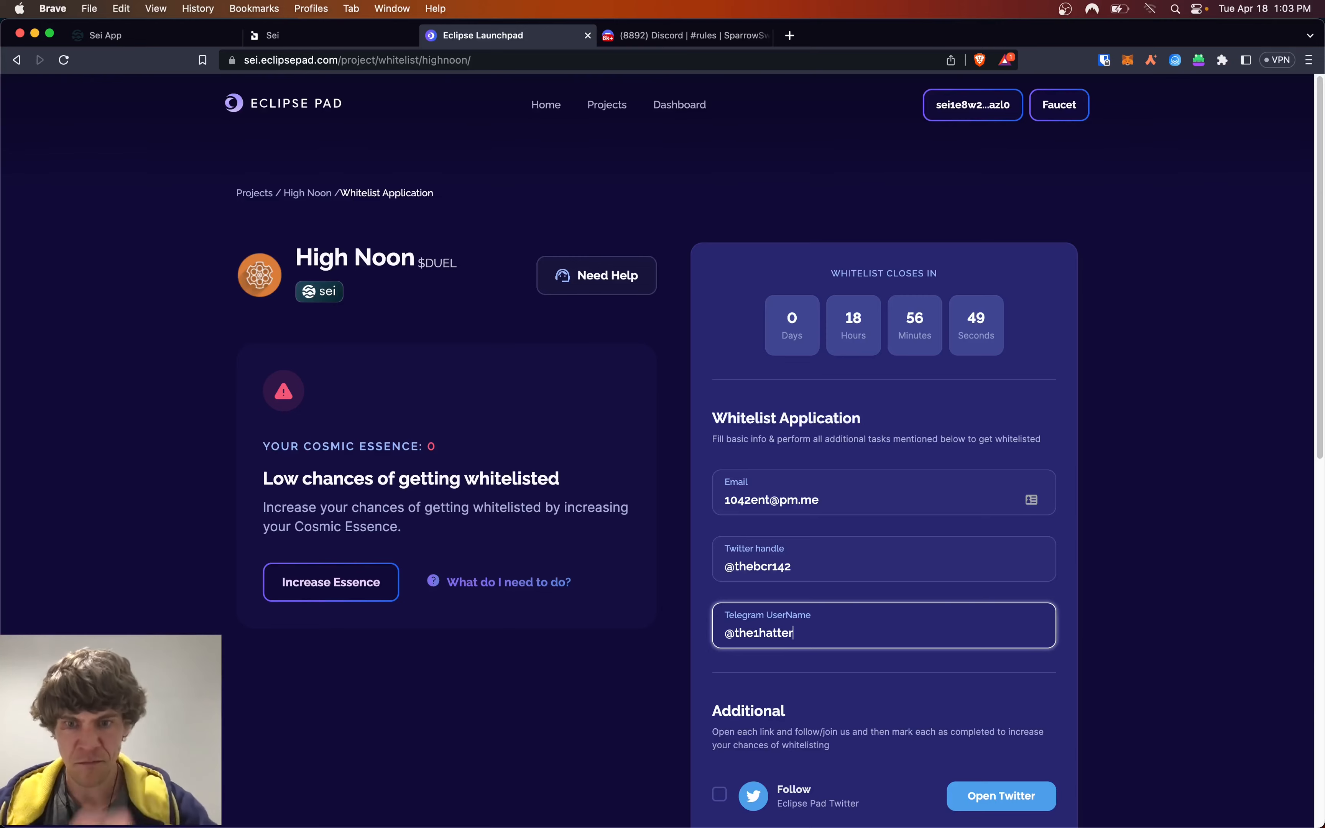
scroll("down", 3)
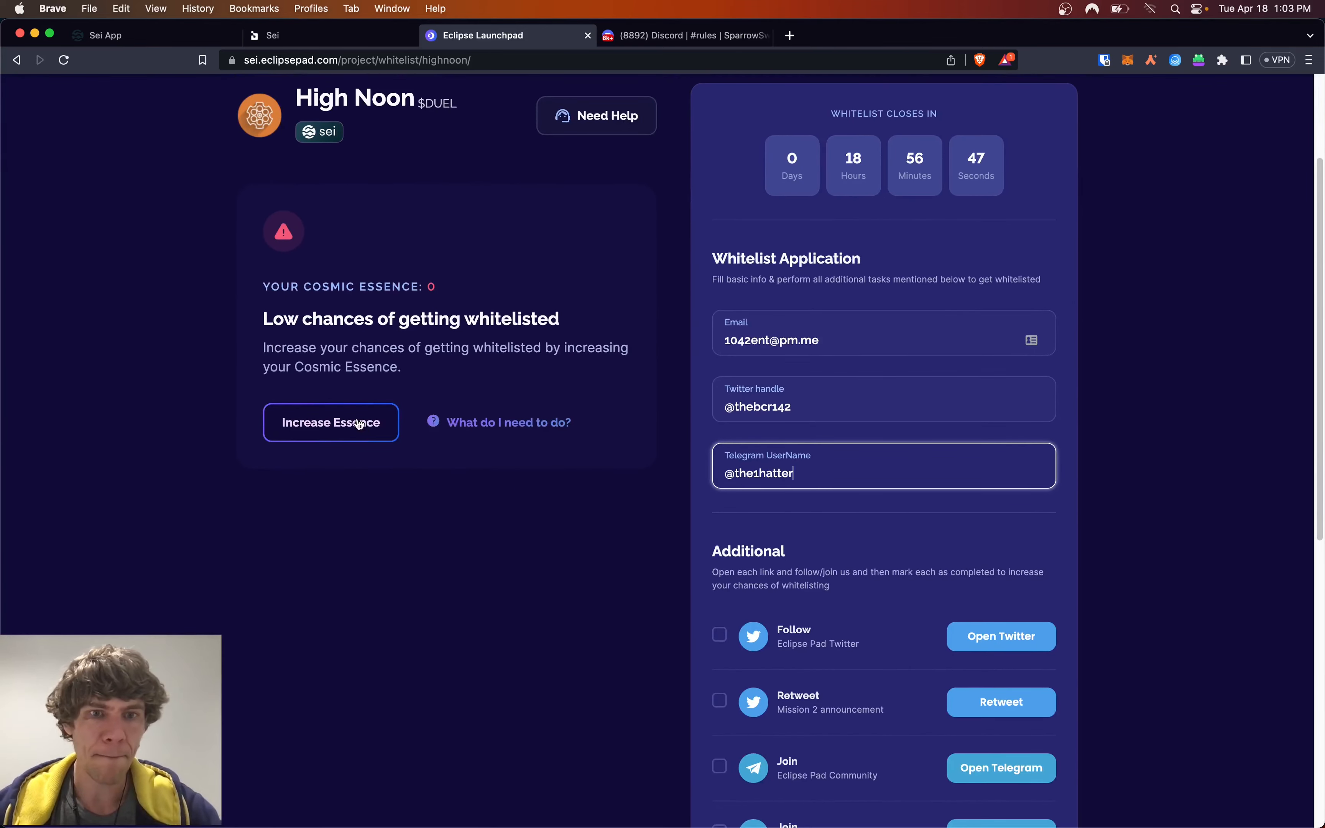
scroll("down", 3)
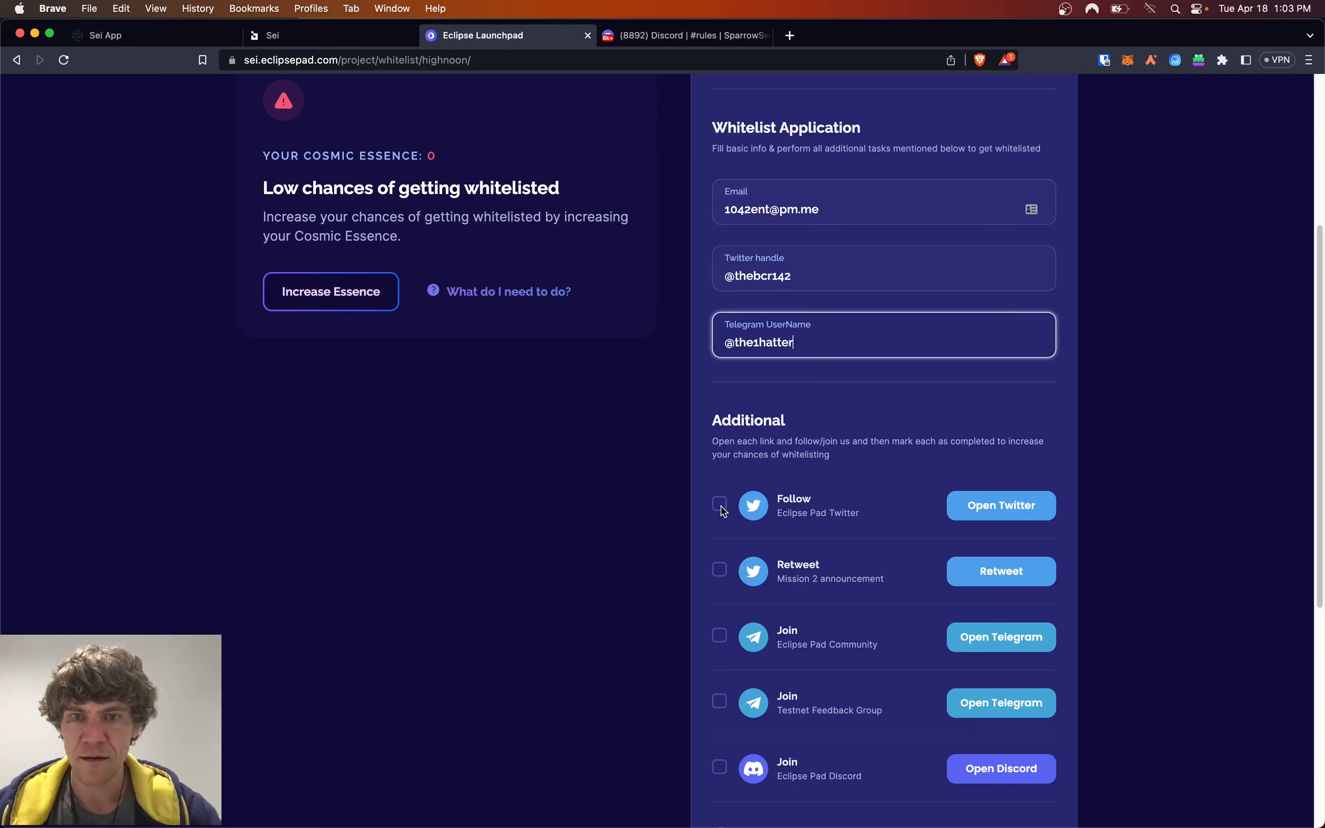
Mark the Eclipse Pad Twitter follow and retweet tasks done and view the Mission 2 tweet
left_click(1001, 505)
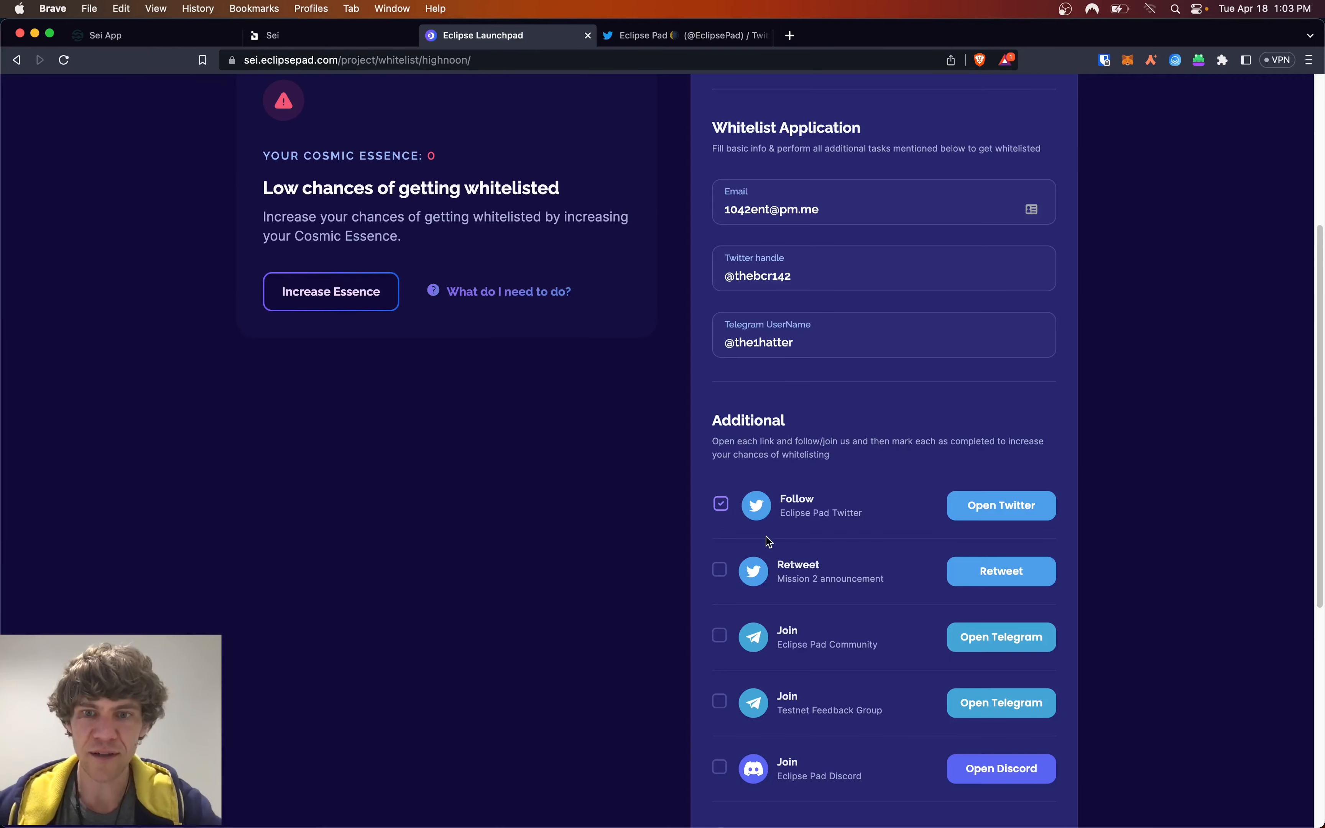
left_click(720, 570)
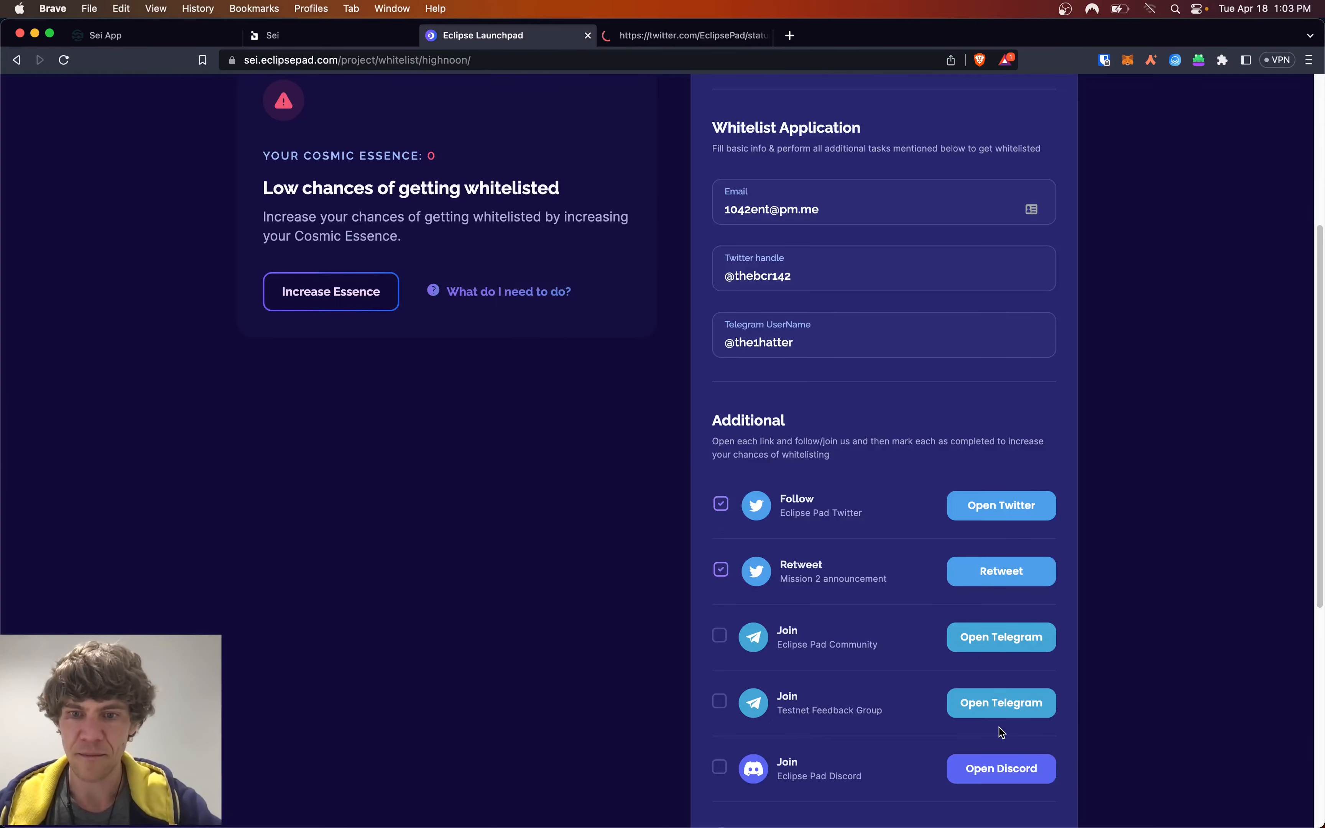
scroll("down", 3)
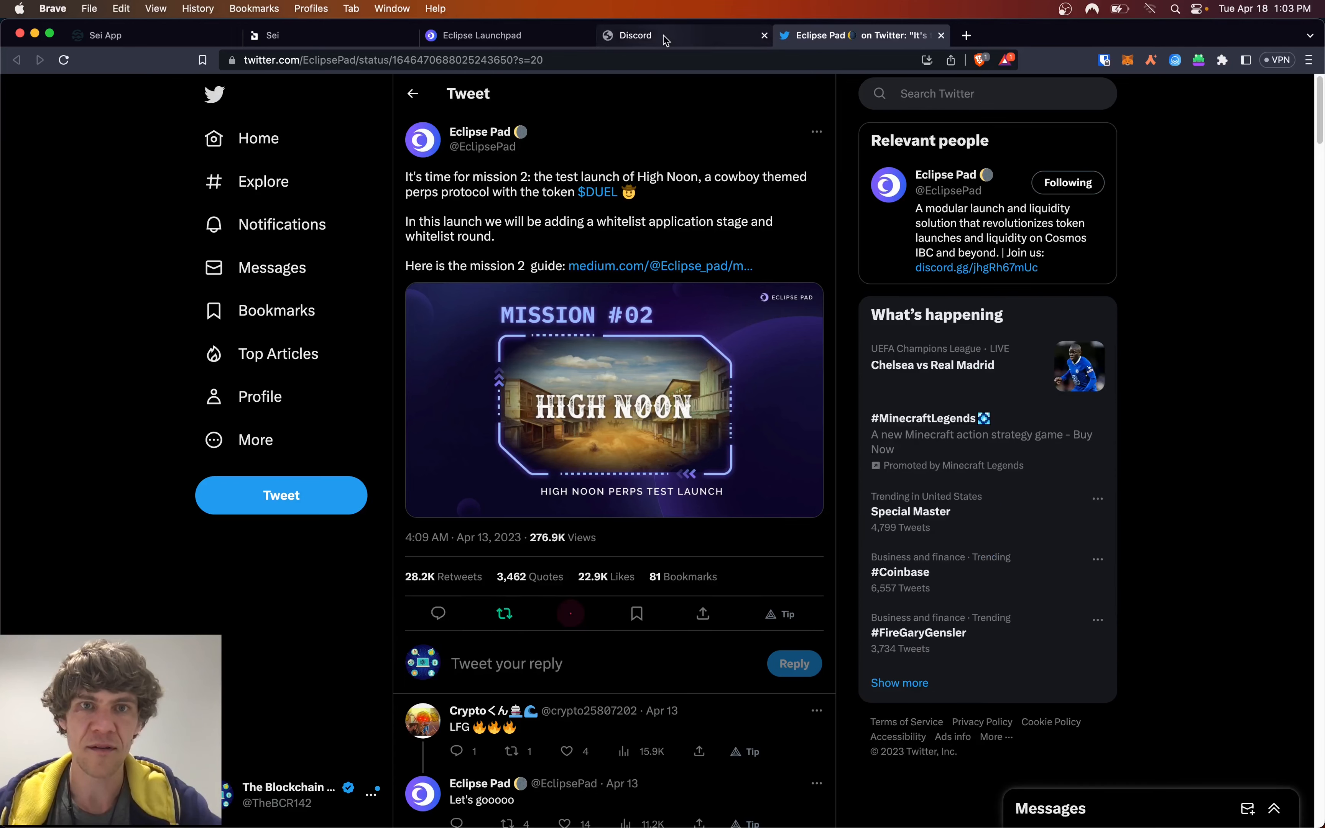
Start the captcha verification in the Eclipse Pad Discord server's verify-here channel
left_click(659, 35)
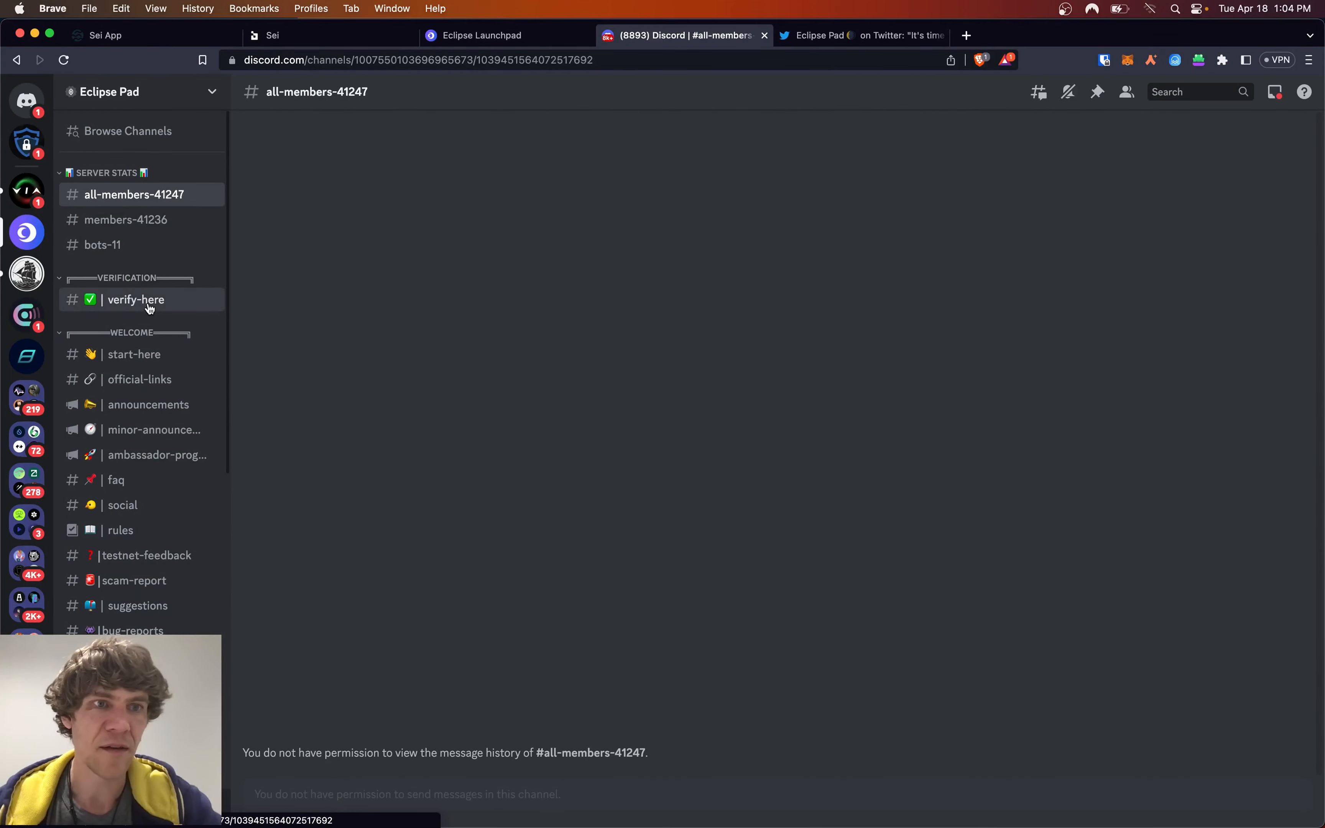
left_click(135, 299)
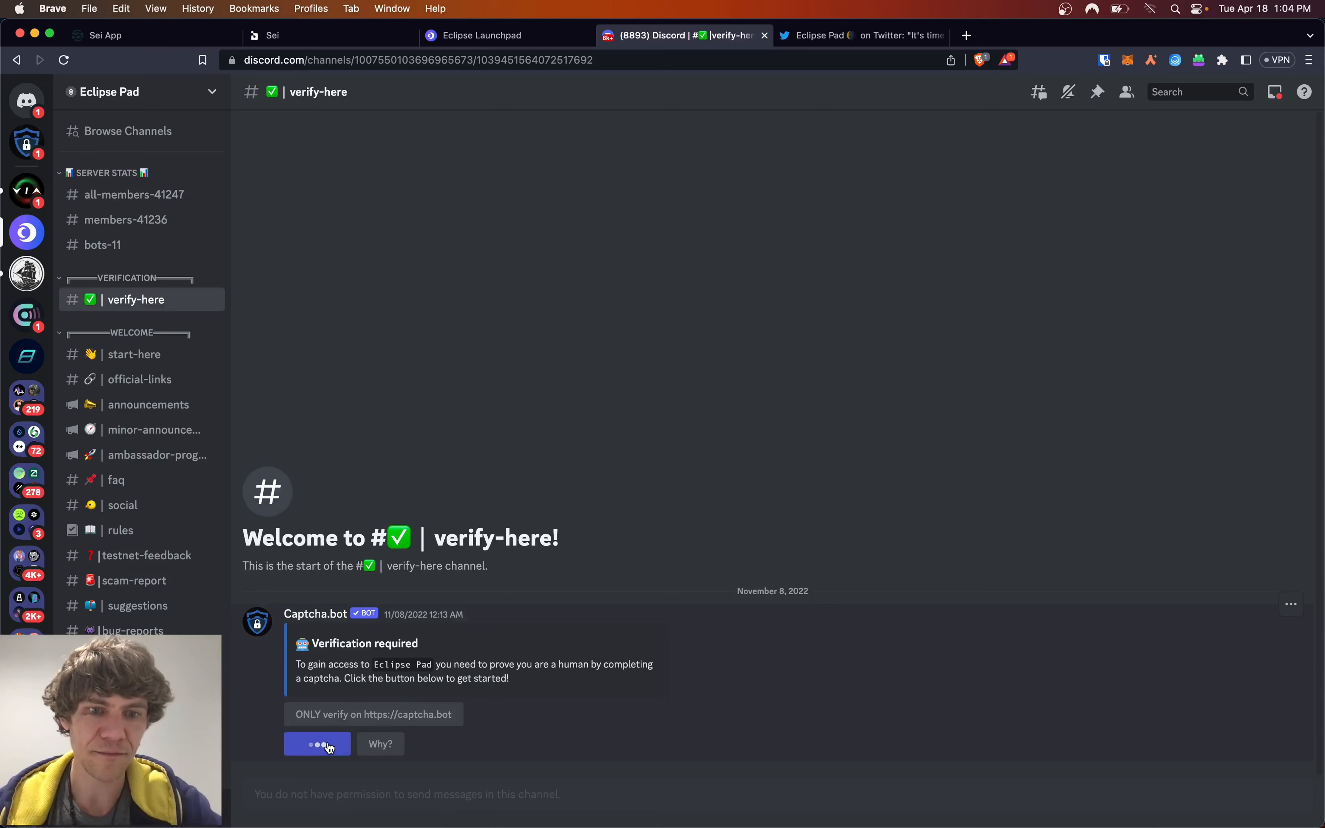
left_click(316, 744)
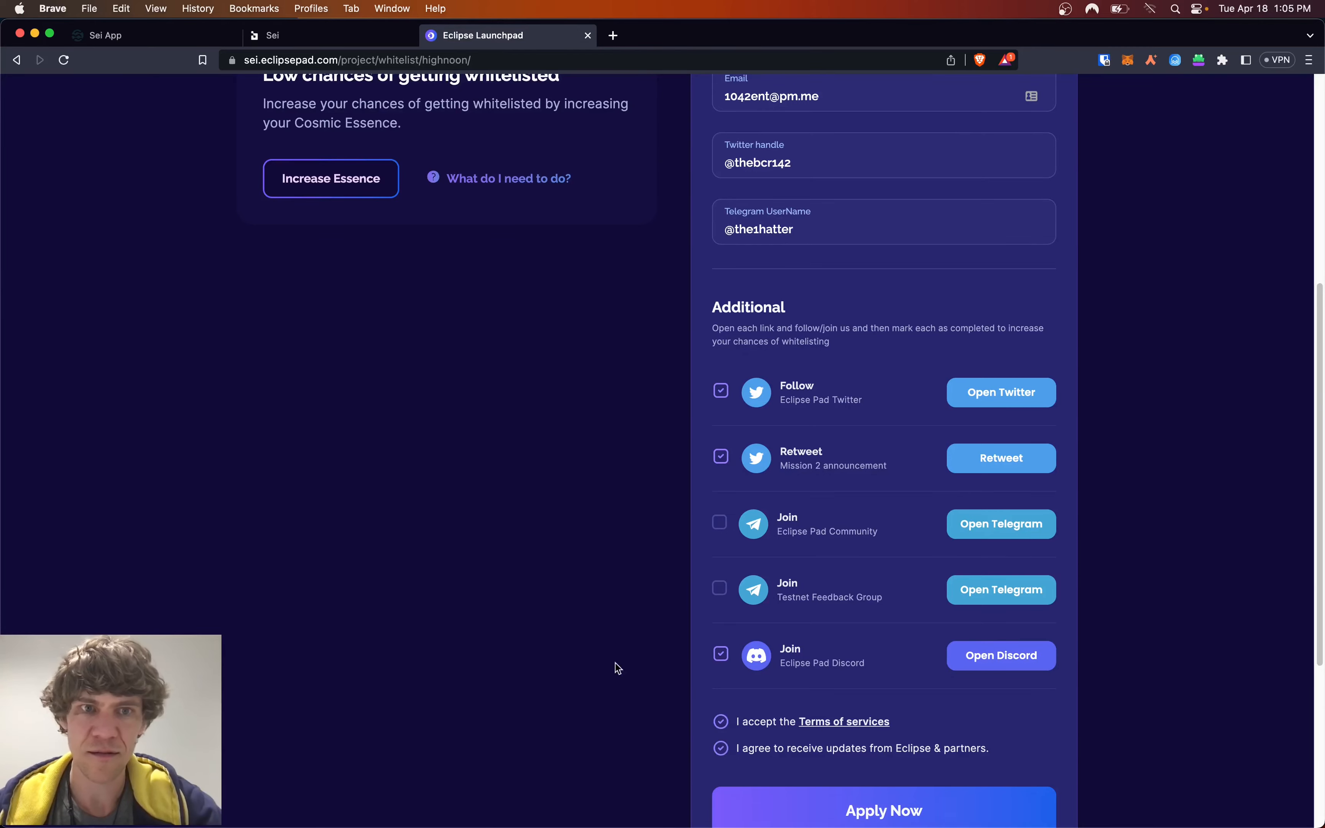
Review the whitelisting tips, apply for High Noon and dismiss the application-received confirmation
scroll("down", 3)
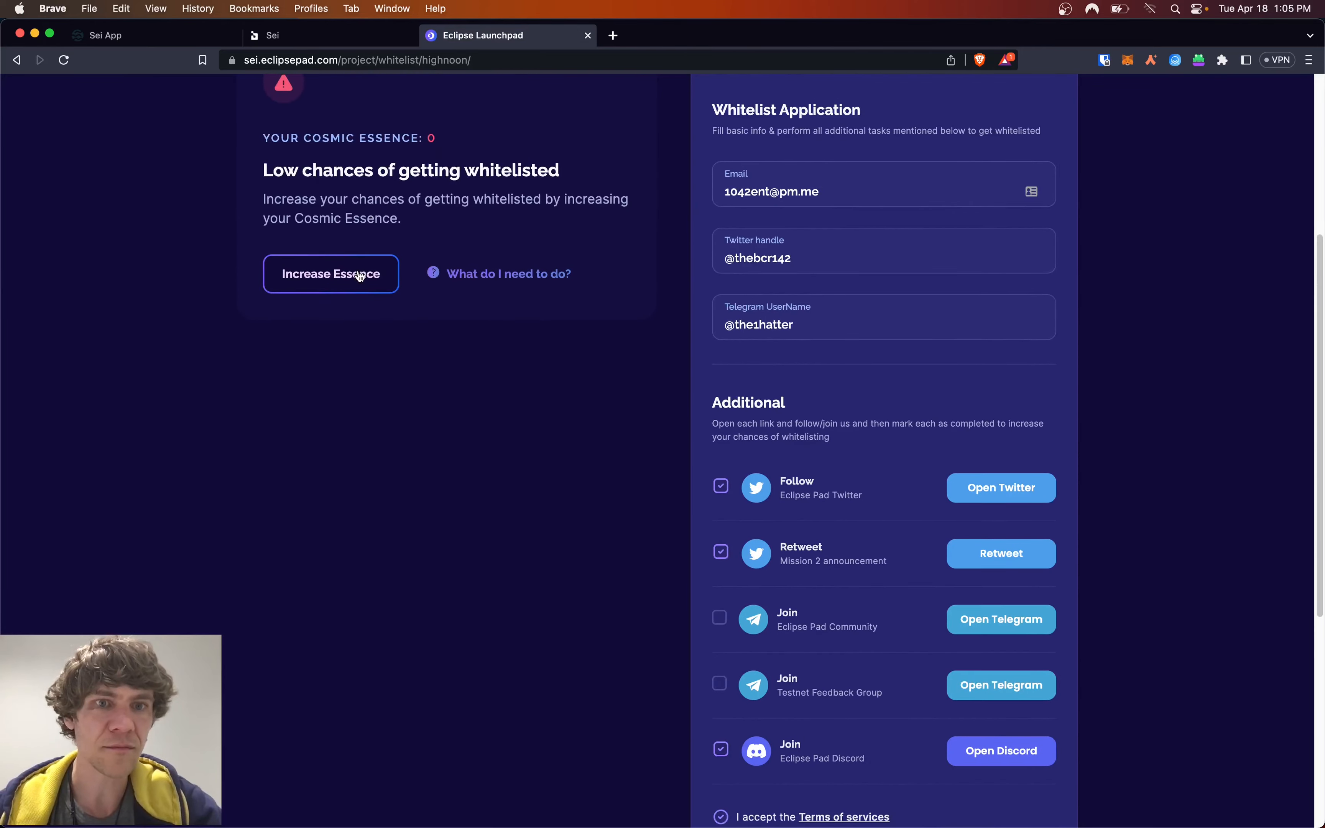
left_click(331, 274)
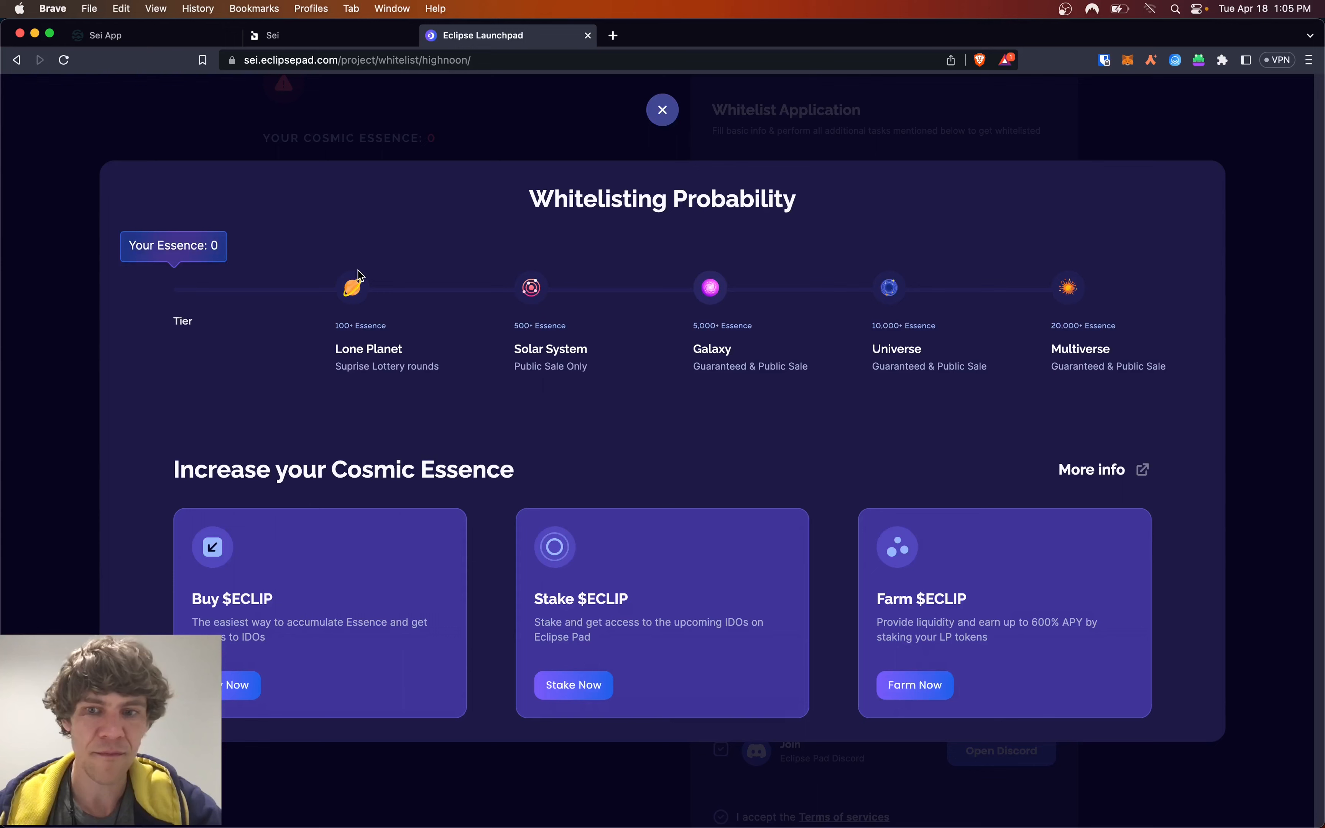
mouse_move(815, 192)
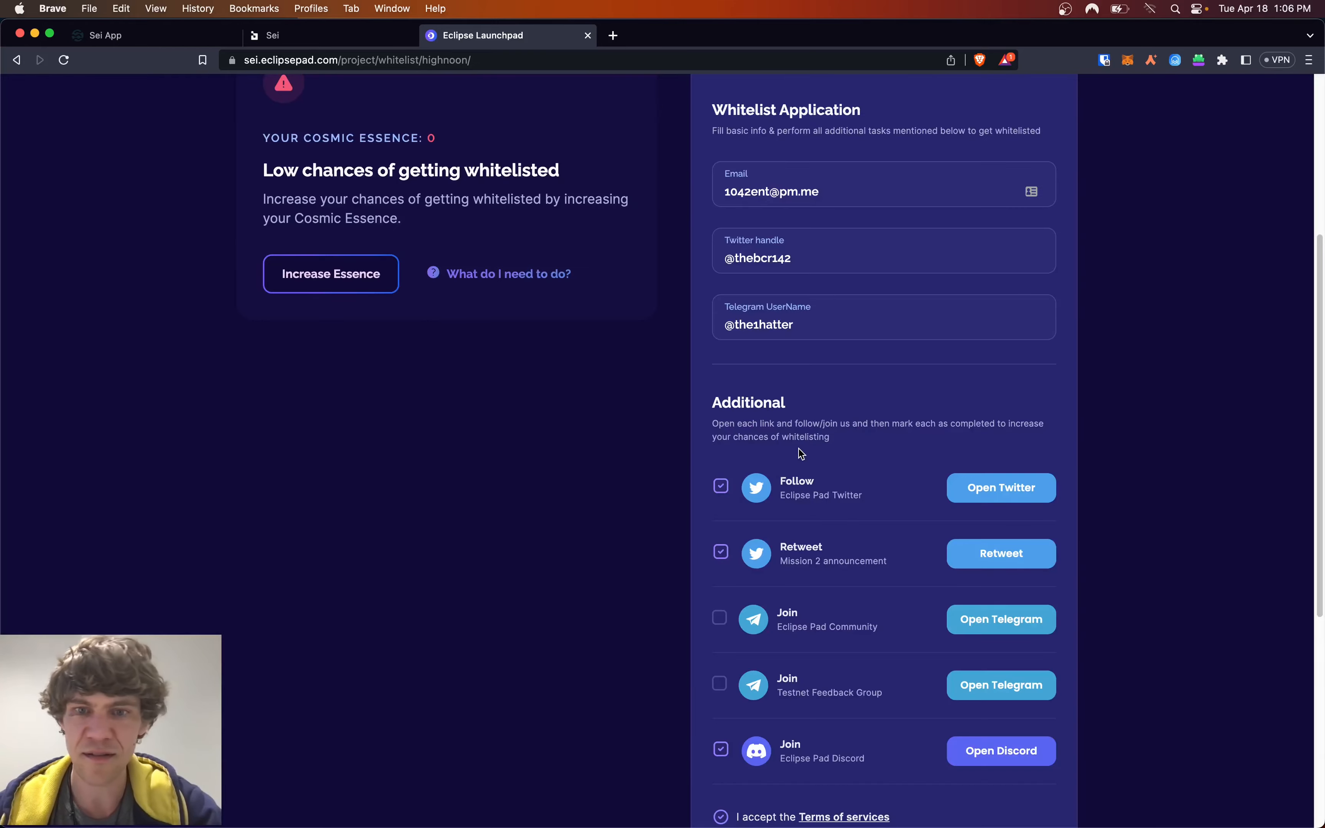
scroll("down", 3)
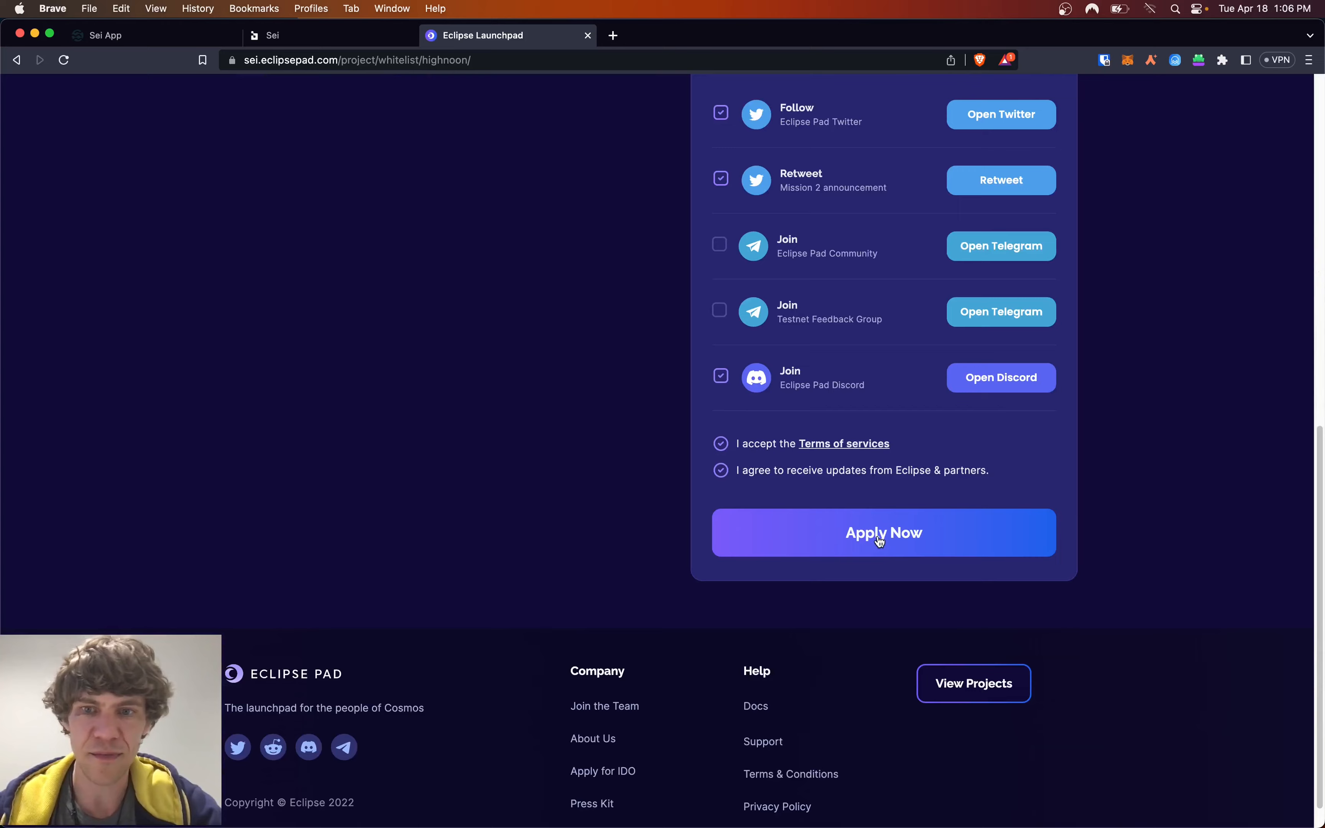
left_click(884, 532)
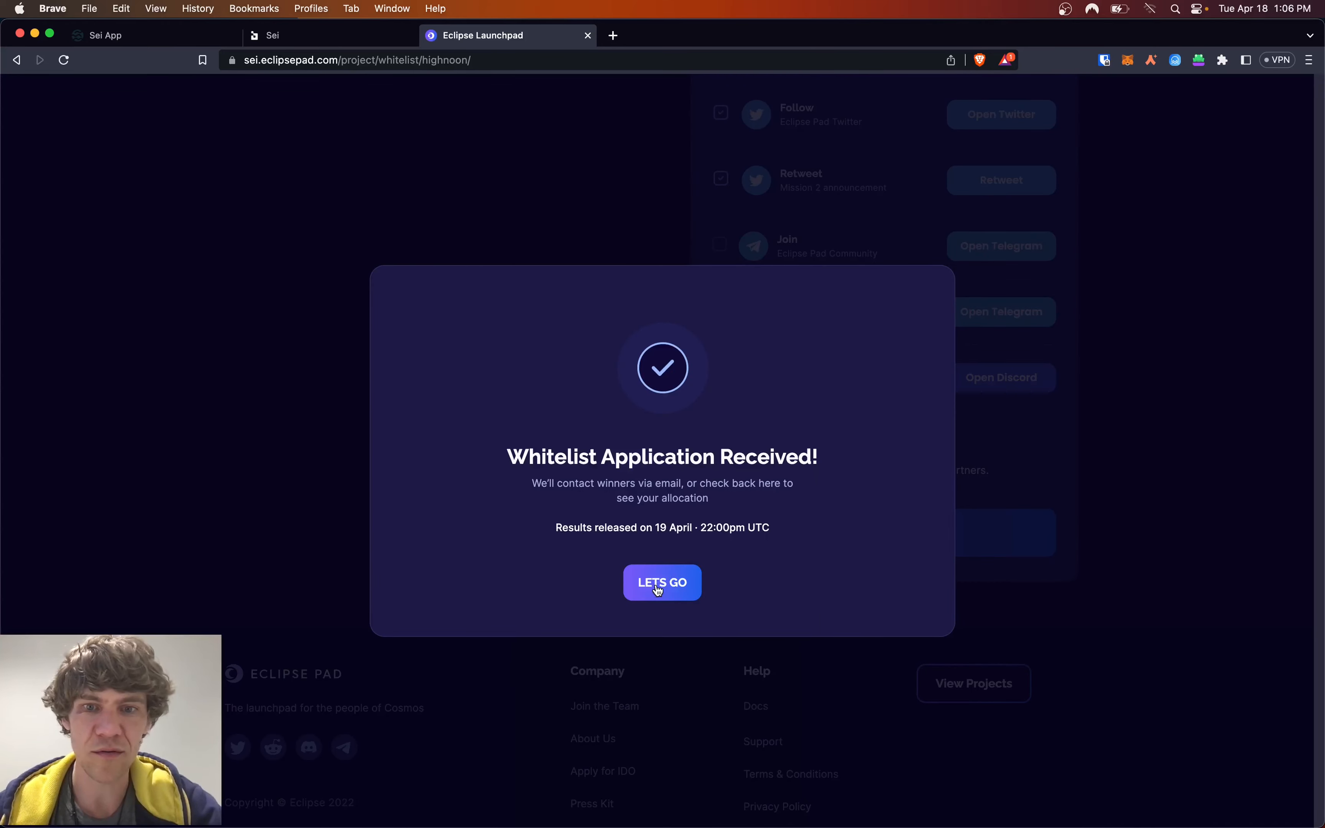
left_click(661, 582)
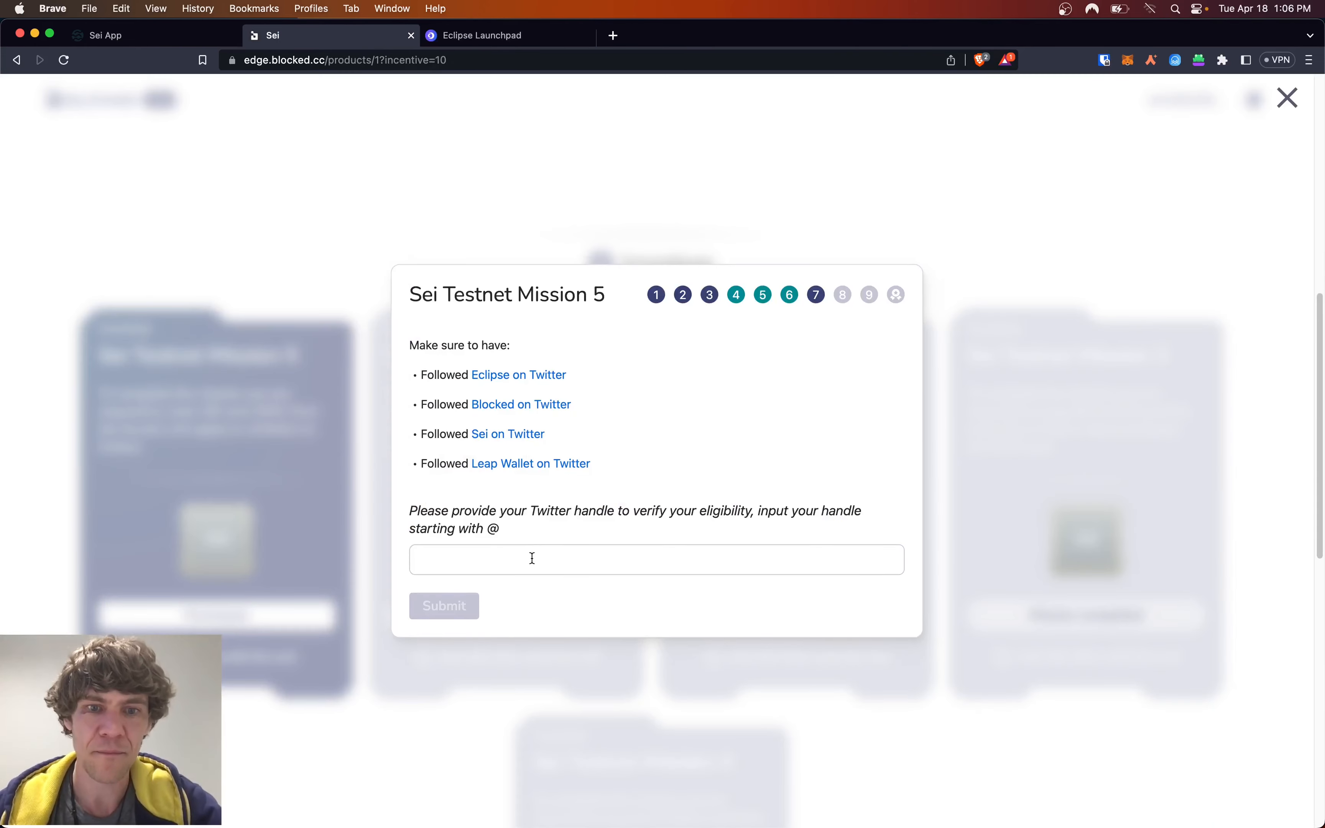
type("@thebcr142")
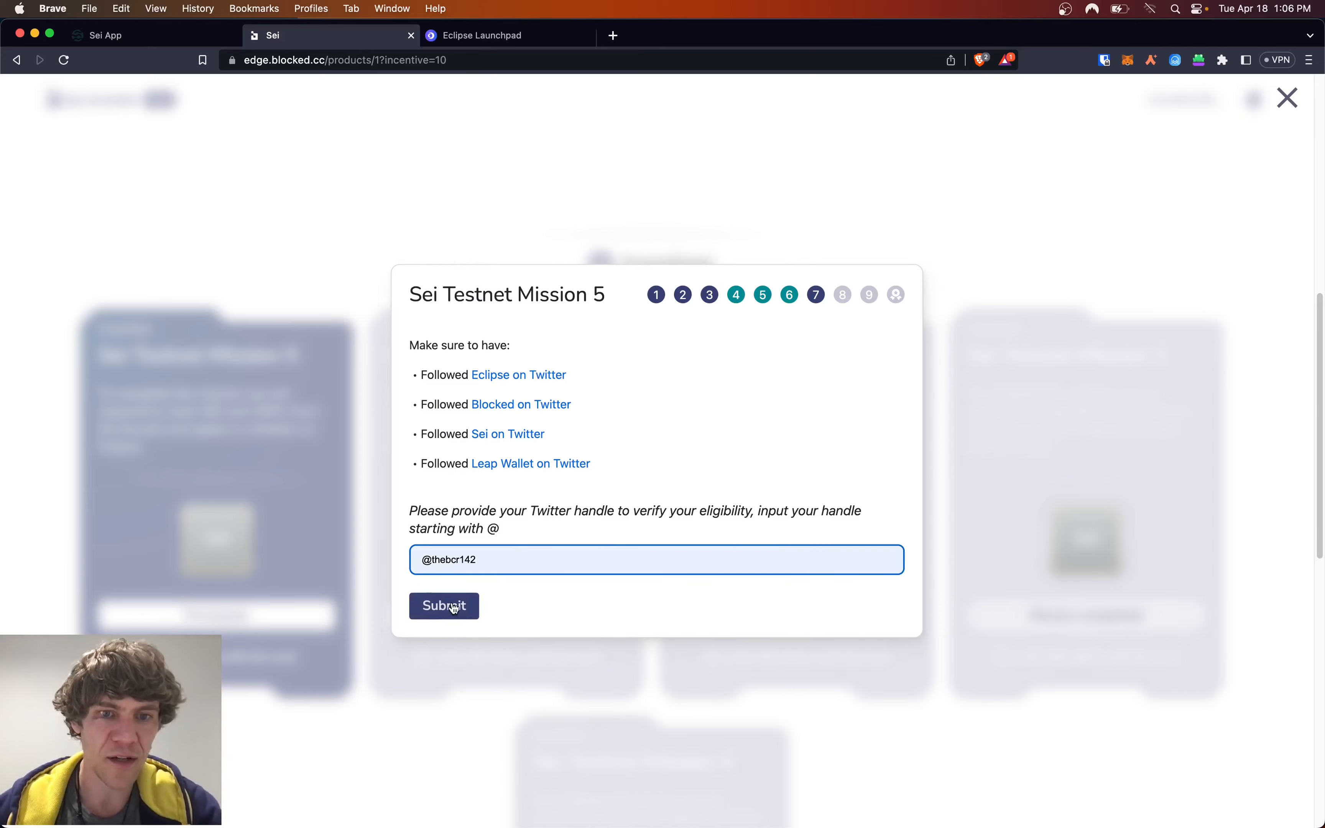
left_click(443, 606)
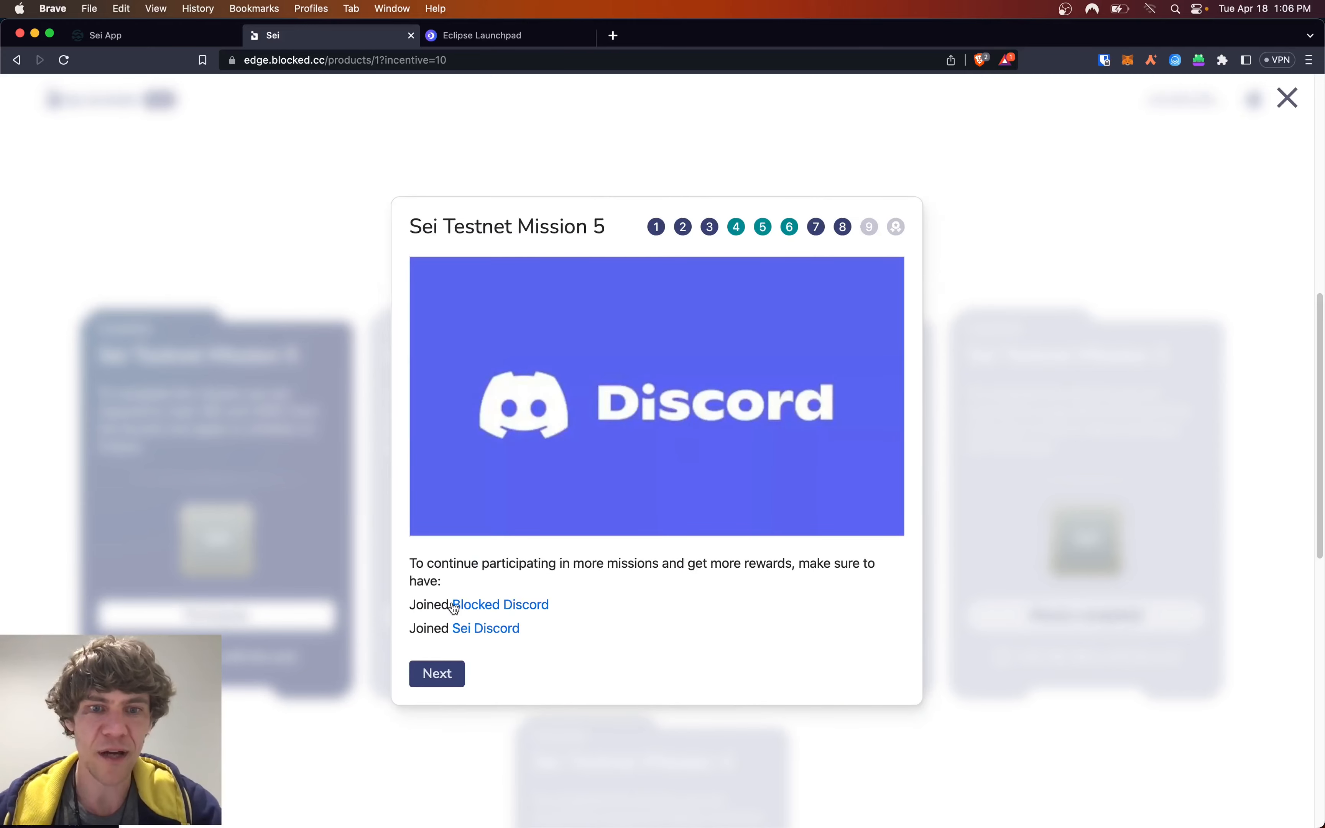
left_click(437, 673)
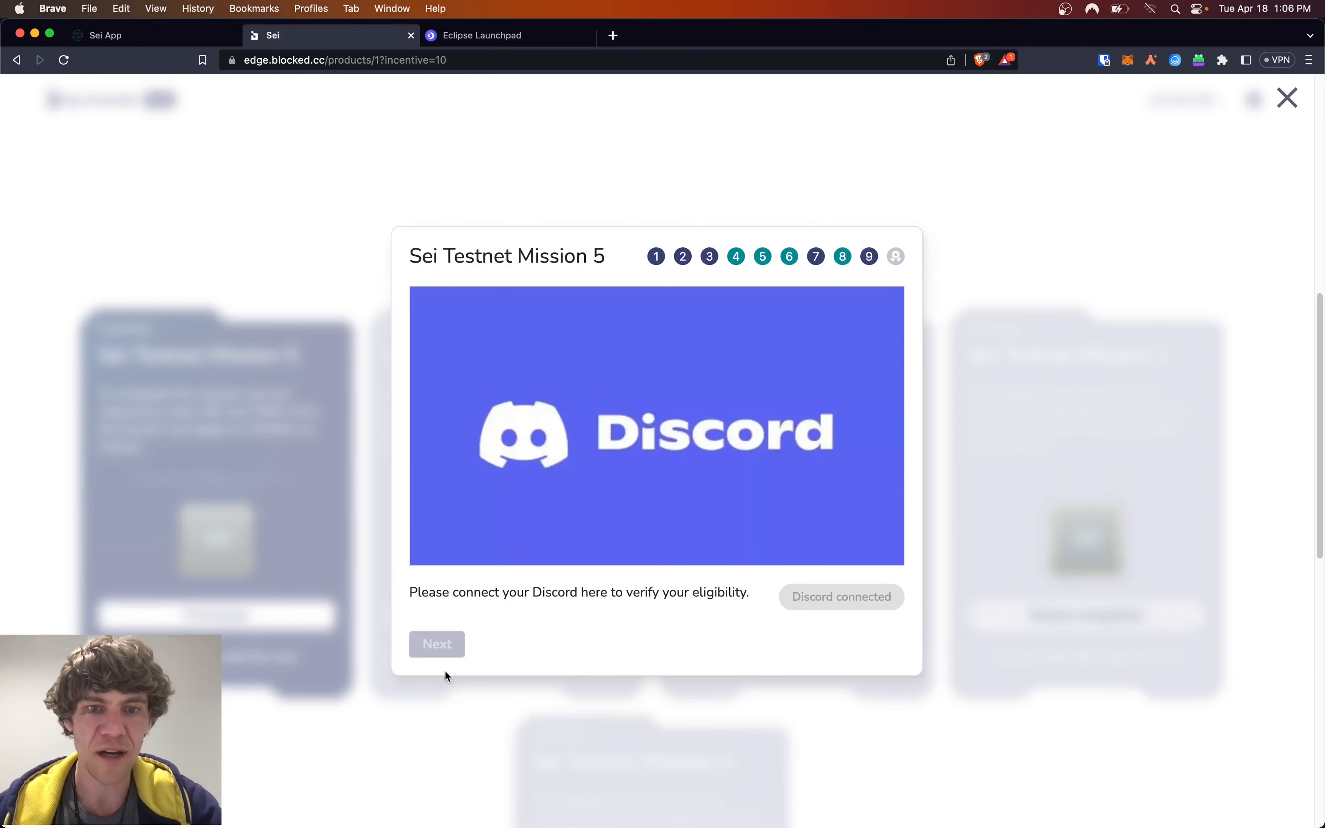
left_click(436, 644)
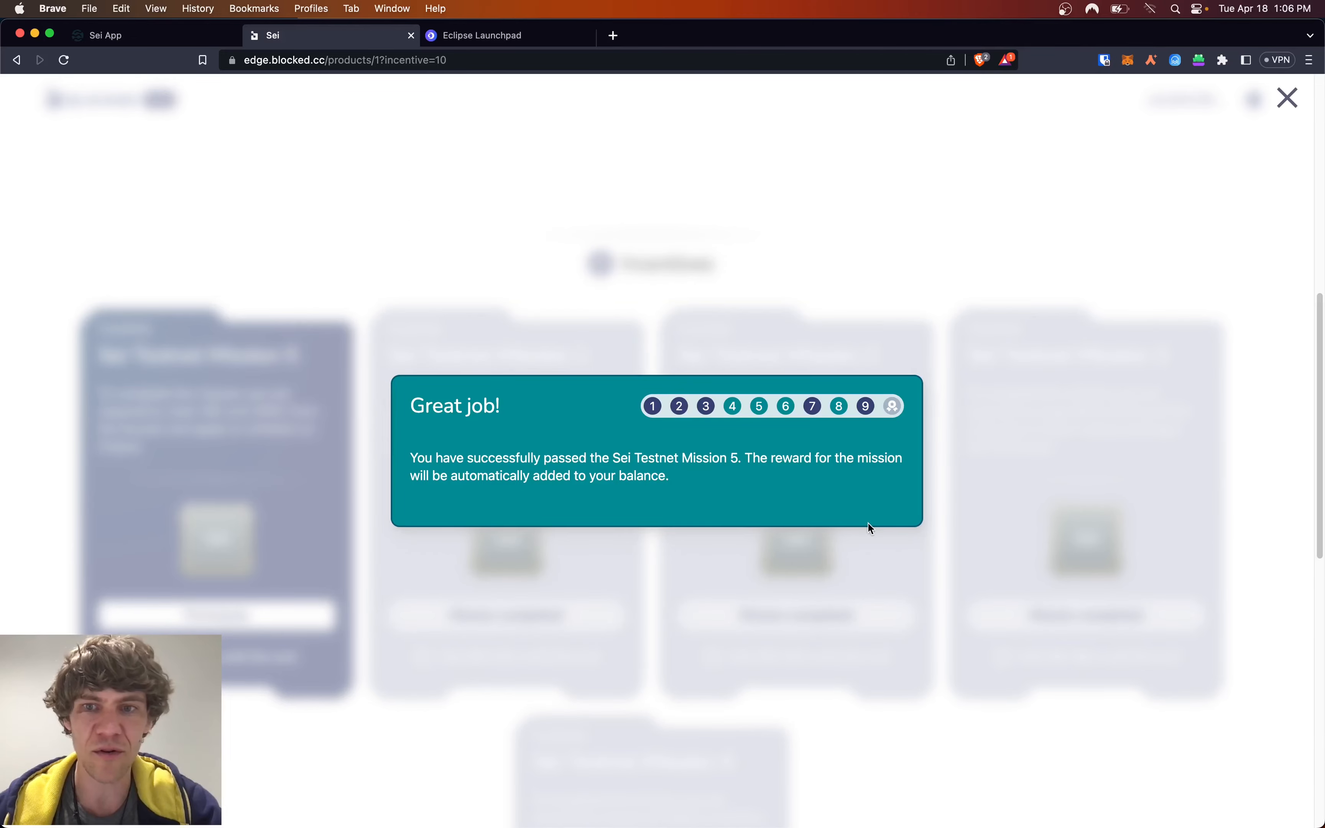
Close the success message and refresh so all five missions show completed
left_click(1285, 99)
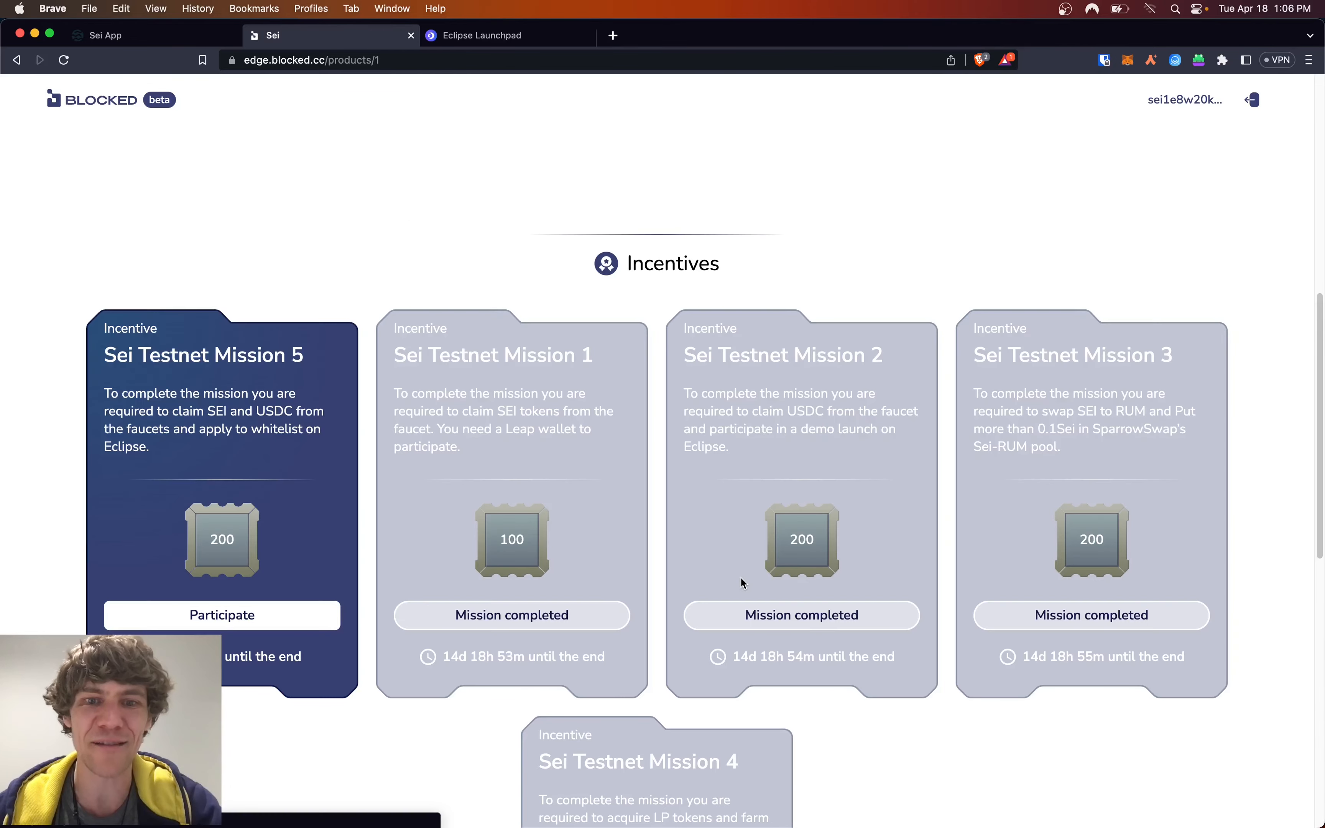
left_click(222, 614)
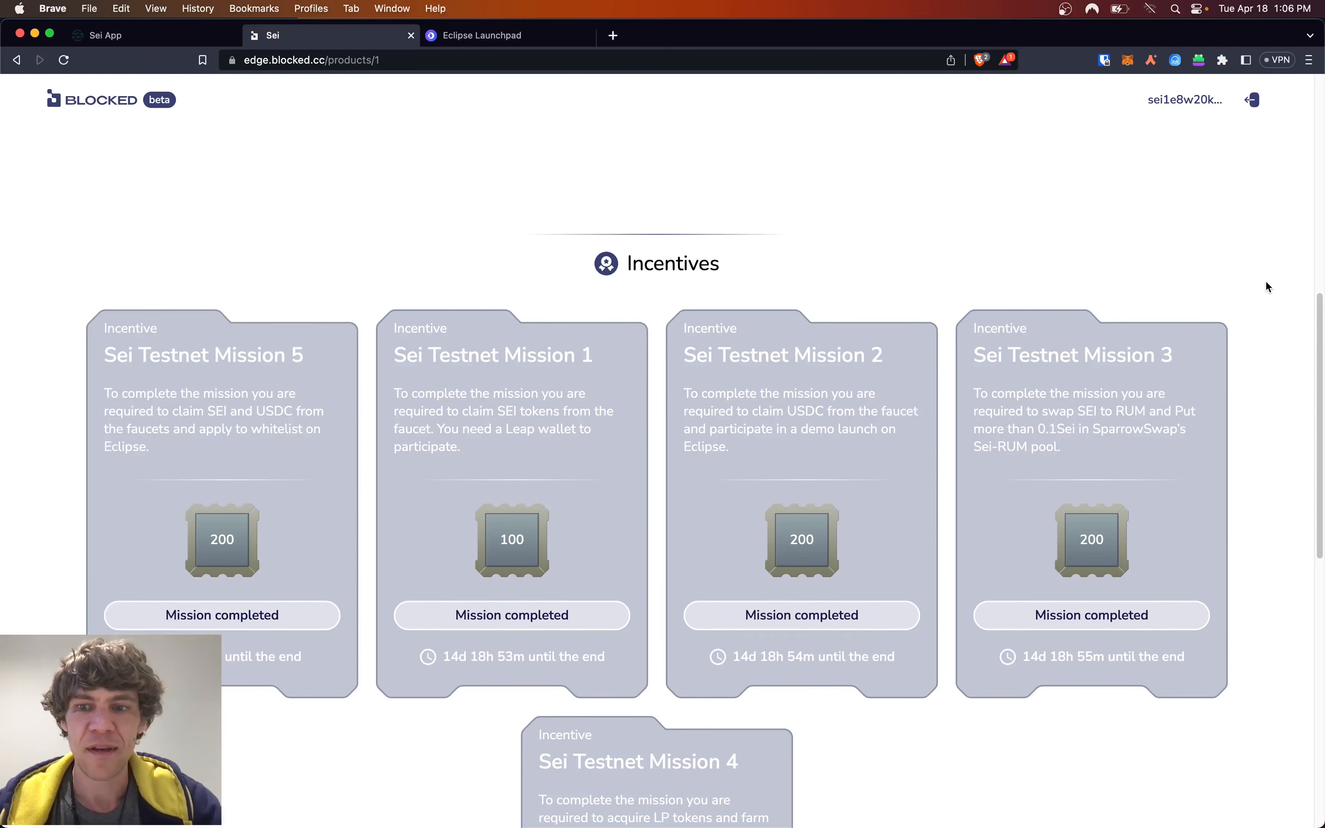
scroll("down", 3)
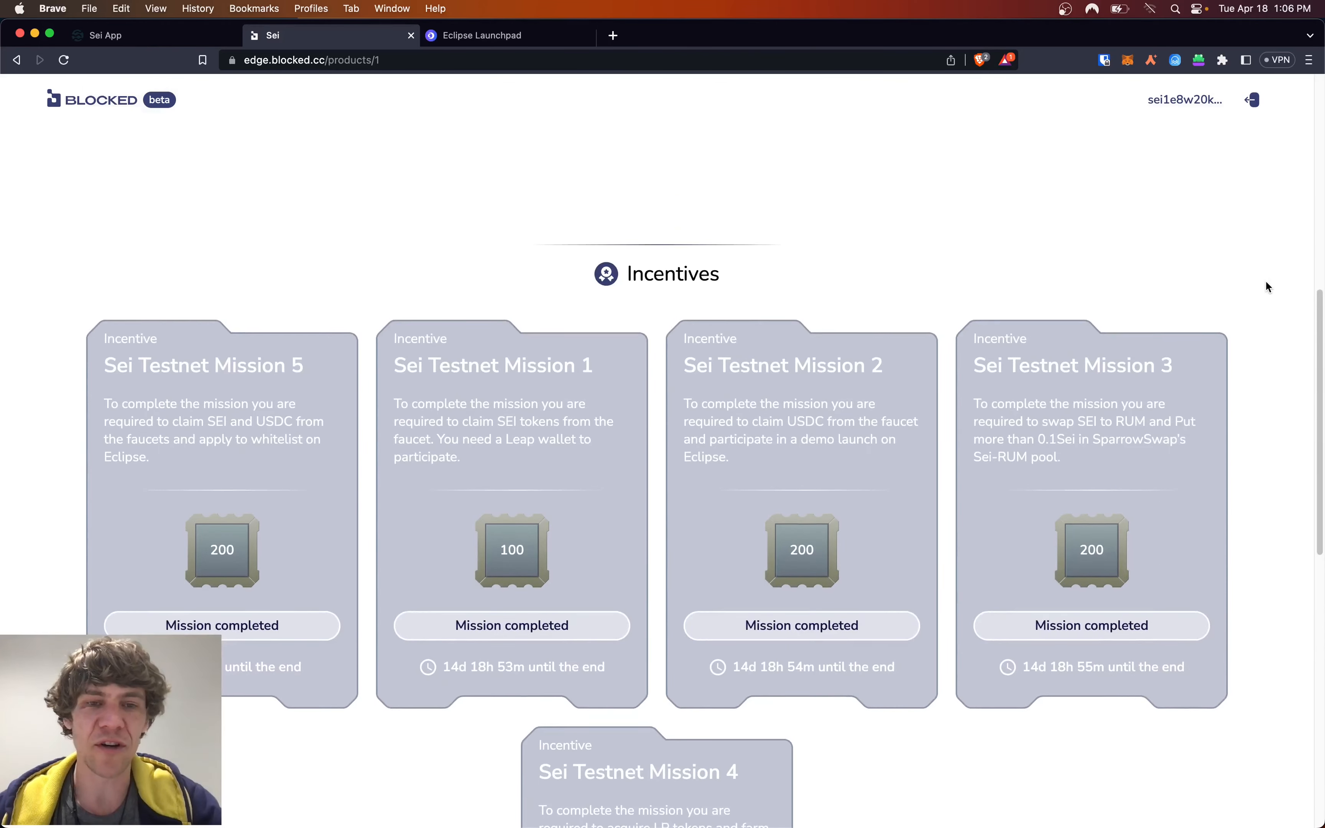
scroll("down", 3)
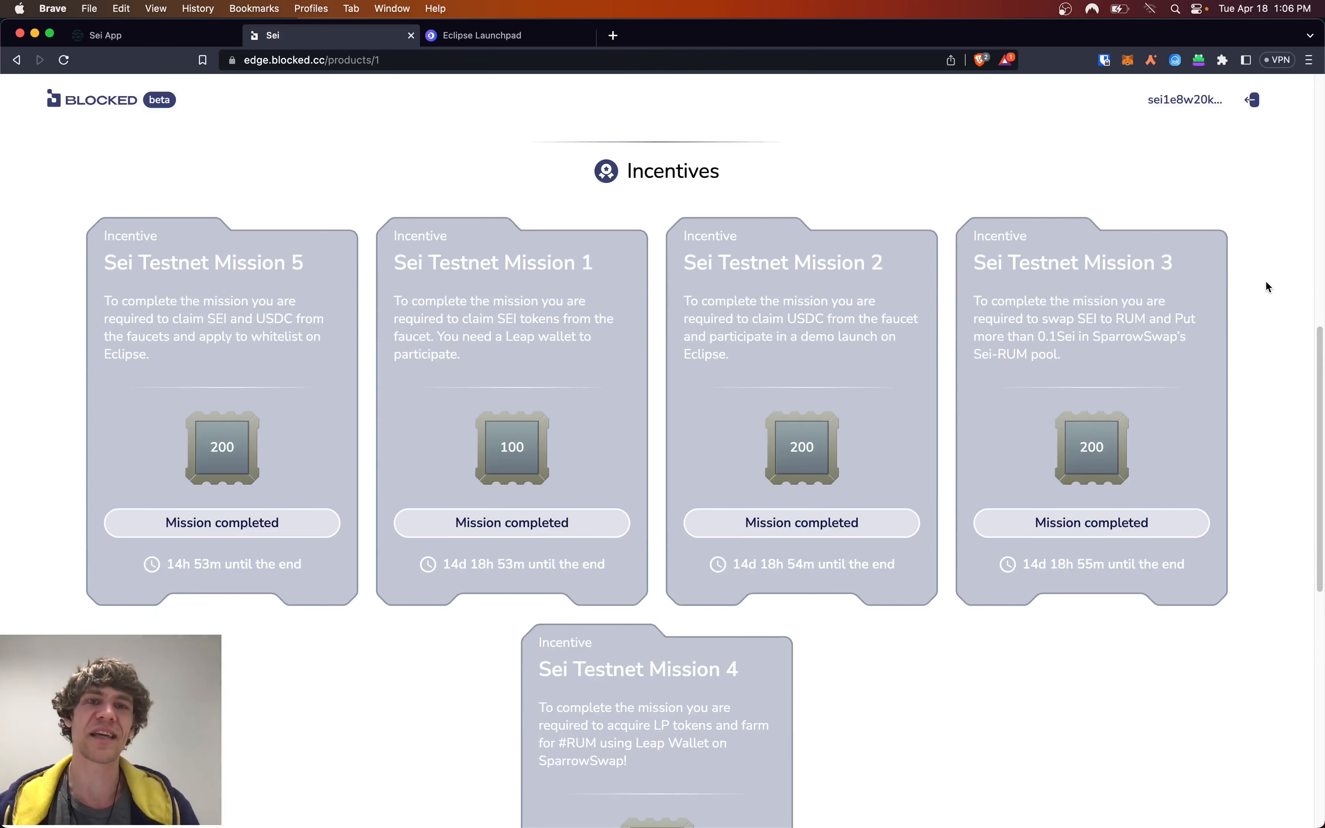
left_click(478, 35)
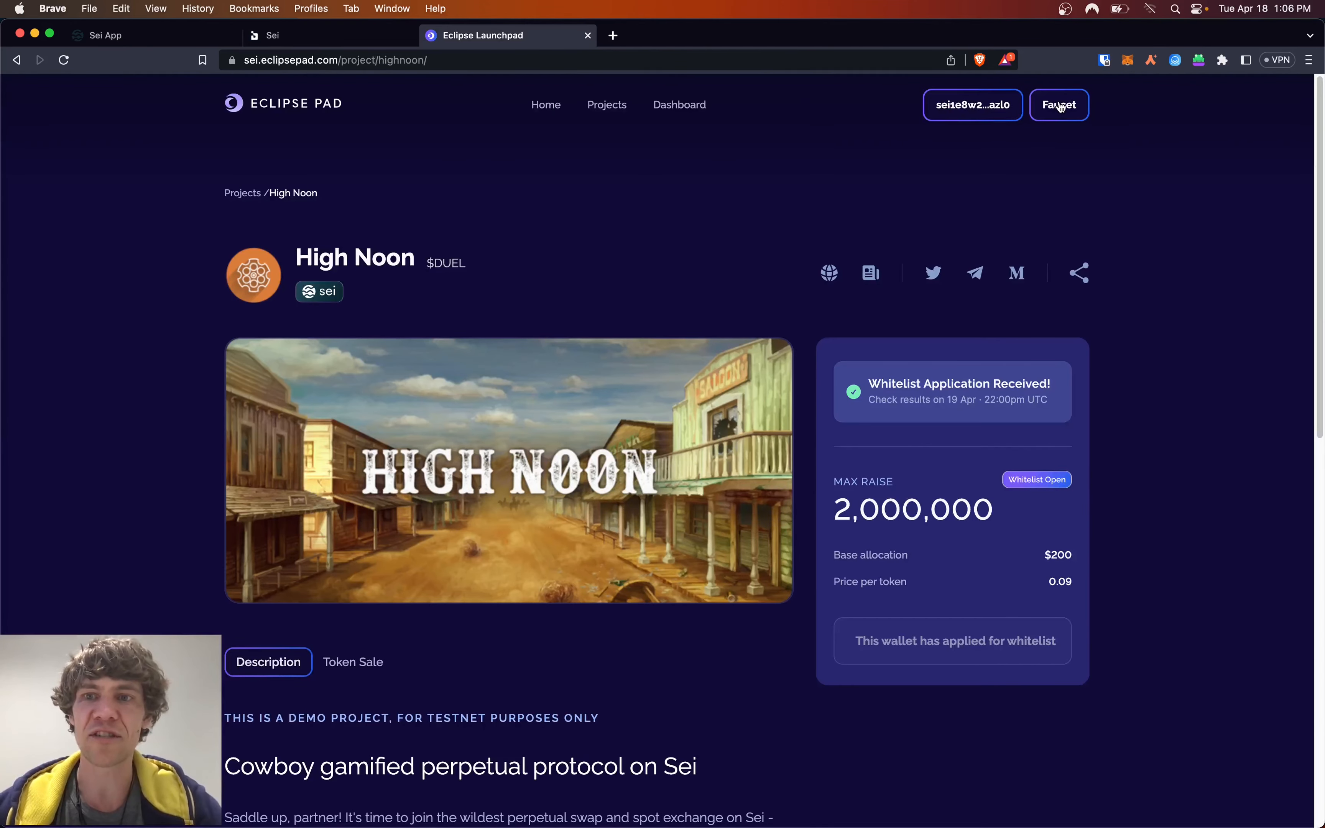
Claim faucet tokens with the Leap wallet approval and close the Eclipse Pad page
left_click(1057, 105)
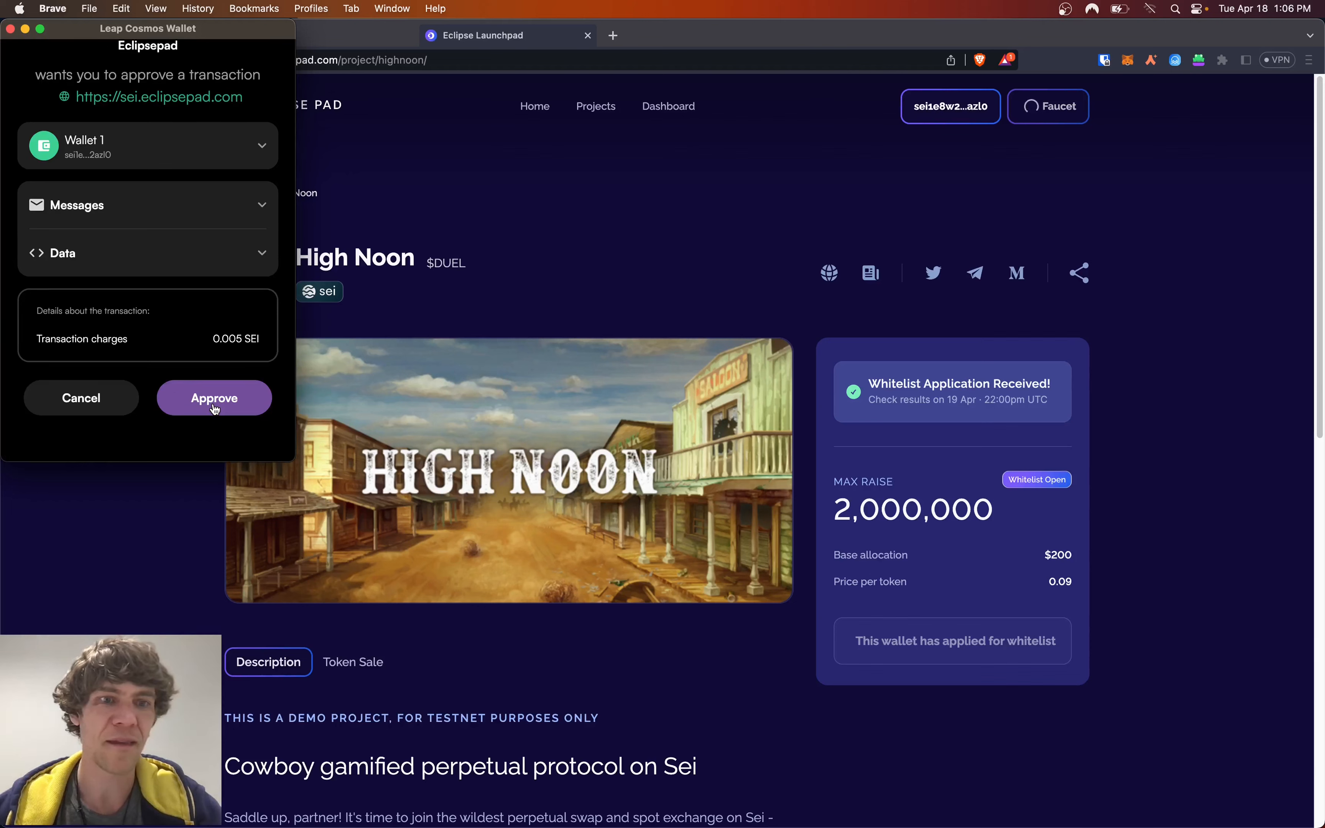
left_click(214, 397)
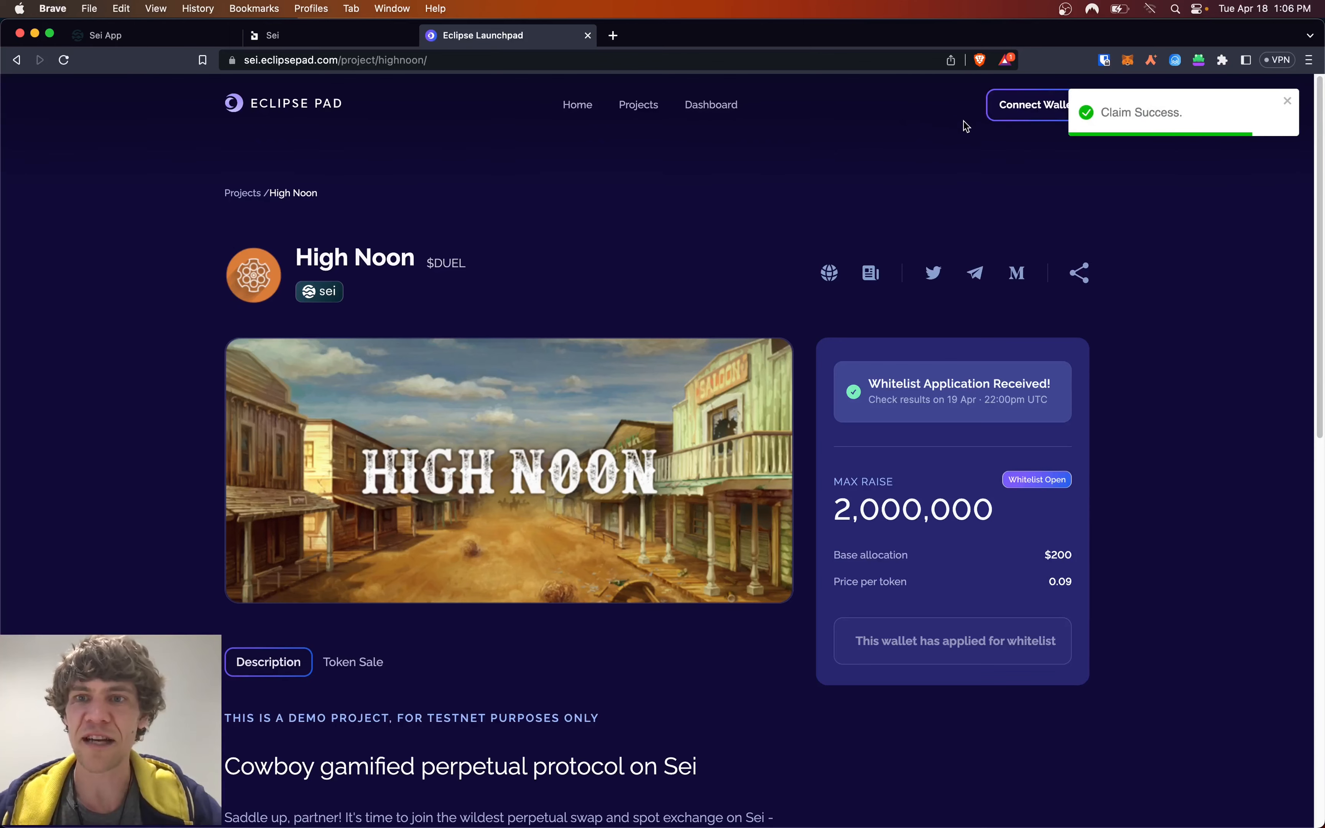
left_click(587, 34)
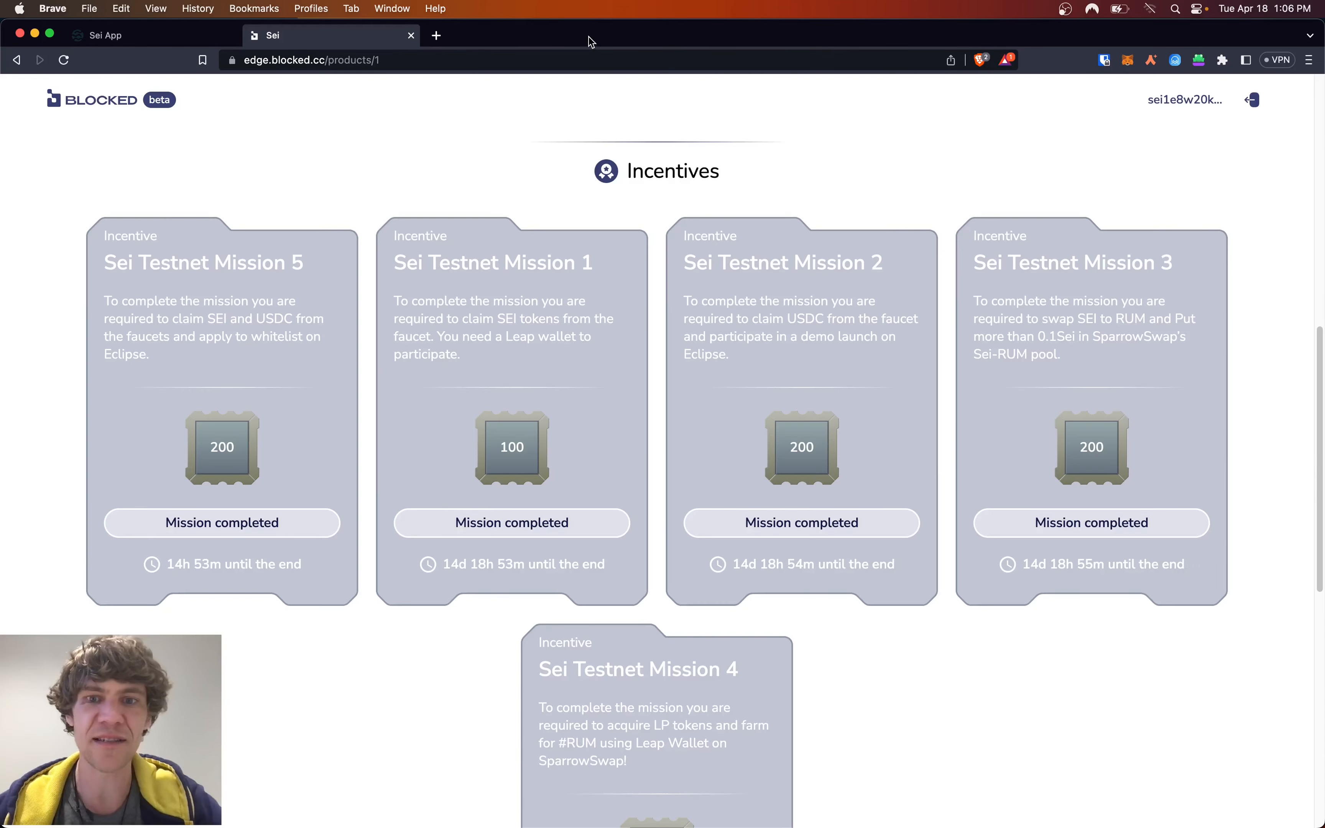
scroll("down", 3)
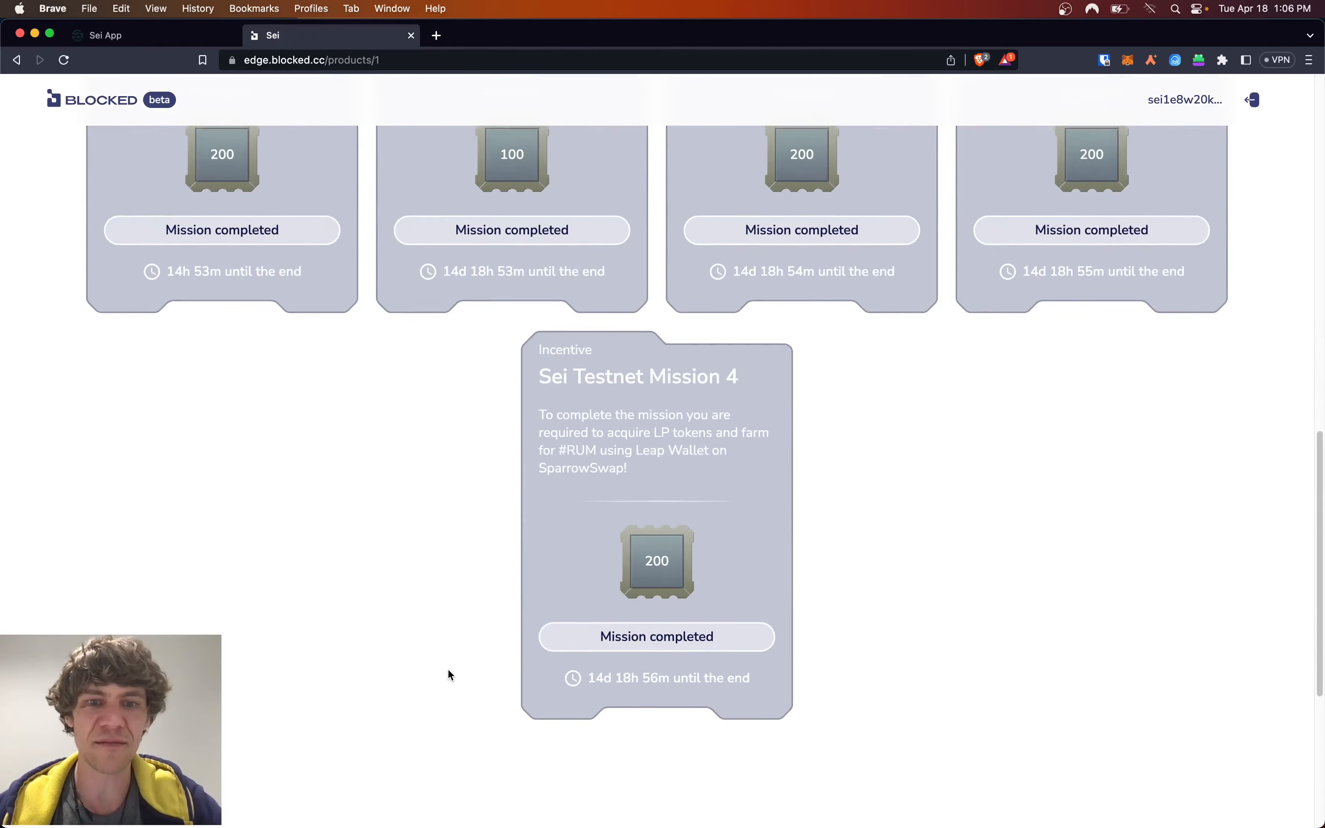
scroll("up", 3)
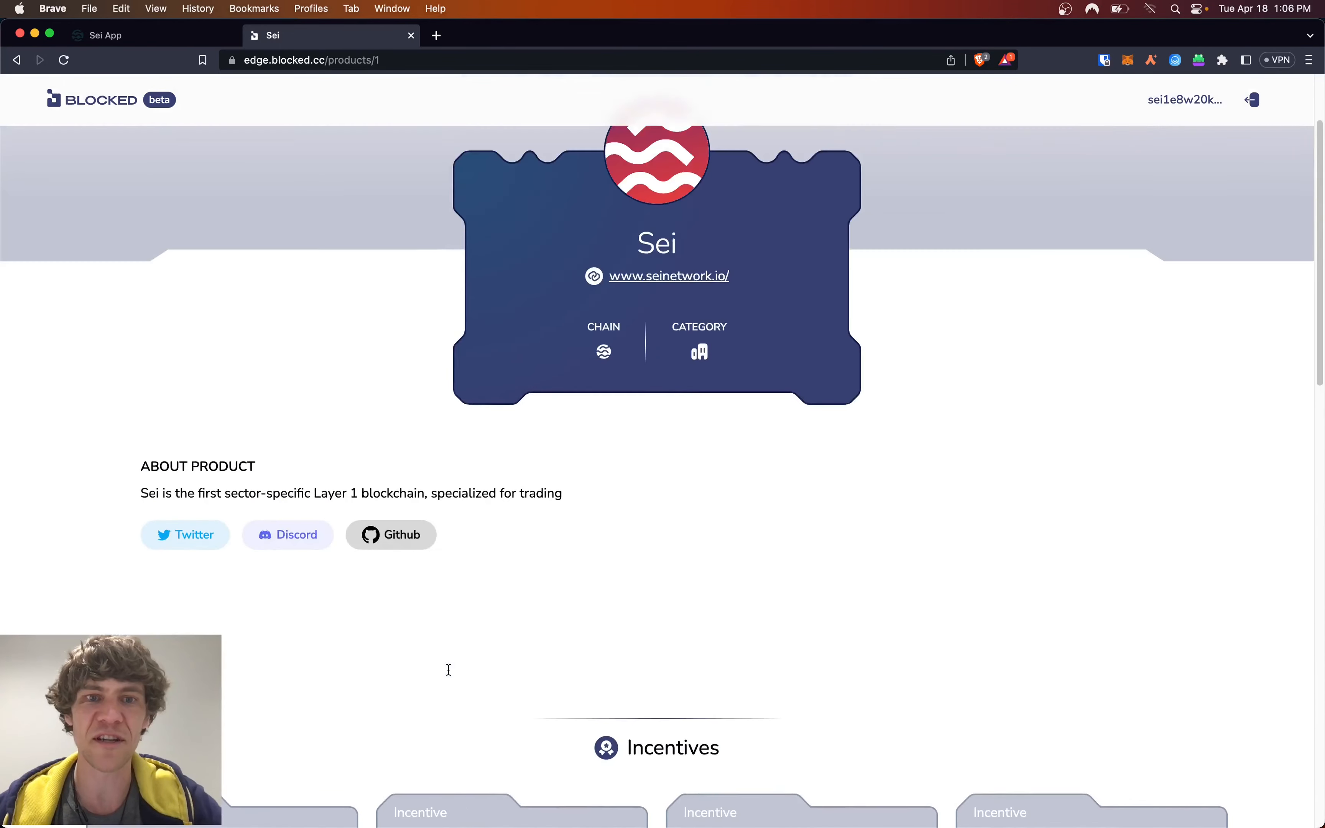
scroll("down", 3)
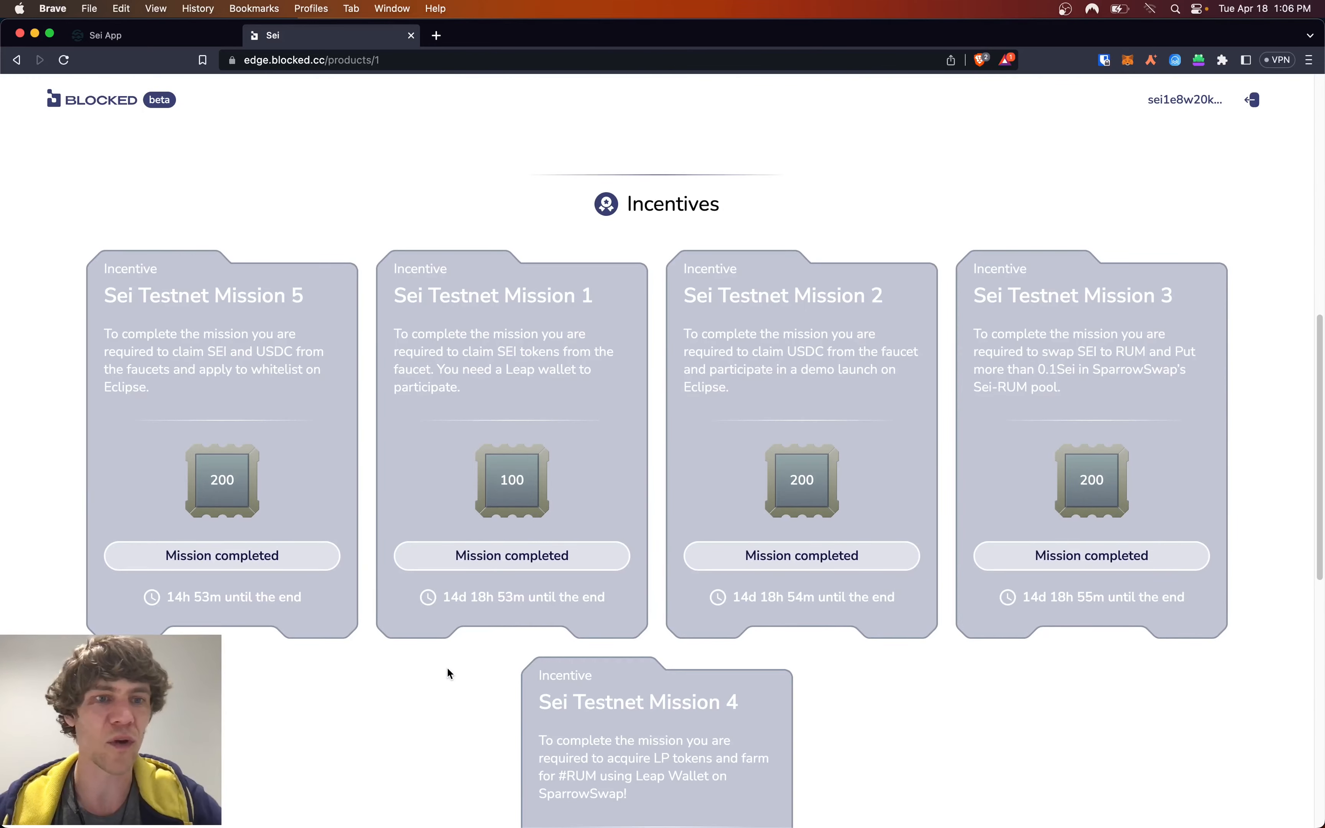
mouse_move(470, 285)
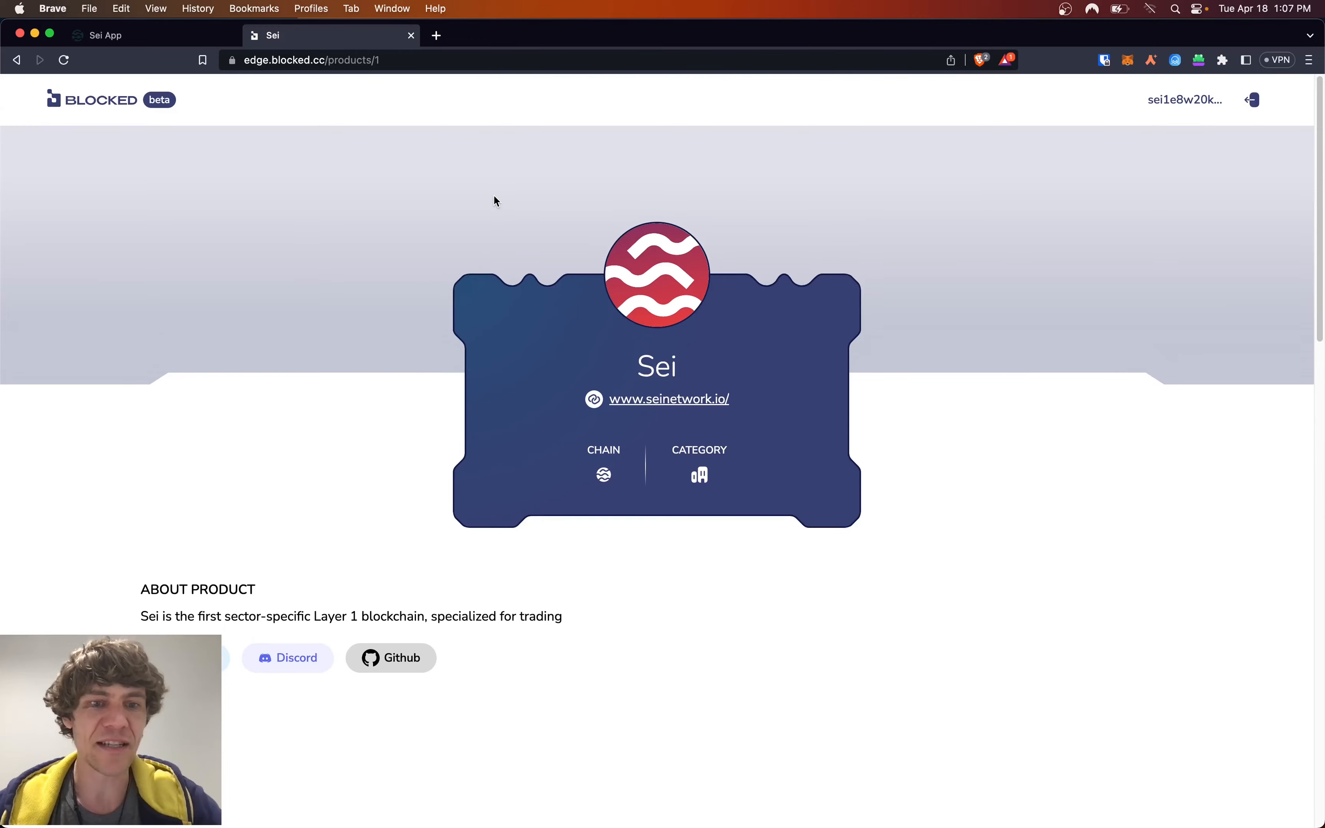
mouse_move(851, 116)
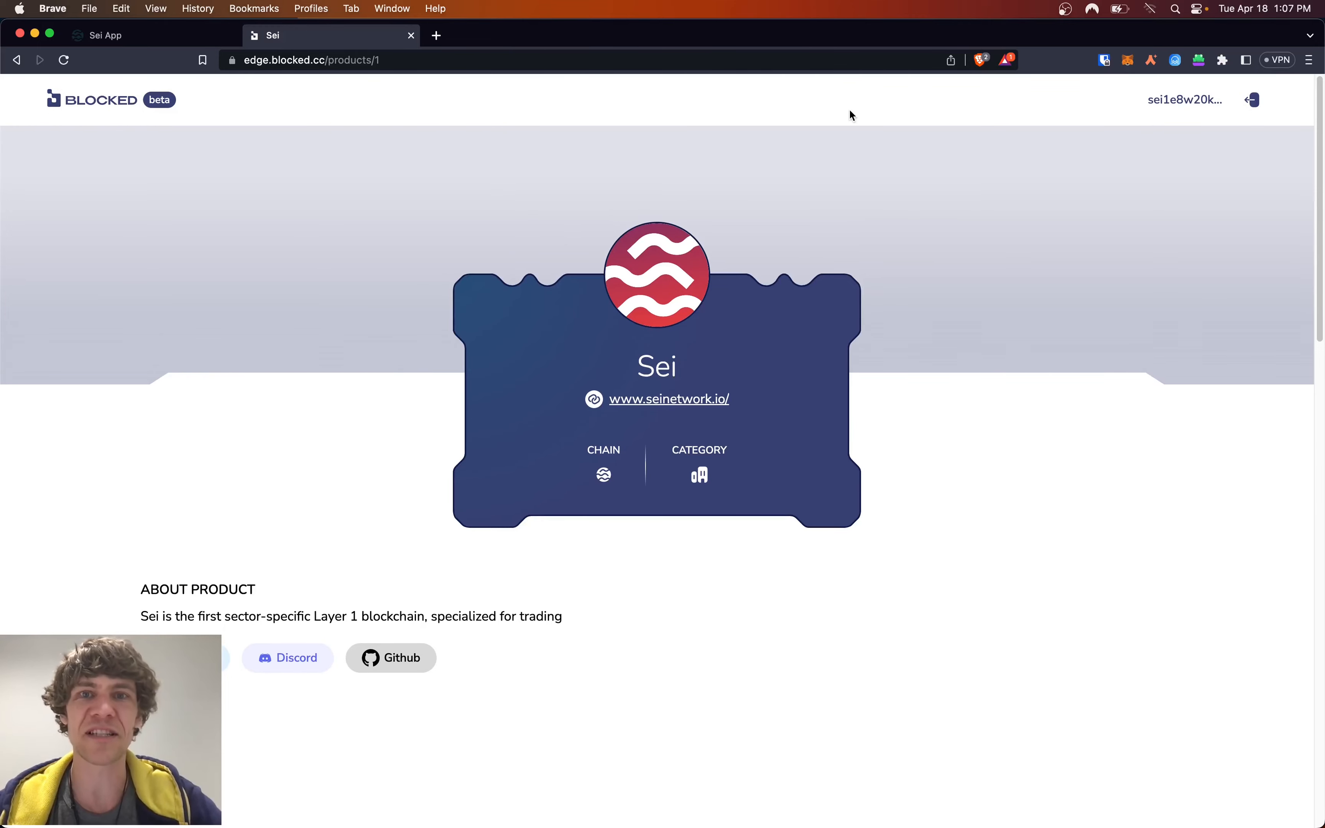